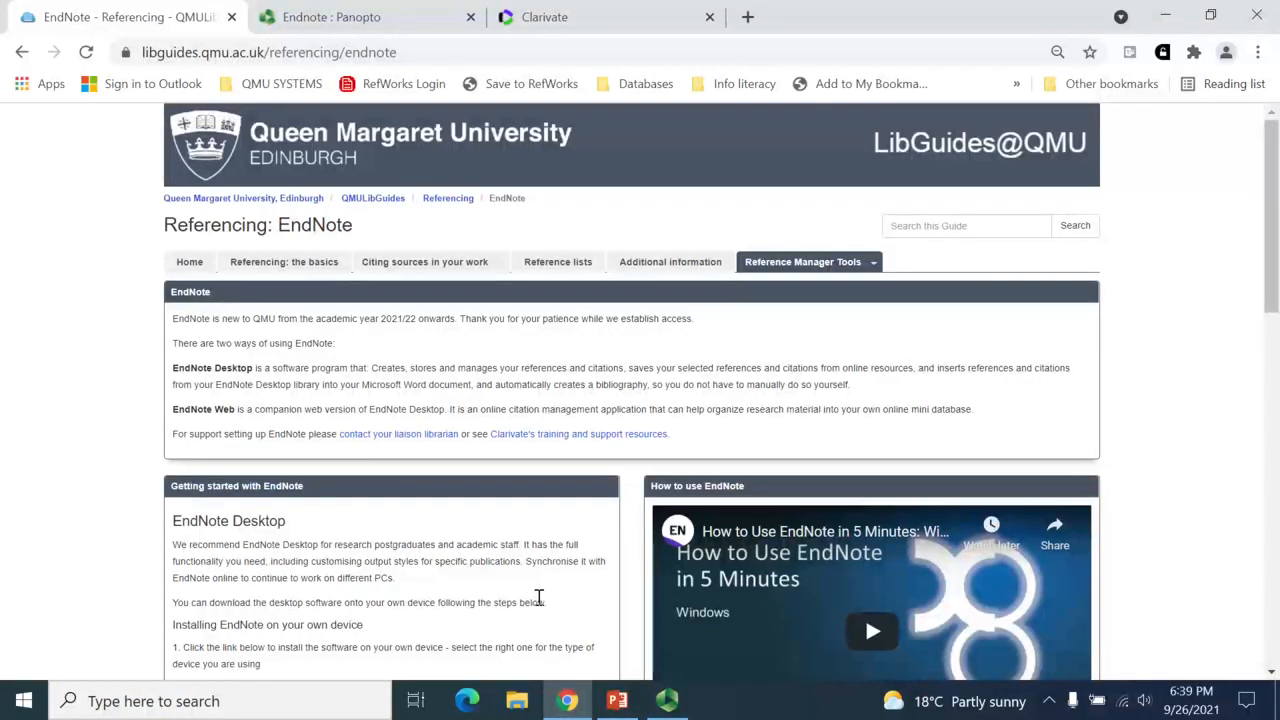
# - Follow the EndNote Web link on the QMU LibGuides EndNote page to the Clarivate sign-in
pyautogui.scroll(-3)
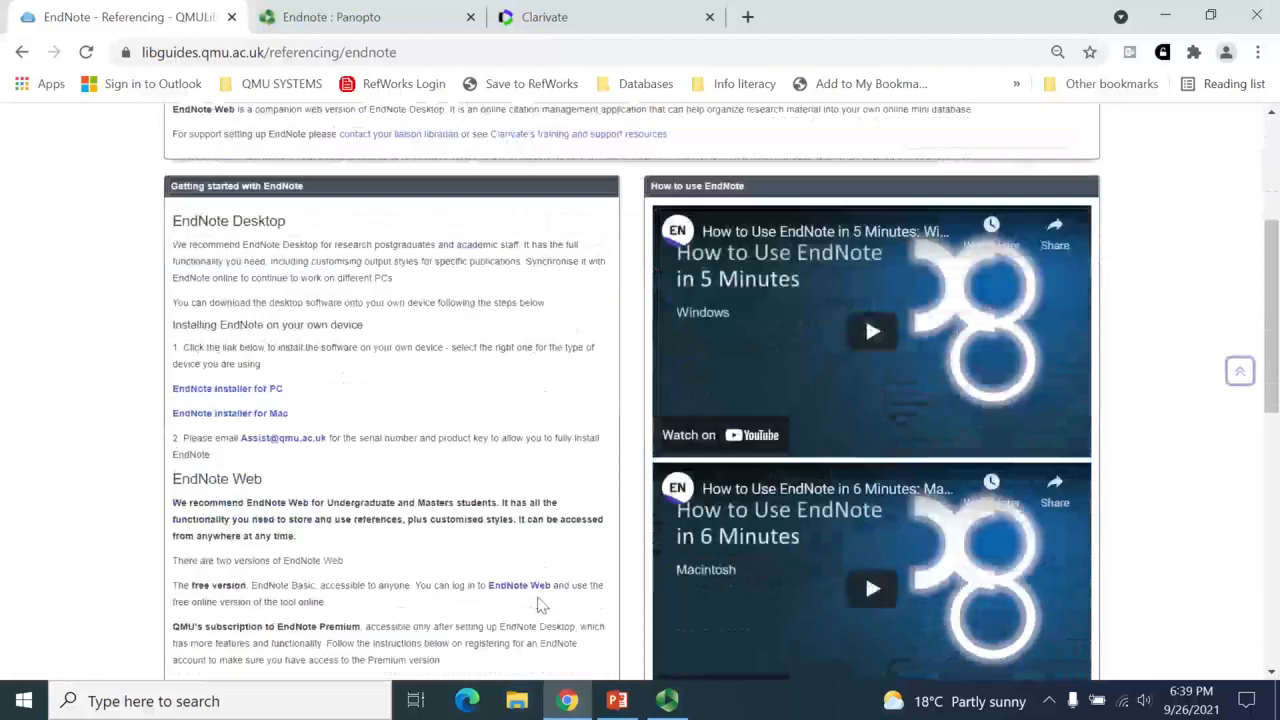
pyautogui.click(519, 585)
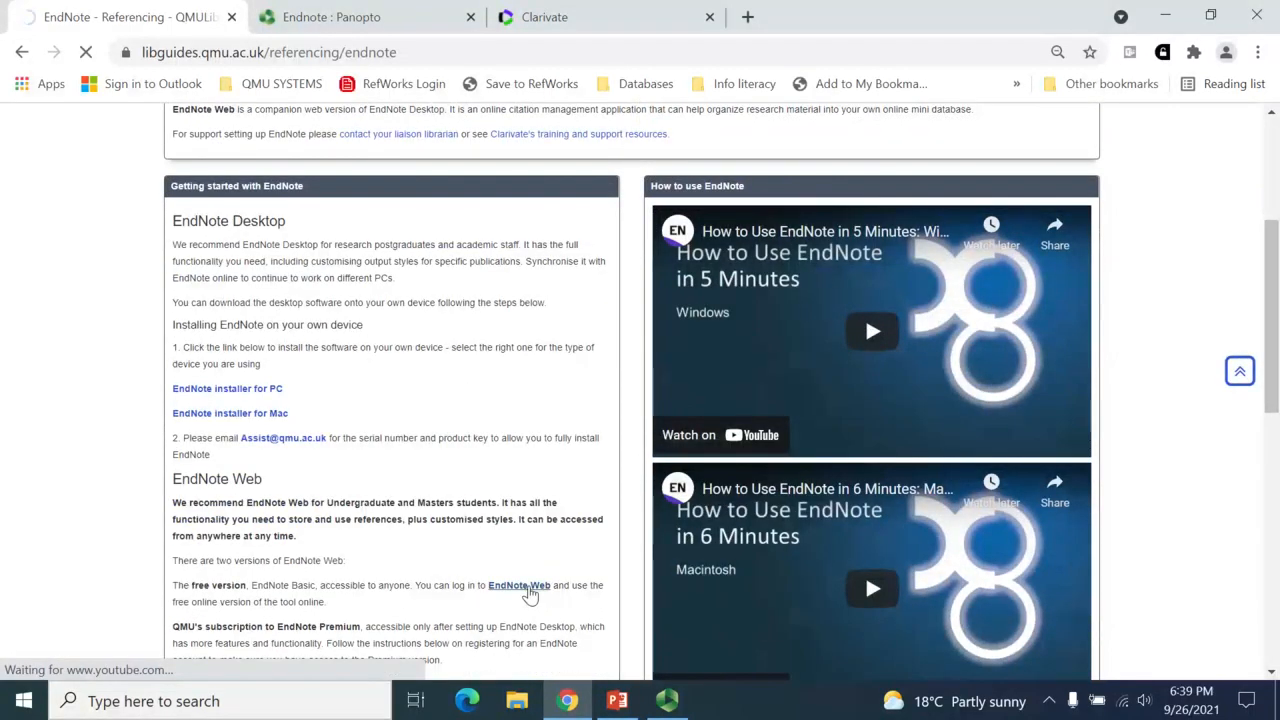
pyautogui.click(519, 585)
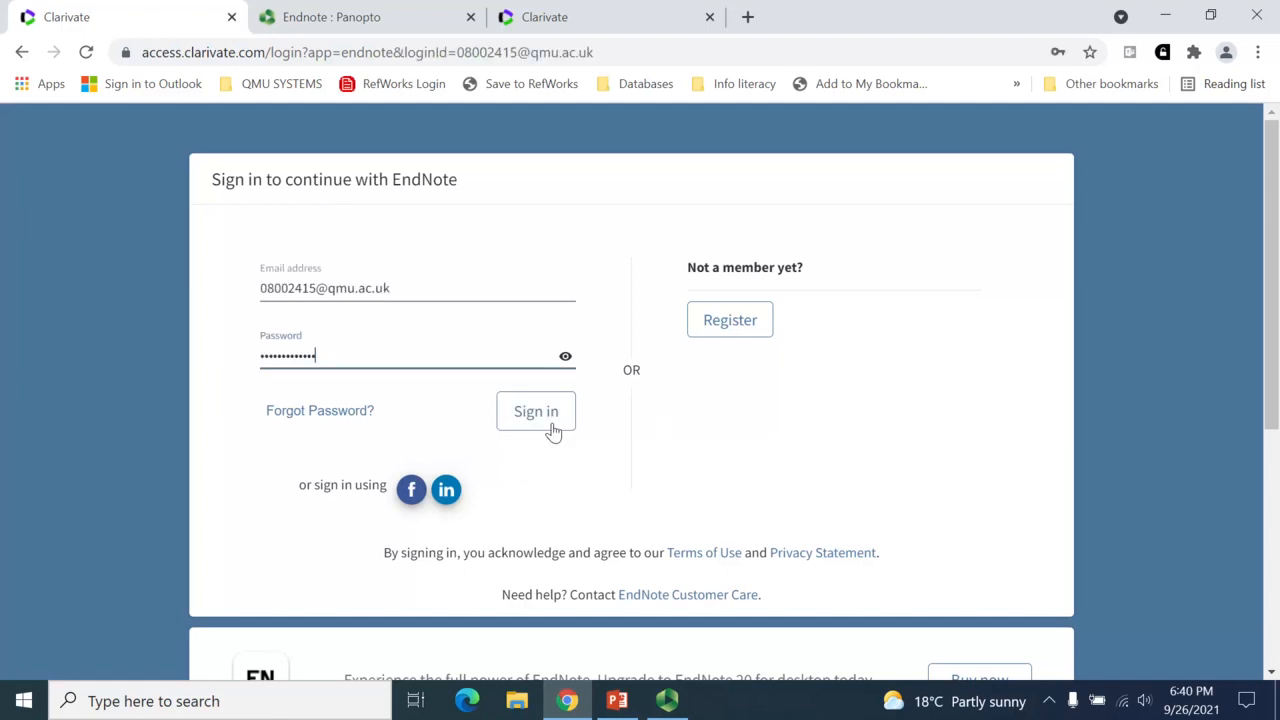
# - Sign in and load the My References library of 32 references
pyautogui.click(536, 411)
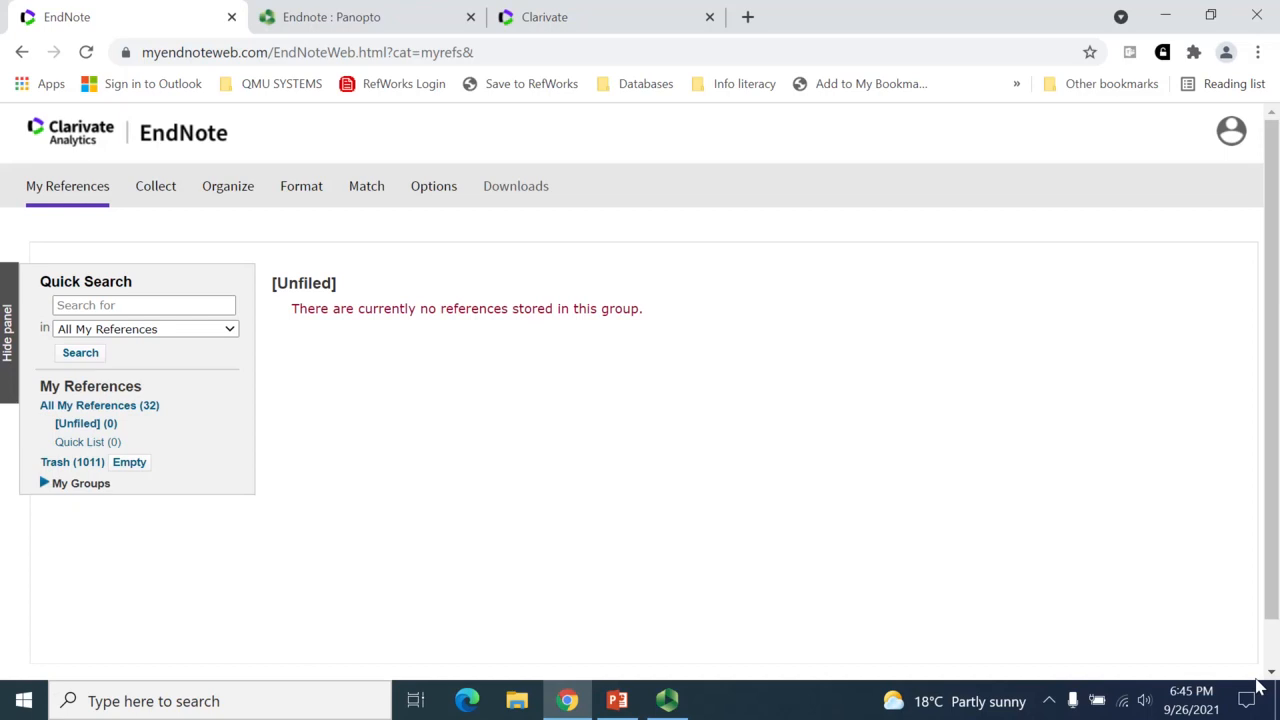
pyautogui.moveTo(186, 228)
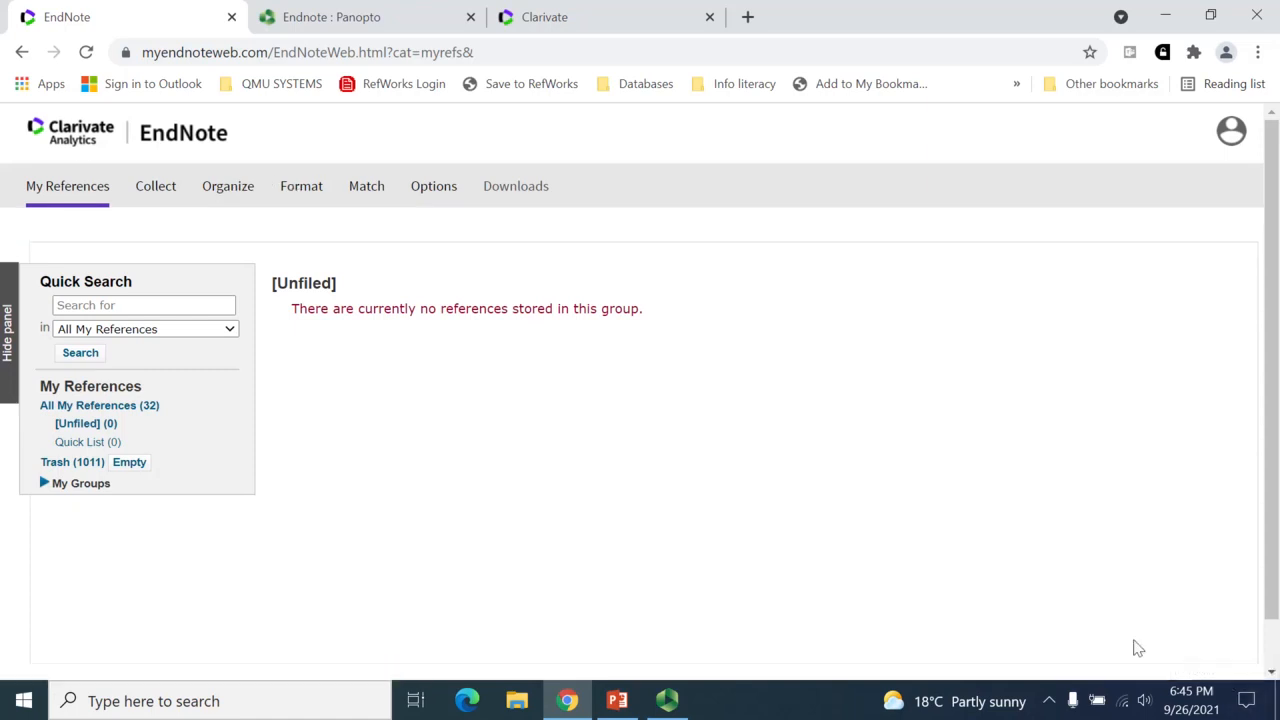
pyautogui.moveTo(133, 497)
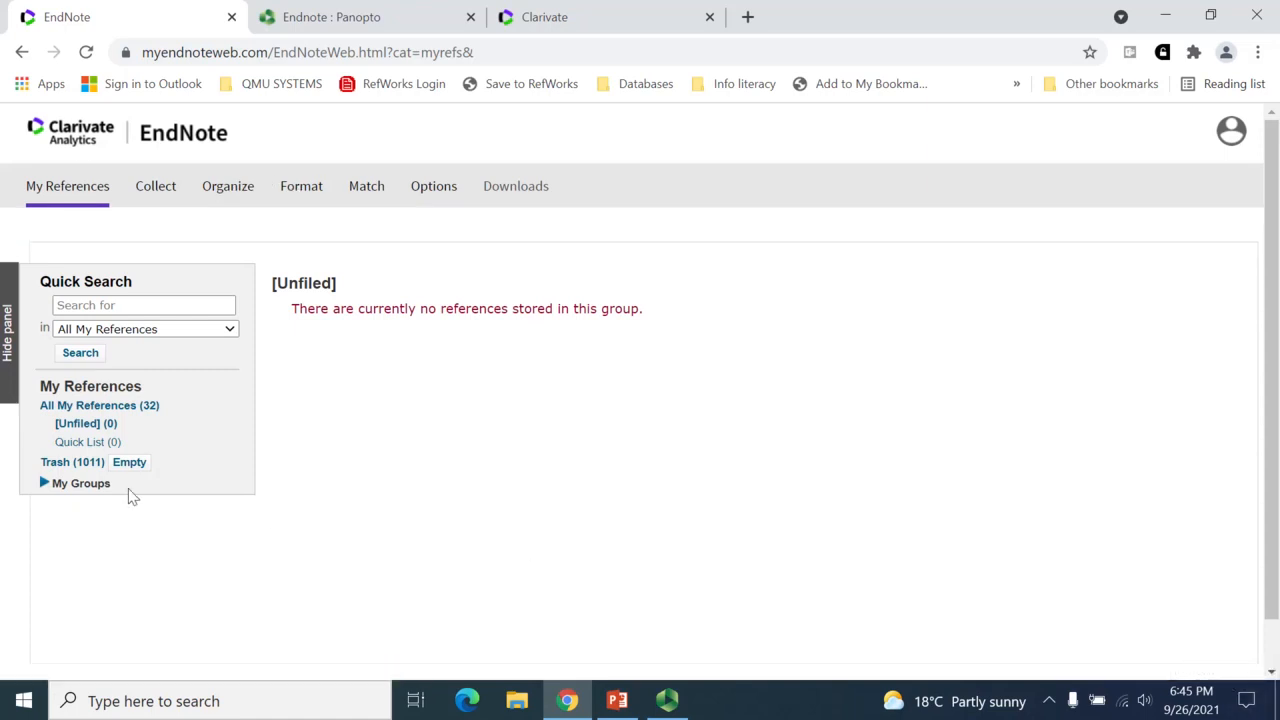
pyautogui.click(301, 186)
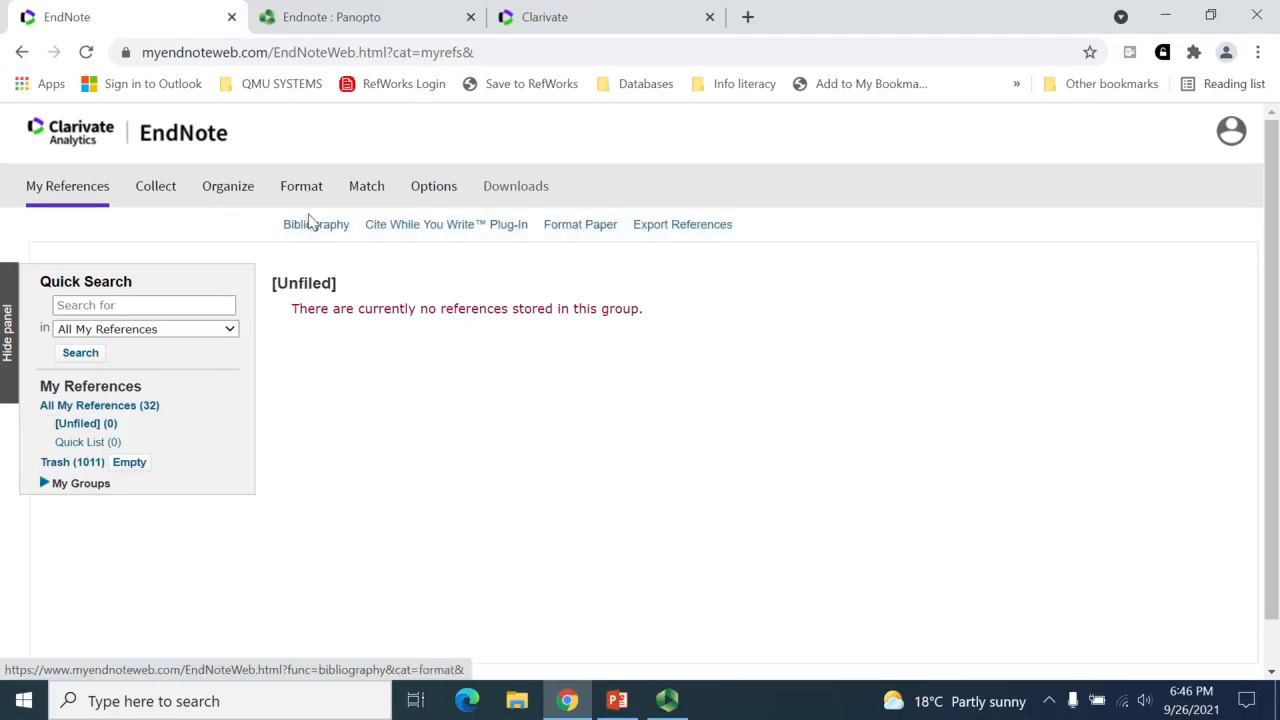
# - Copy Cite Them Right-Harvard to favourites in Format > Bibliography, then return to the library
pyautogui.click(316, 224)
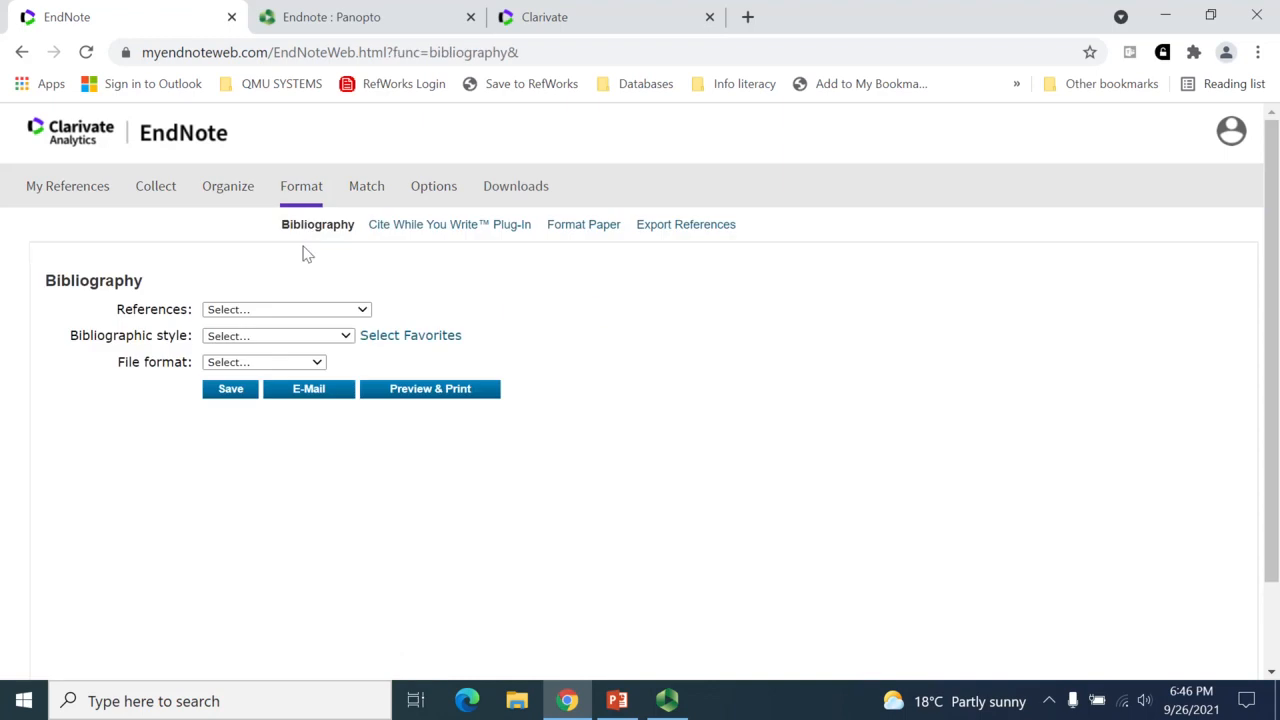
pyautogui.moveTo(388, 346)
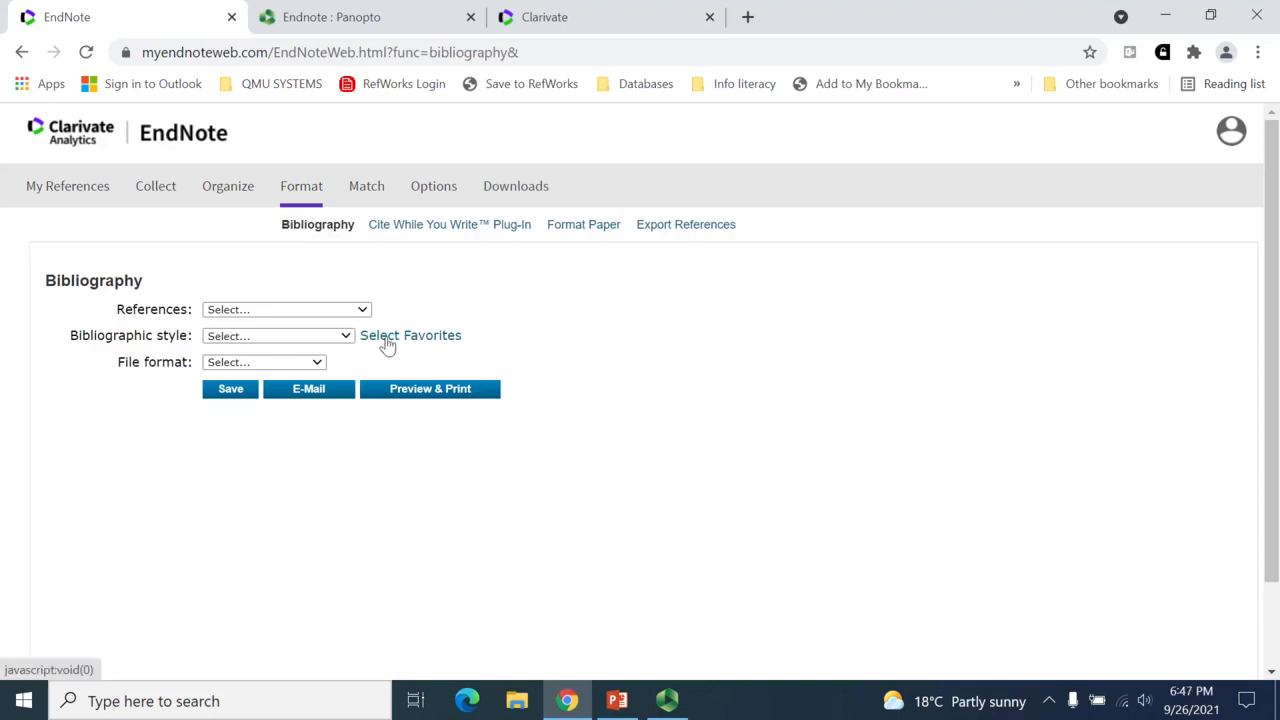
pyautogui.click(410, 335)
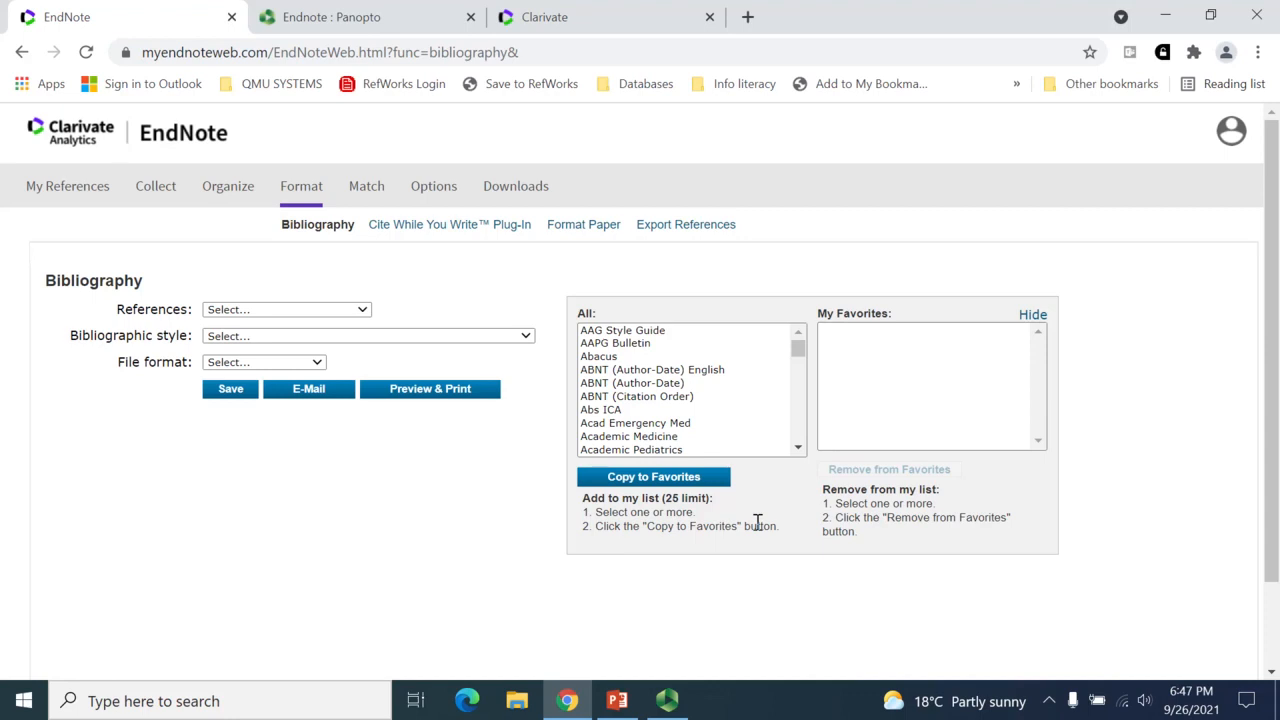
pyautogui.click(653, 476)
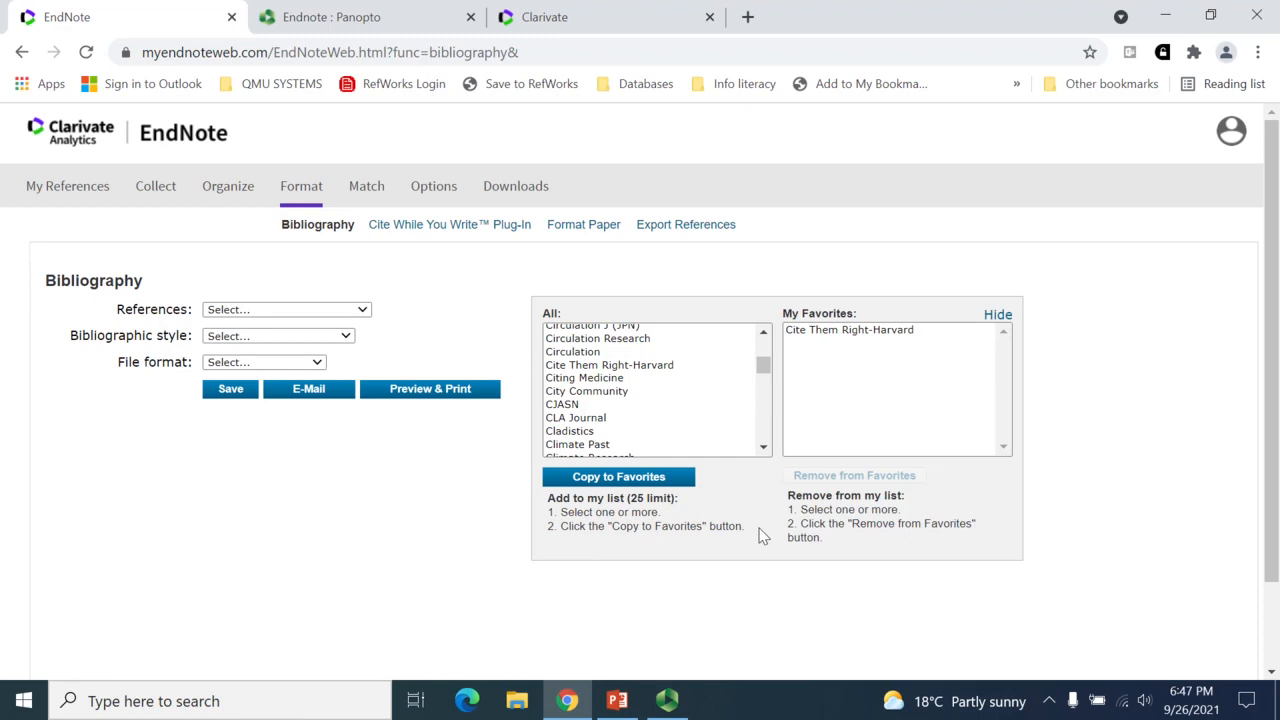
pyautogui.moveTo(755, 528)
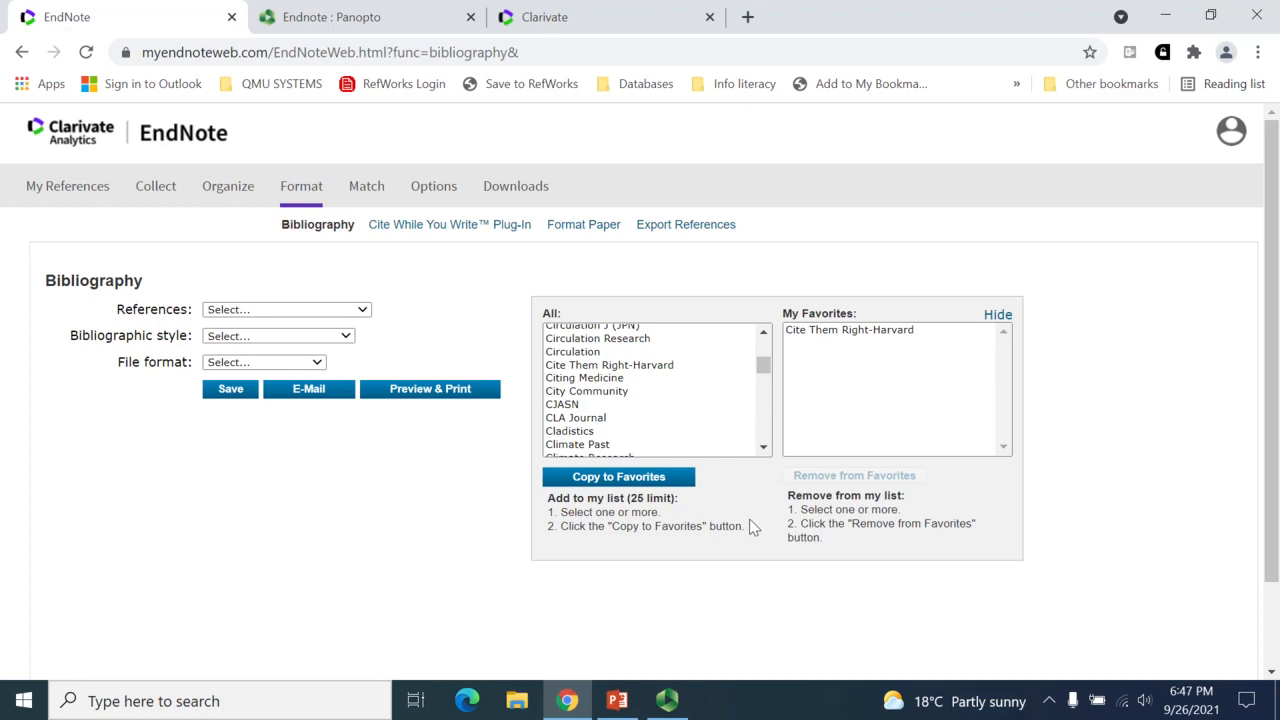
pyautogui.moveTo(838, 377)
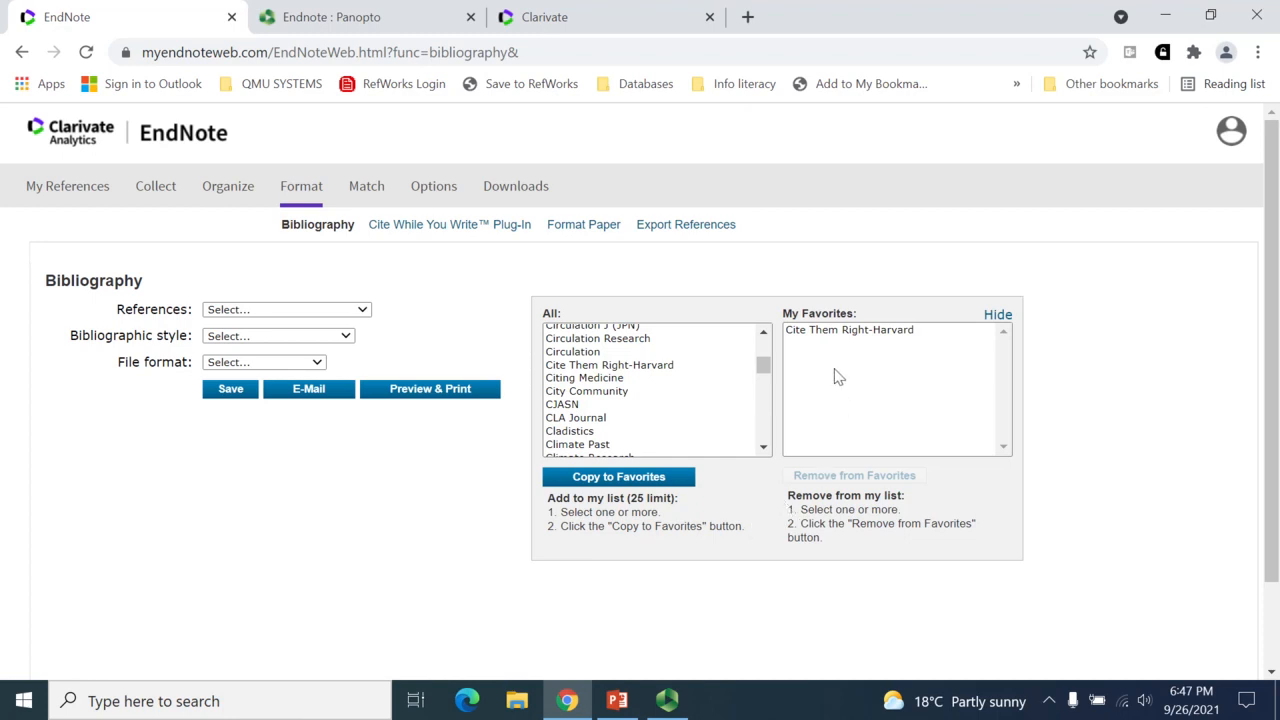
pyautogui.moveTo(765, 547)
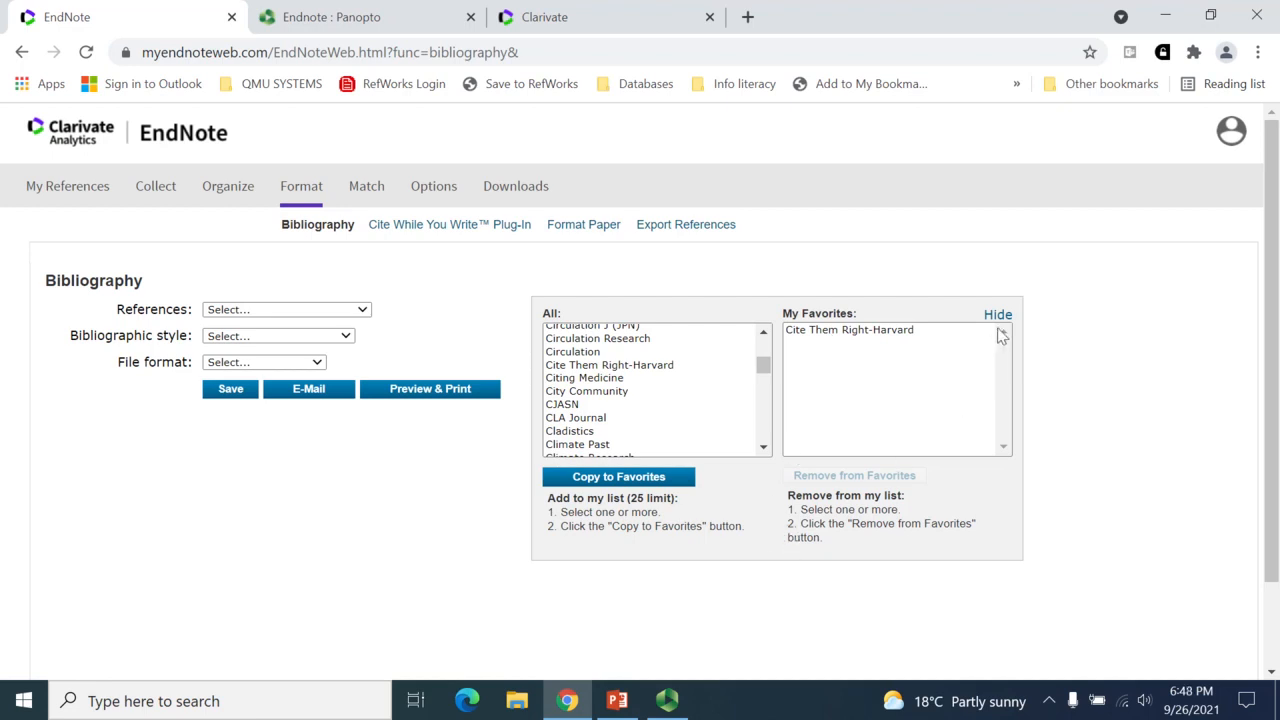
pyautogui.click(997, 314)
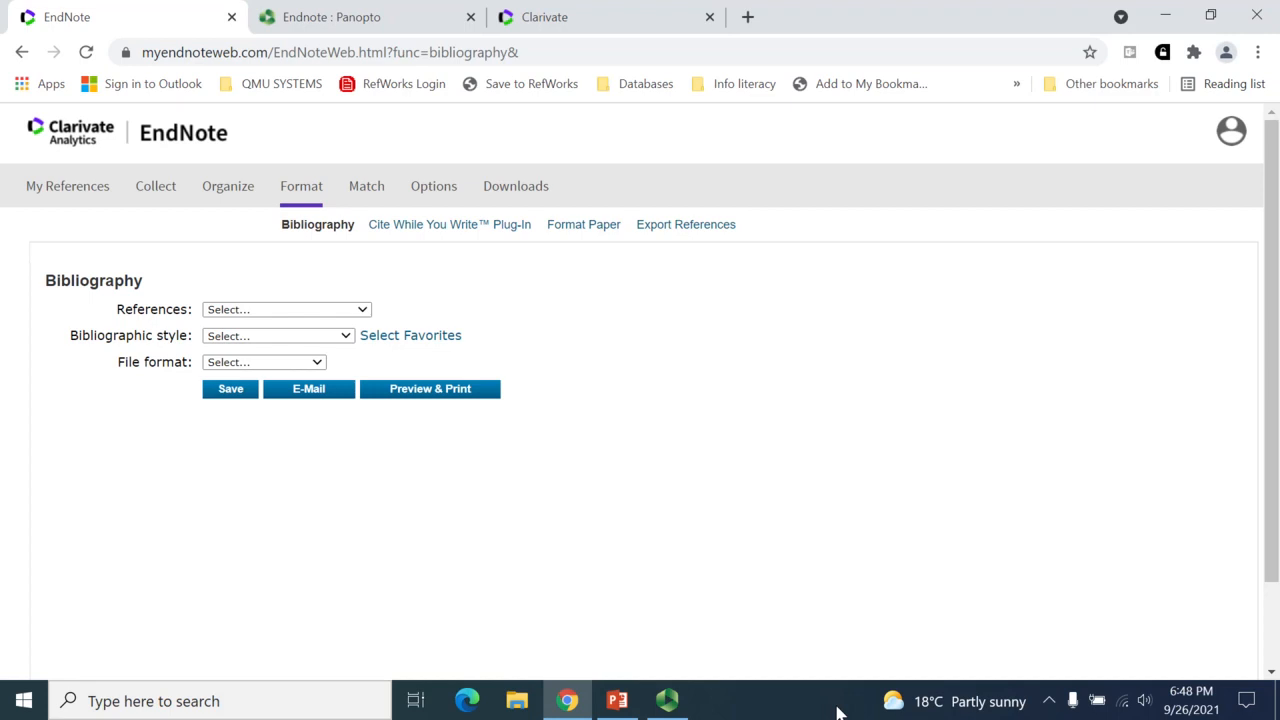
pyautogui.click(277, 335)
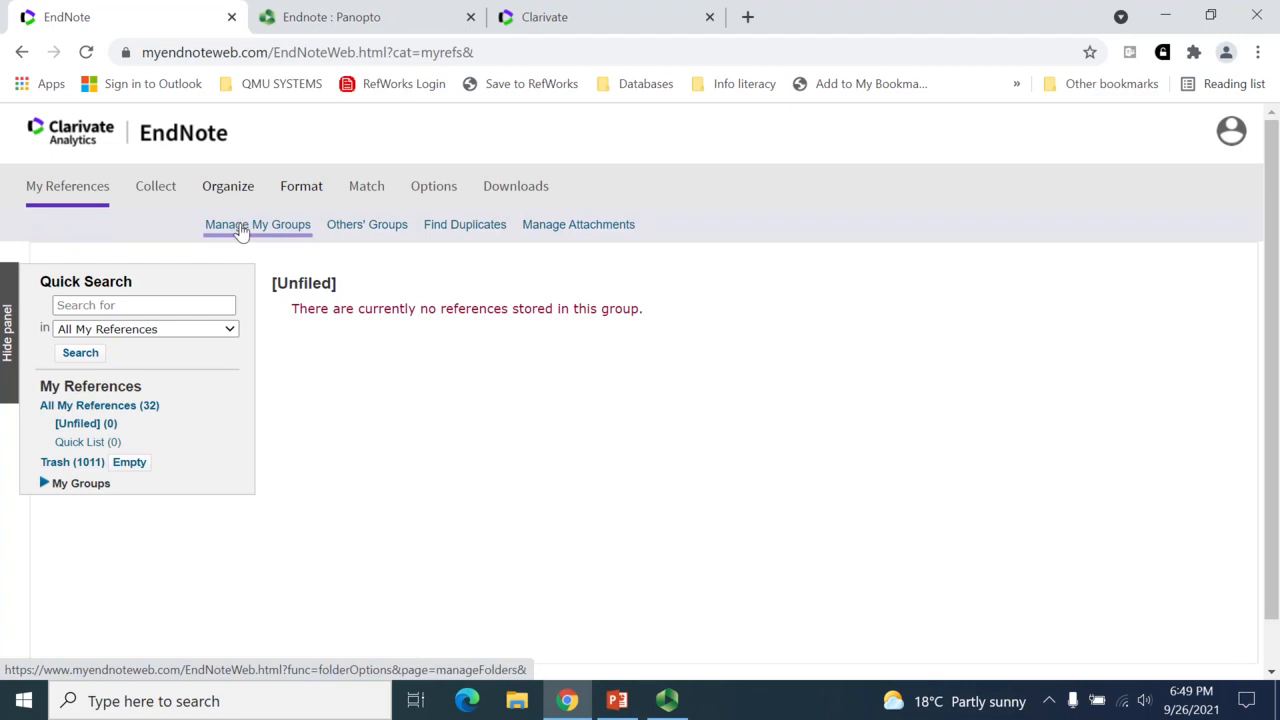
# - Create a group named Test in Manage My Groups, then return to My References
pyautogui.click(257, 224)
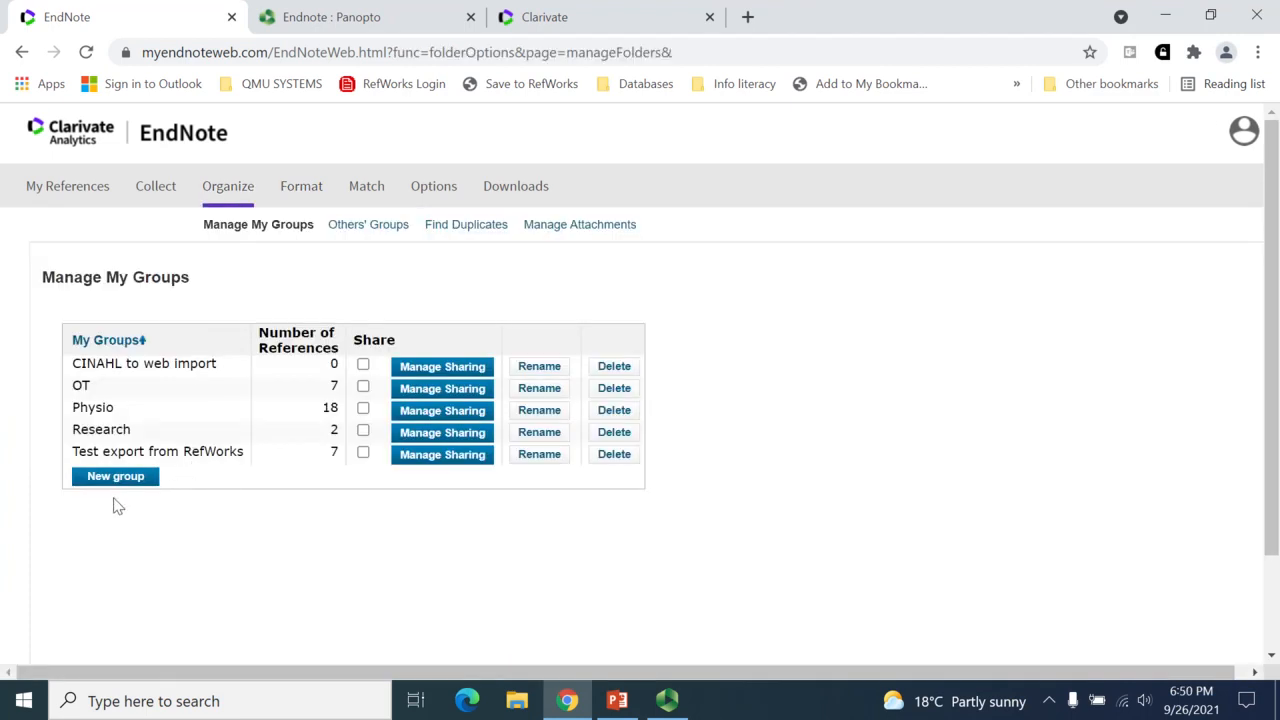
pyautogui.click(115, 476)
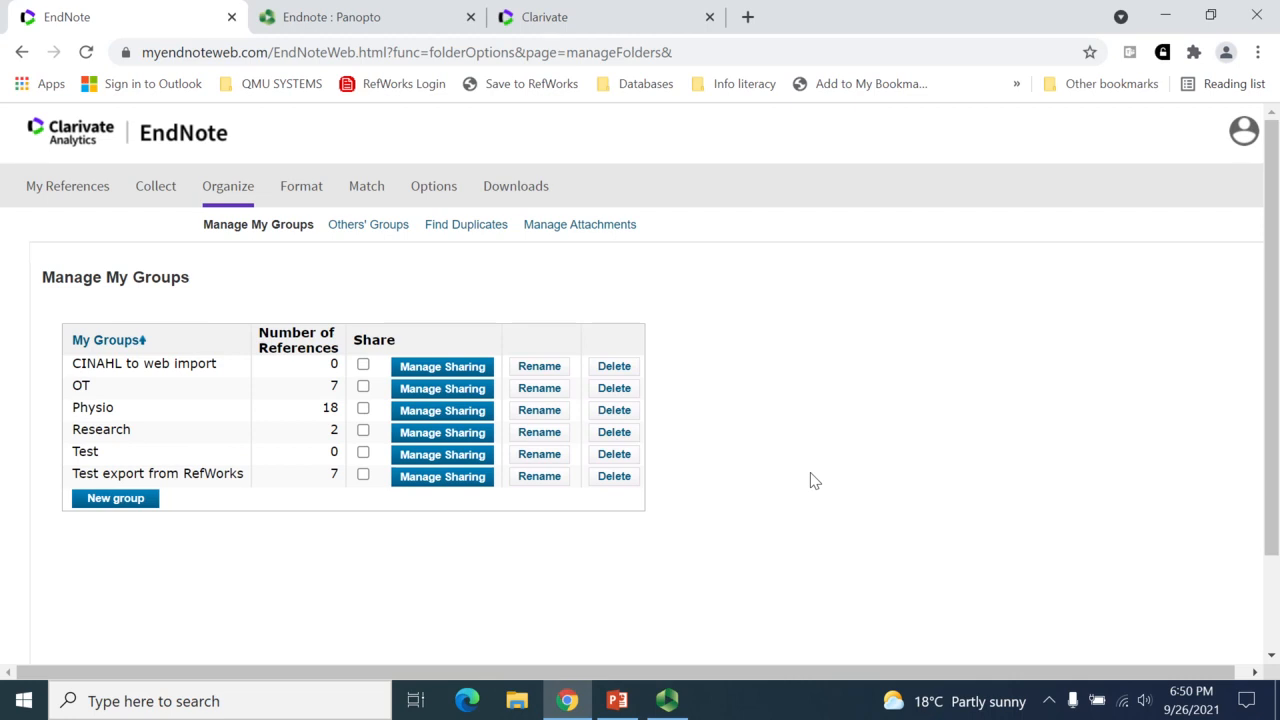
pyautogui.moveTo(108, 451)
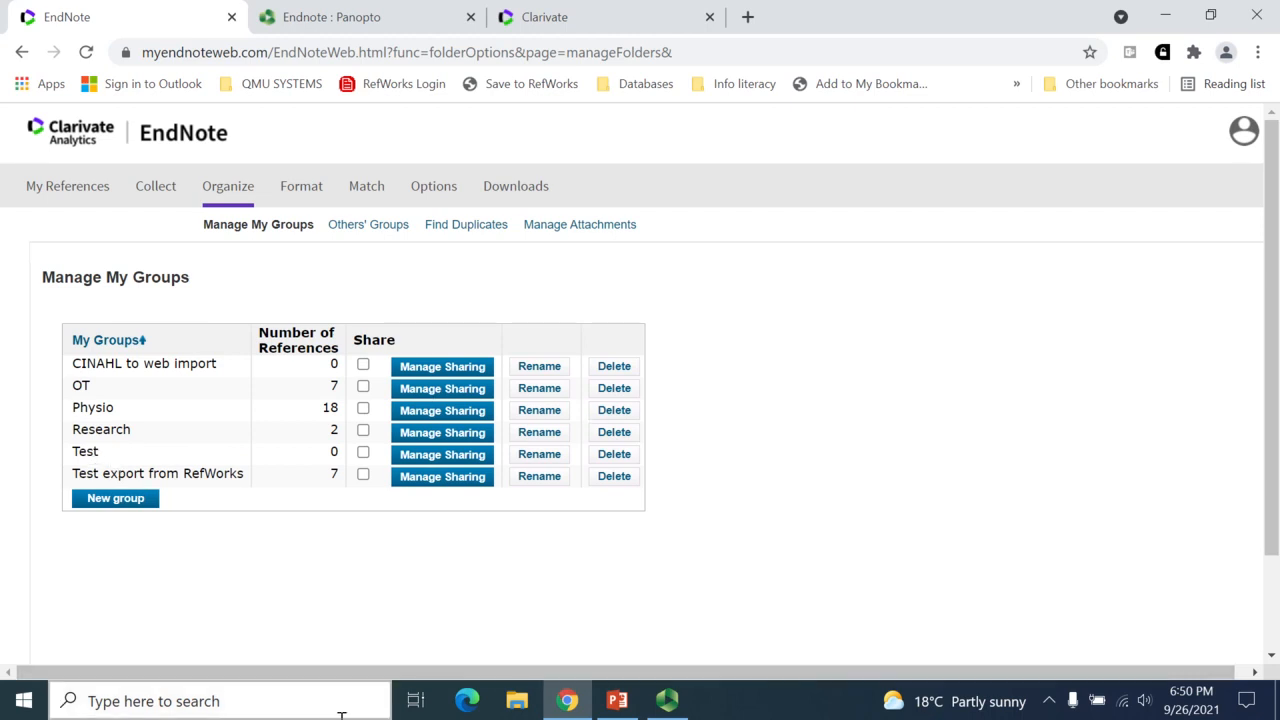
pyautogui.click(67, 186)
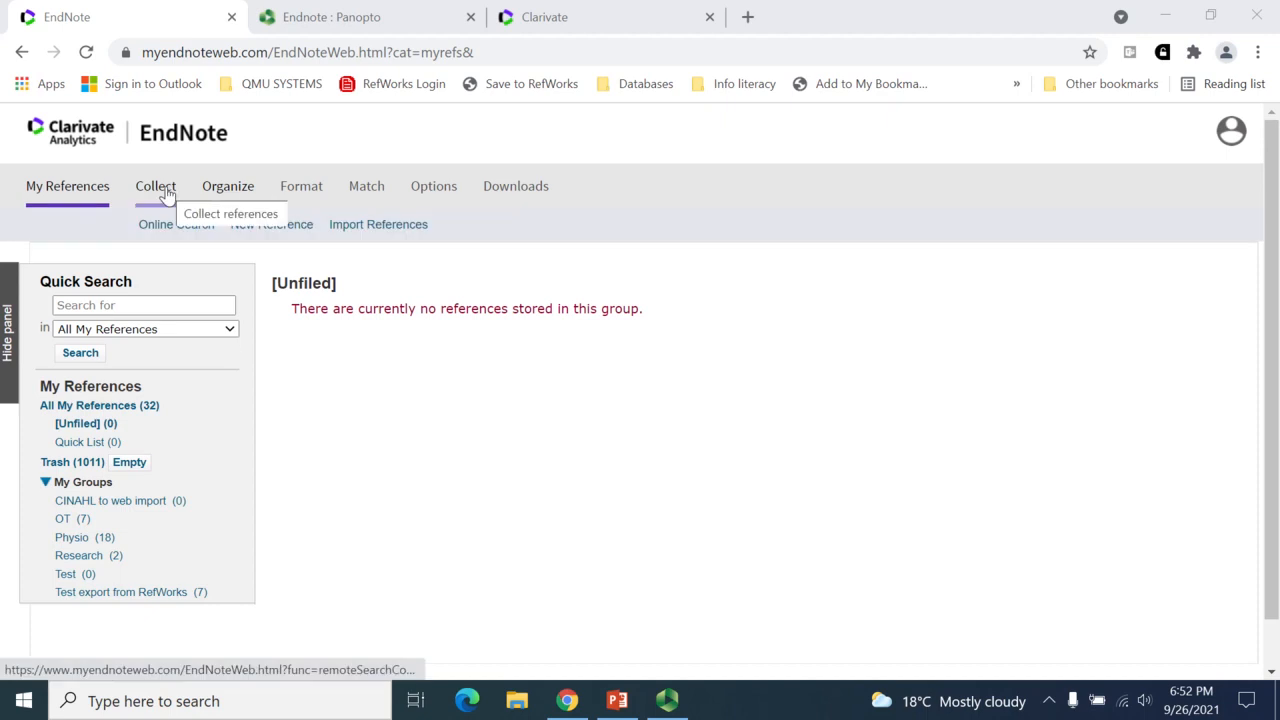
pyautogui.moveTo(271, 224)
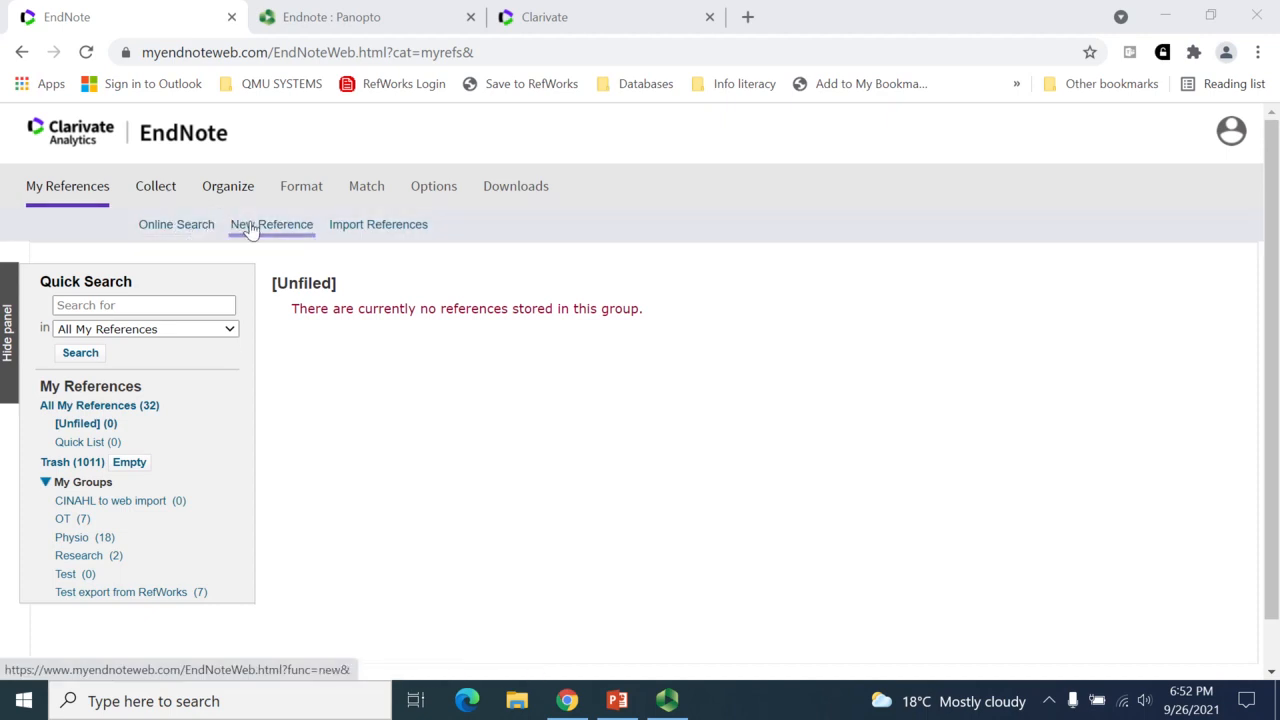
# - Enter a new Book reference with author and title, scrolling through its fields
pyautogui.click(271, 224)
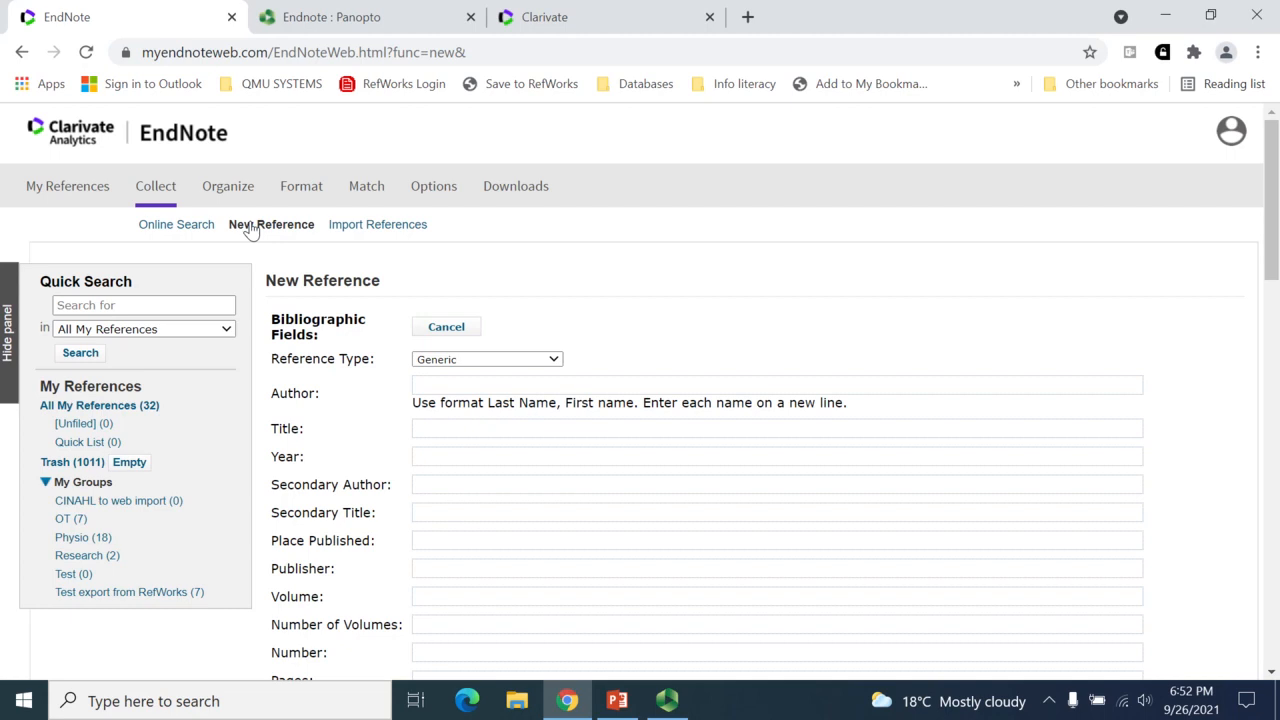
pyautogui.moveTo(335, 303)
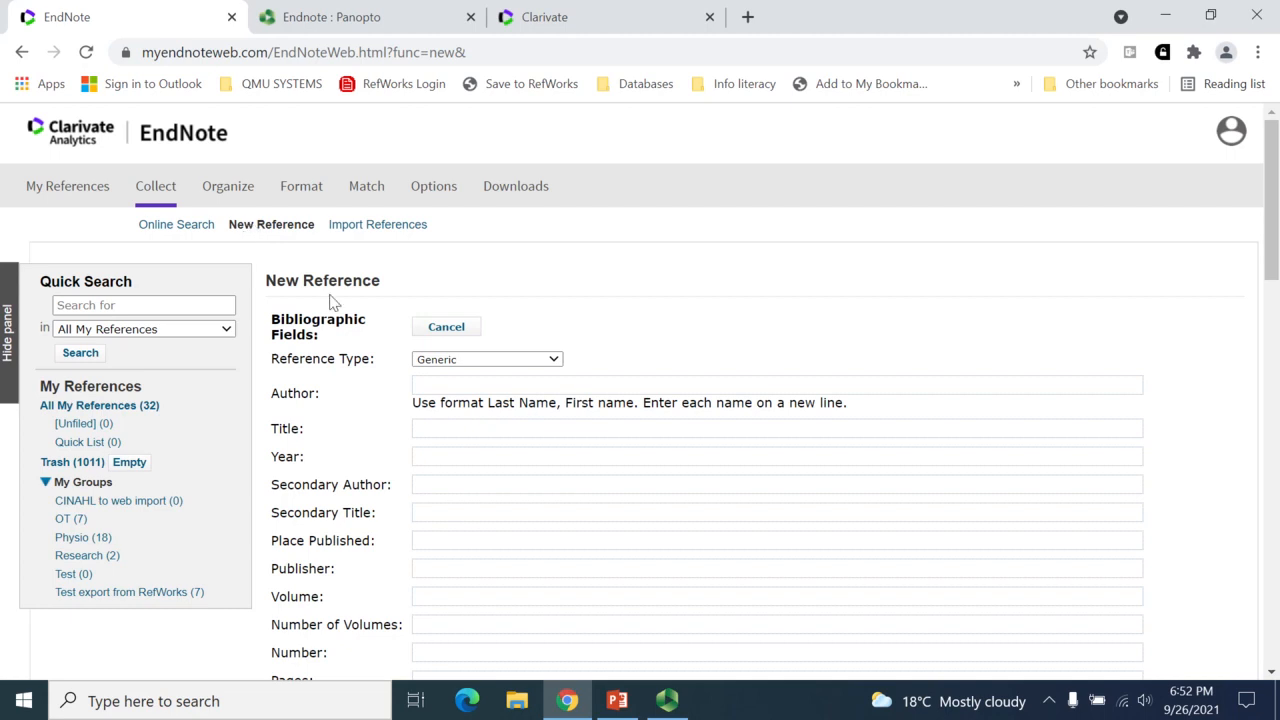
pyautogui.click(517, 126)
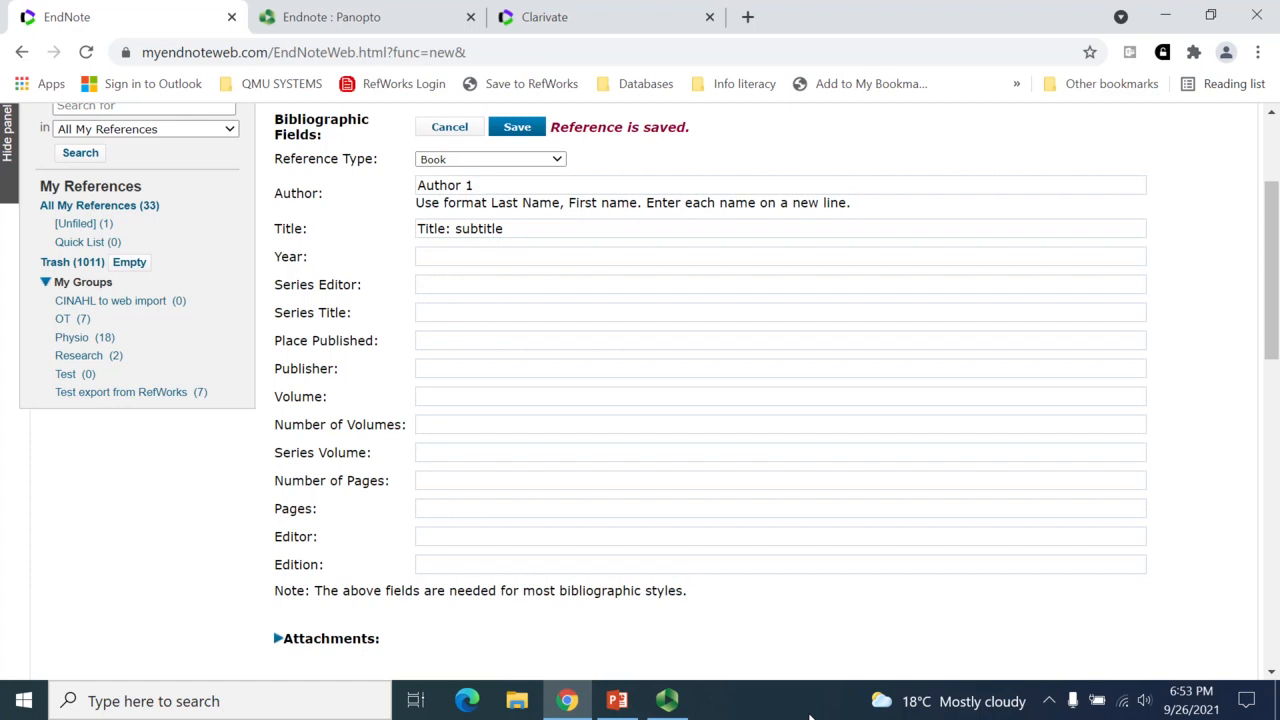
pyautogui.scroll(-3)
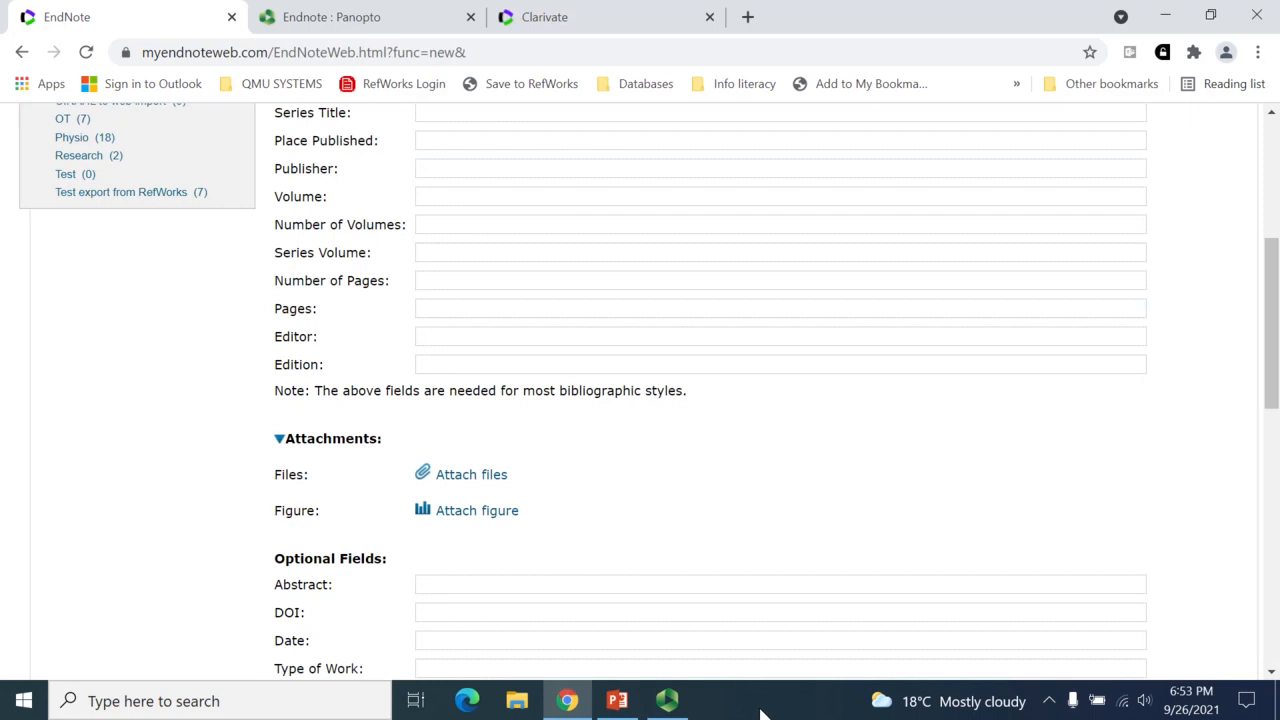
pyautogui.scroll(-3)
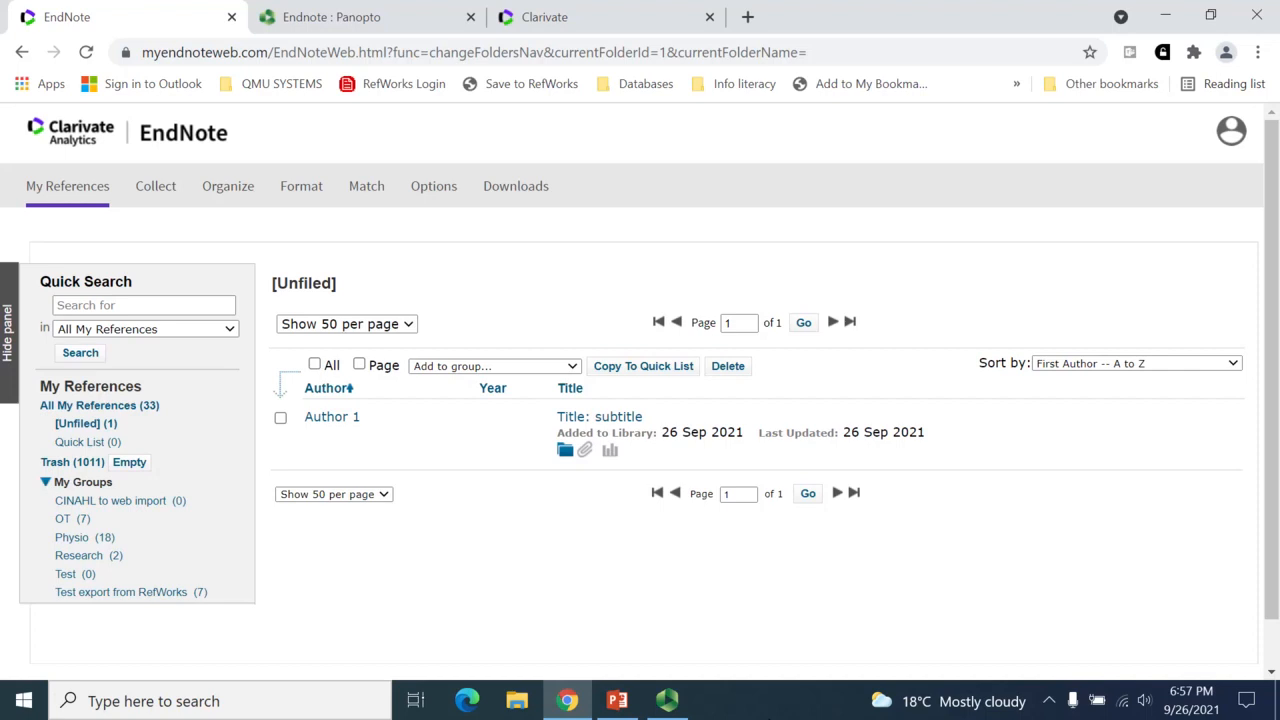
pyautogui.moveTo(110, 500)
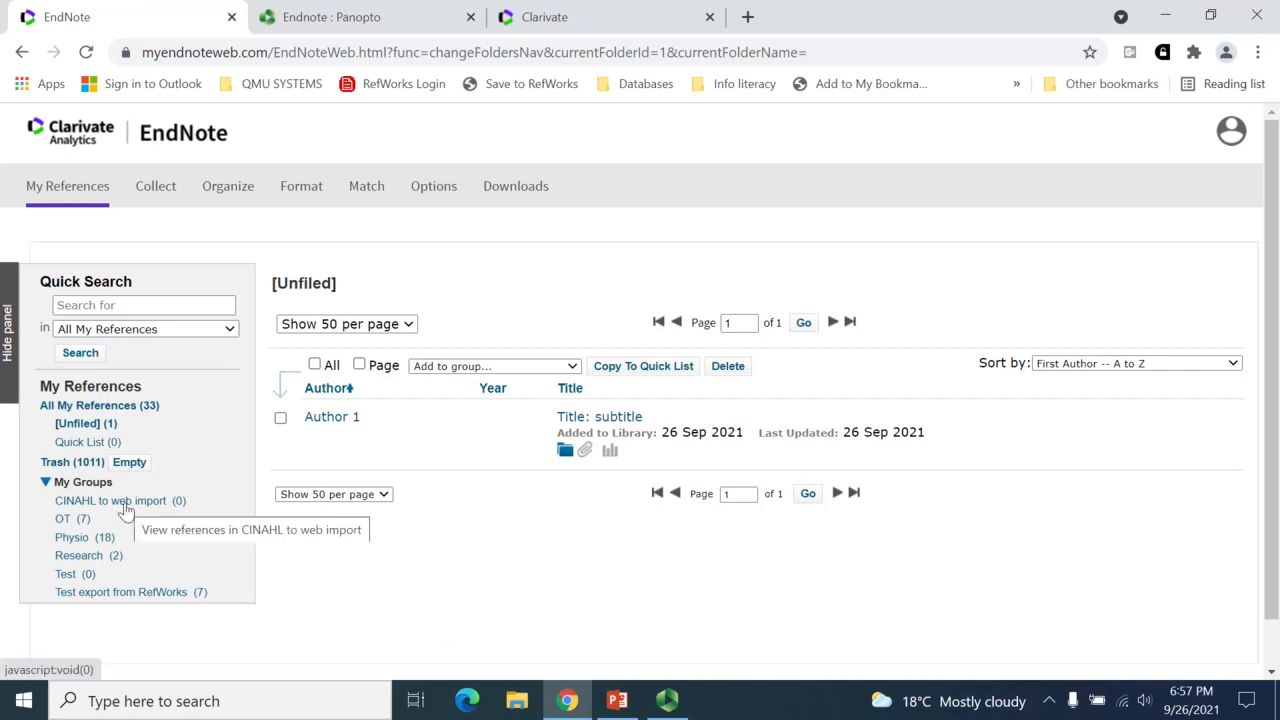
pyautogui.moveTo(88, 510)
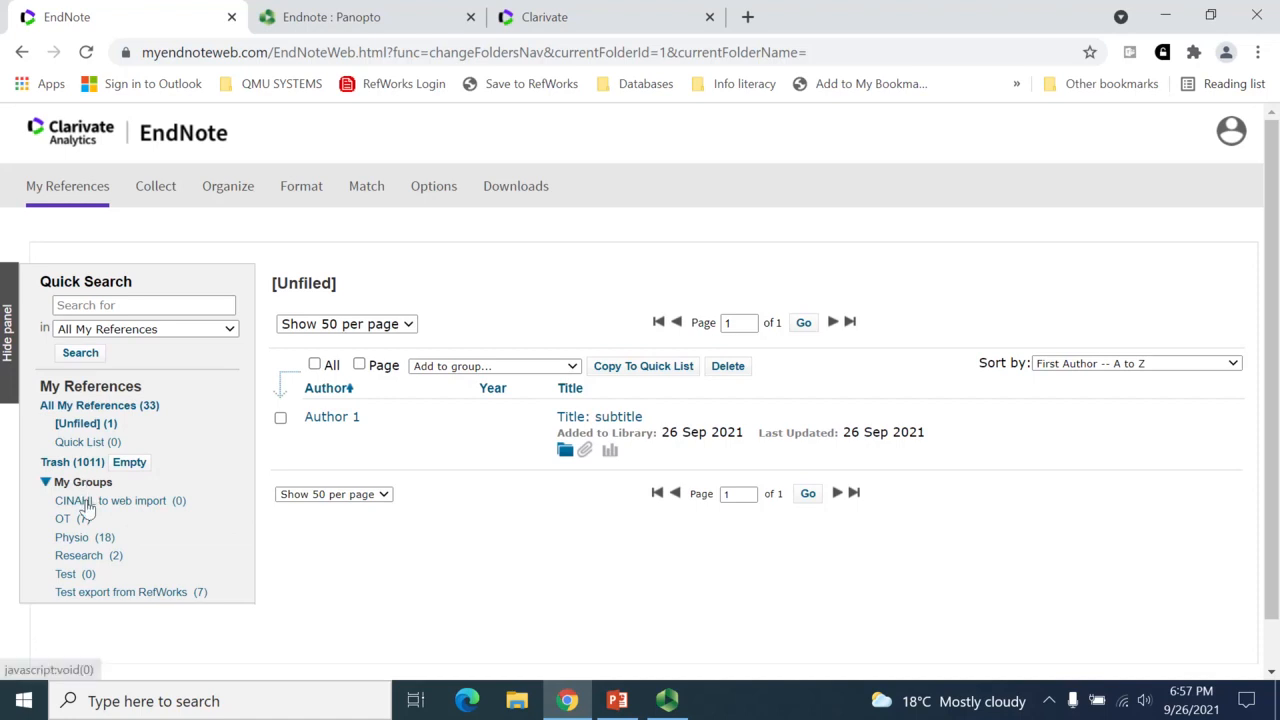
# - Open the 2014 Anderson-Hanley exergaming article from the Research group and scroll its record
pyautogui.click(78, 555)
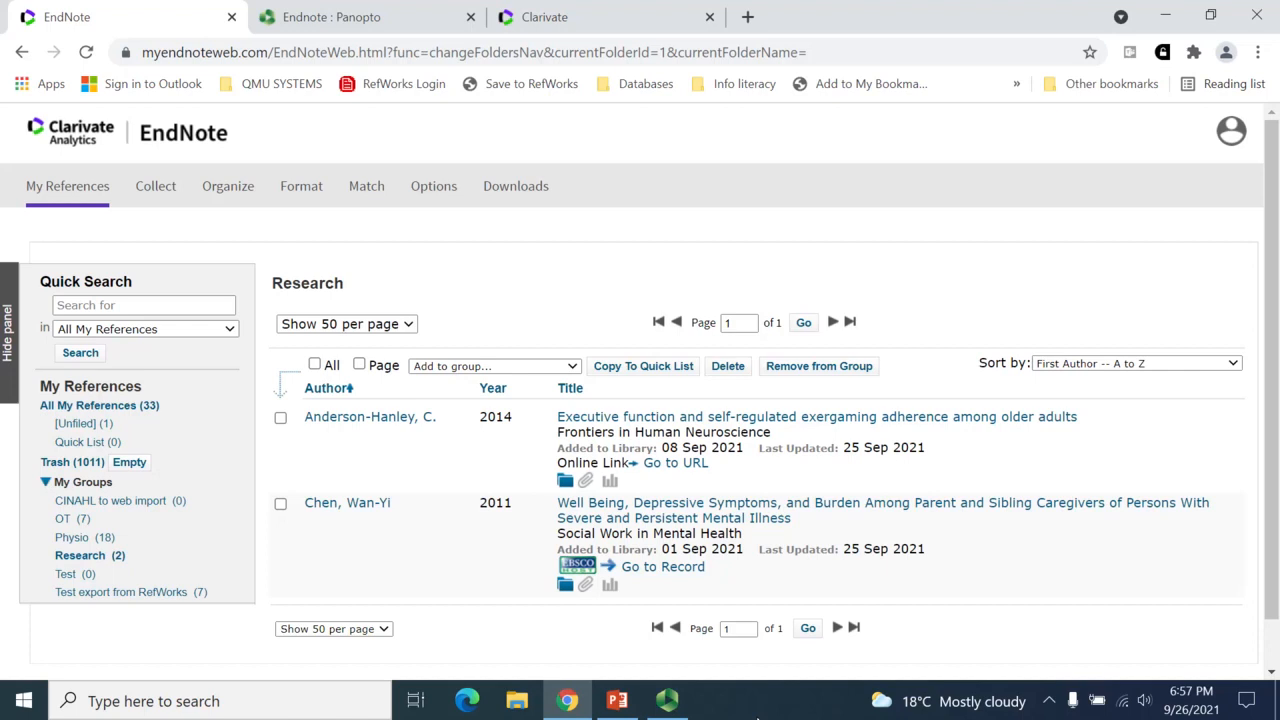
pyautogui.moveTo(620, 425)
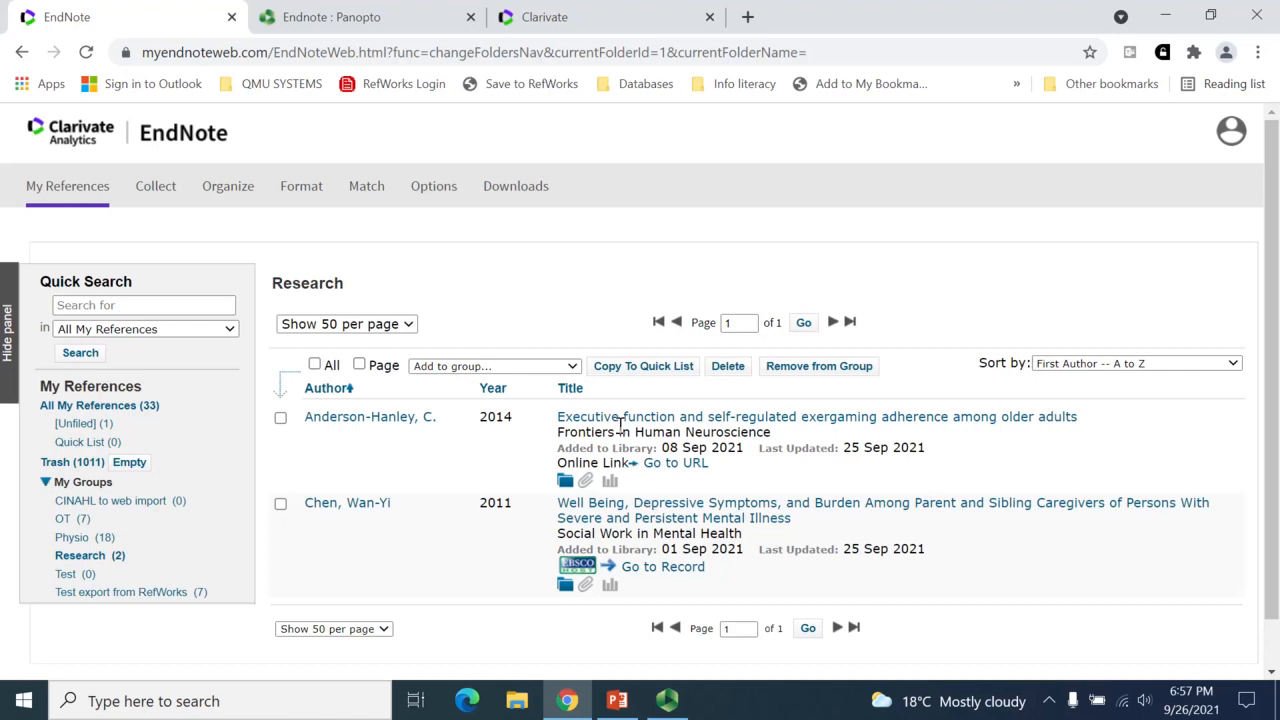
pyautogui.click(817, 416)
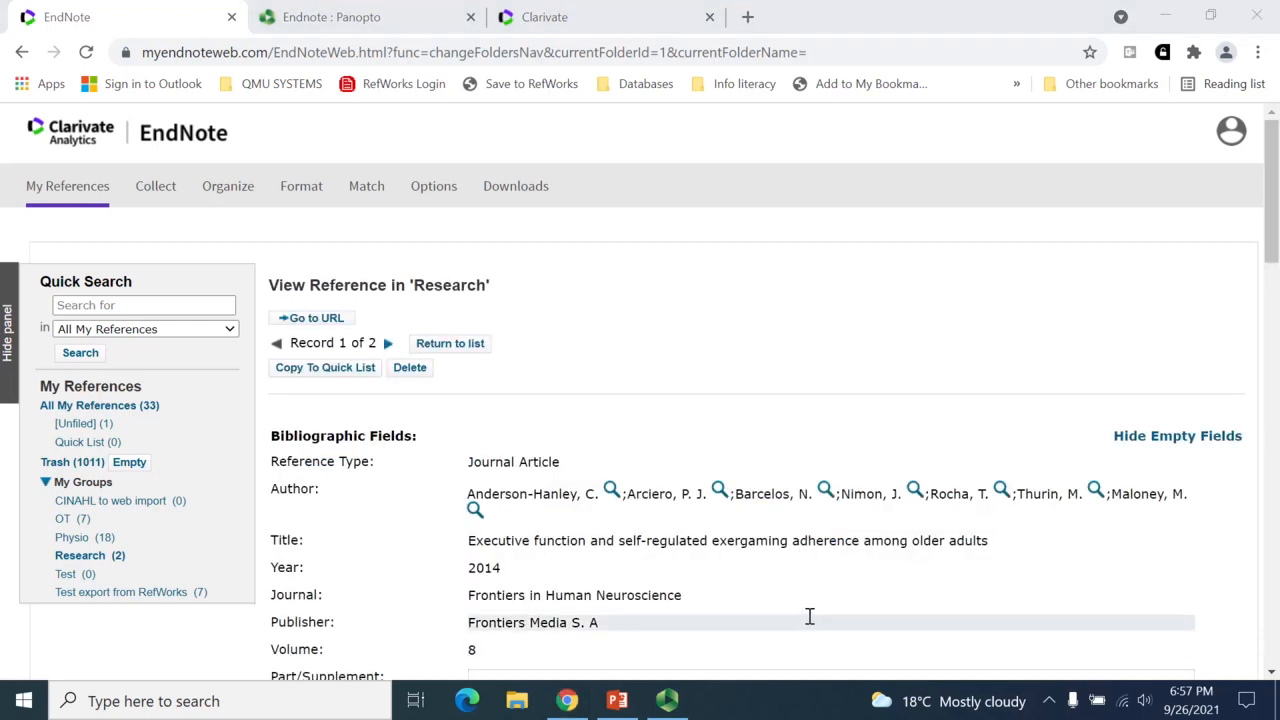
pyautogui.scroll(-3)
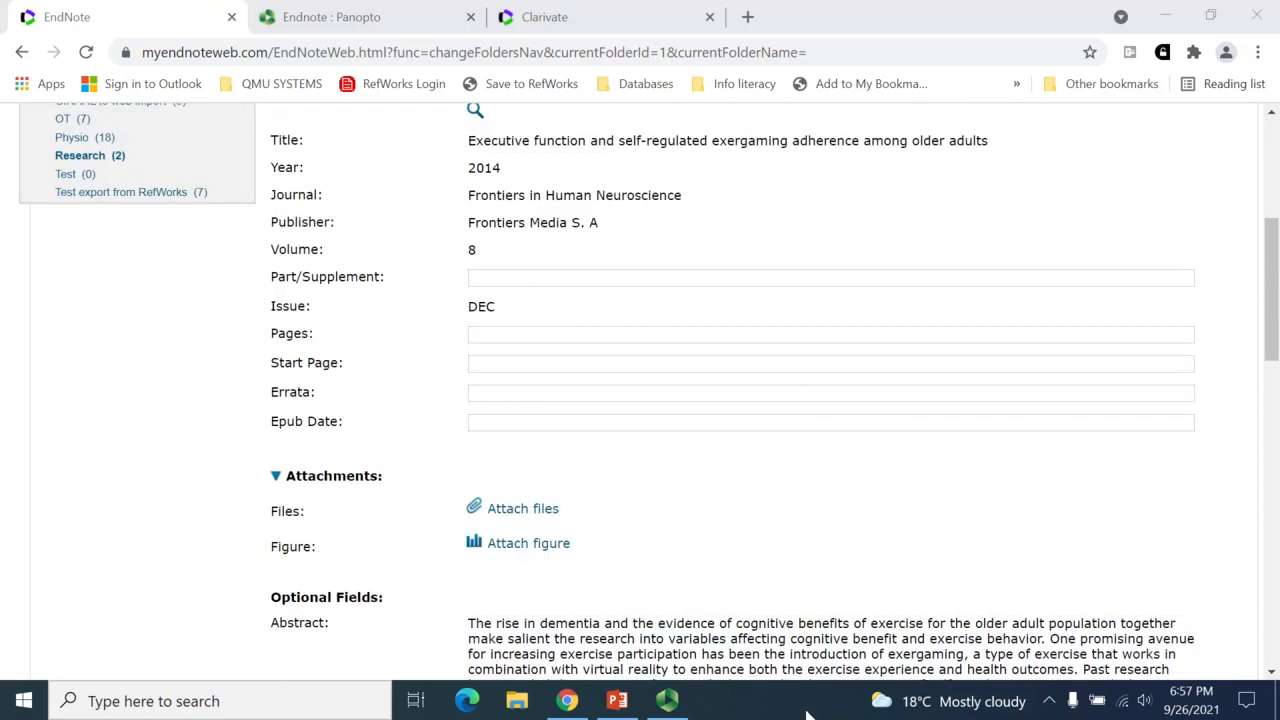
pyautogui.moveTo(517, 544)
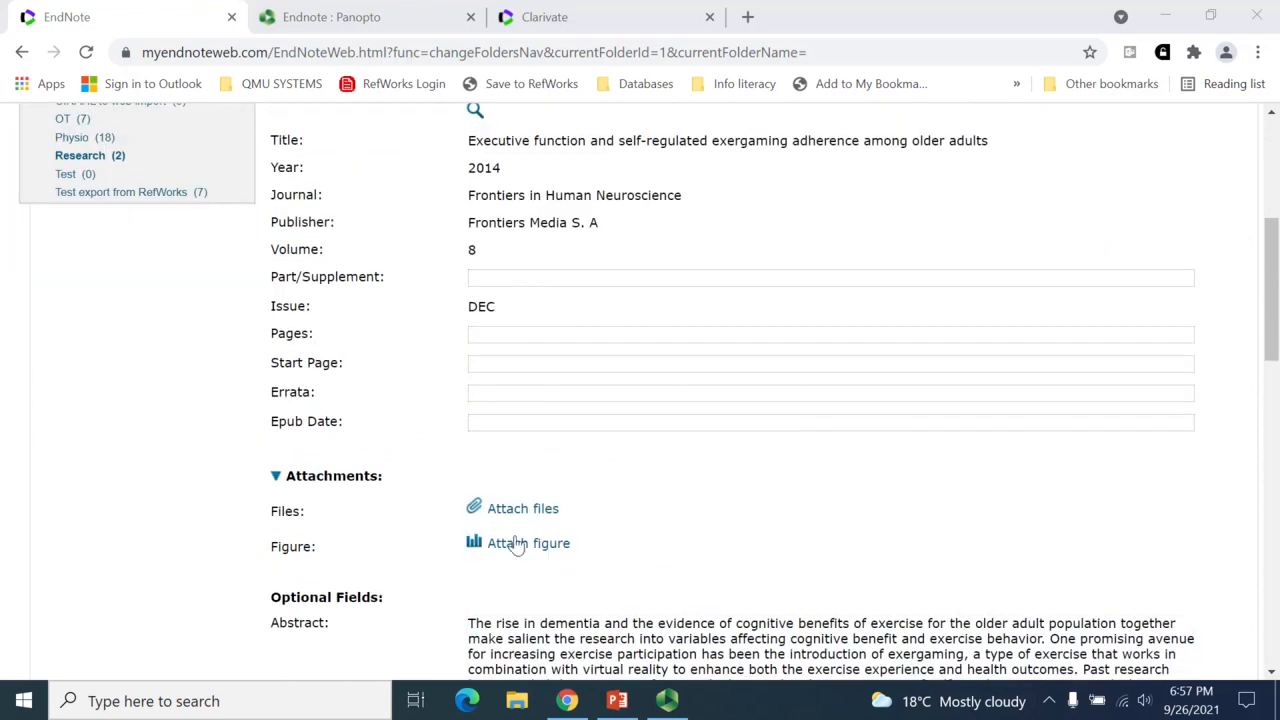
# - Choose Paper 1.pdf in the Attach files dialog and upload it
pyautogui.click(522, 508)
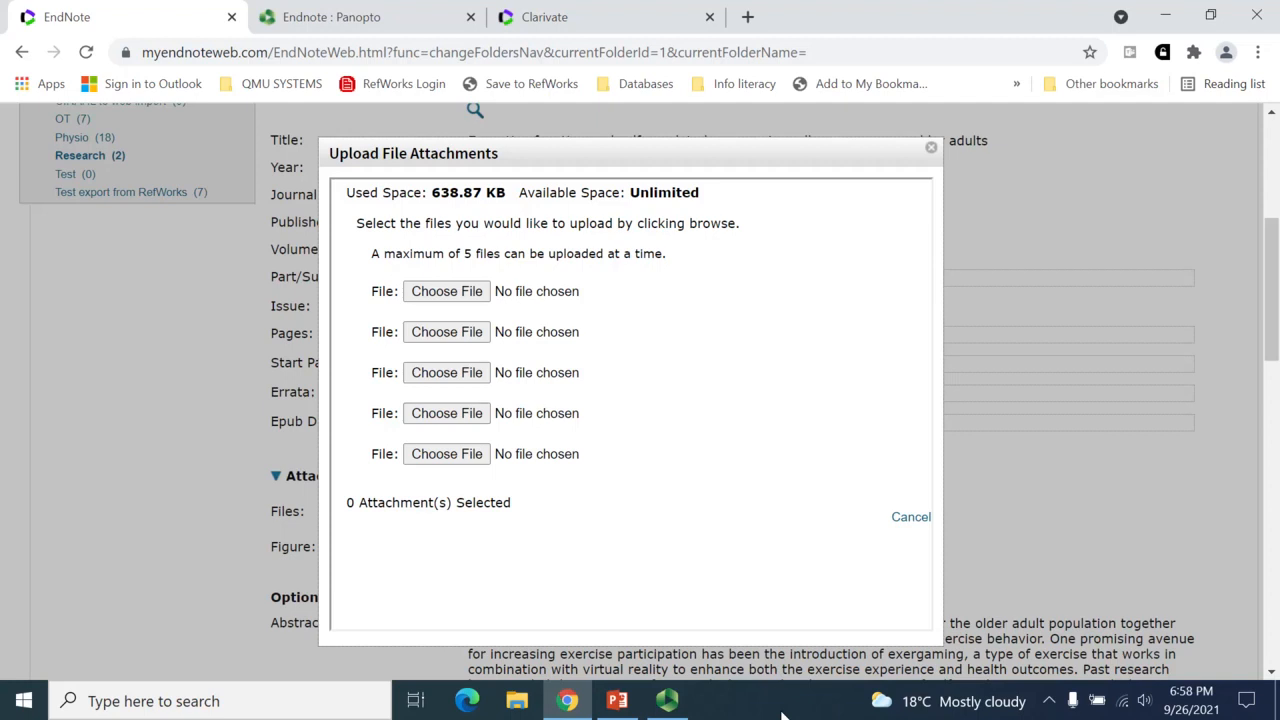
pyautogui.click(446, 291)
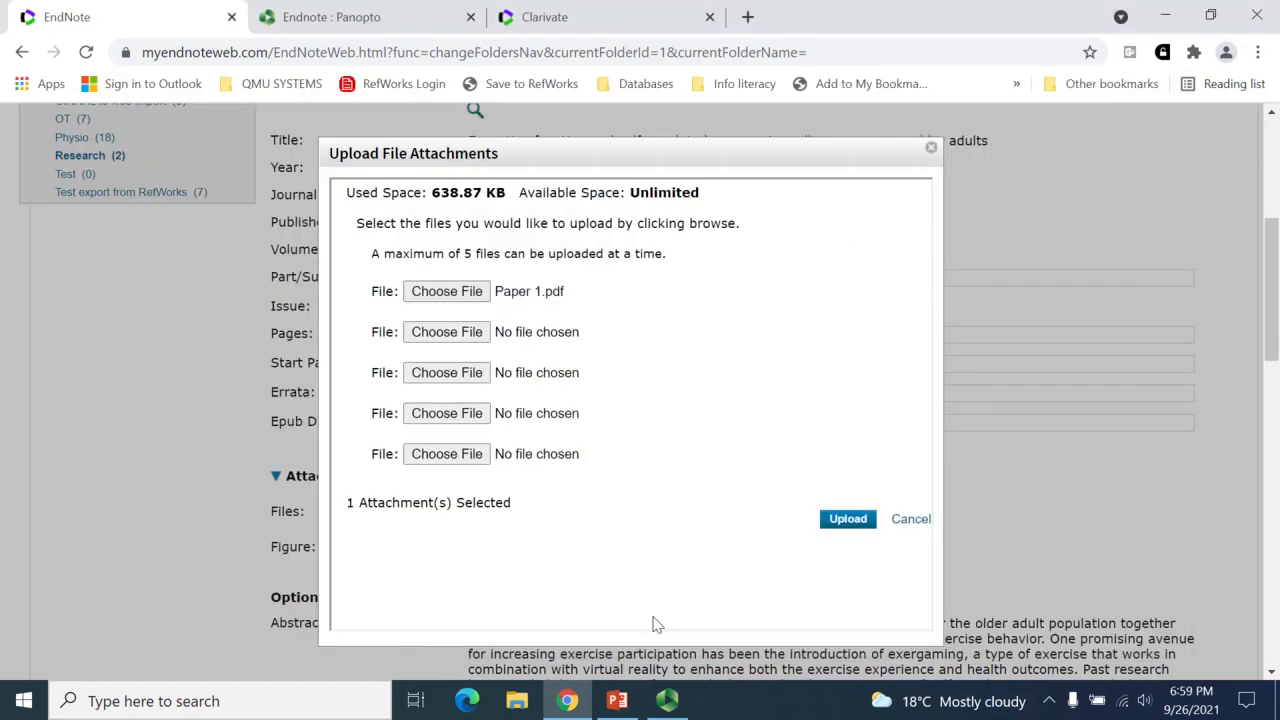
pyautogui.moveTo(737, 573)
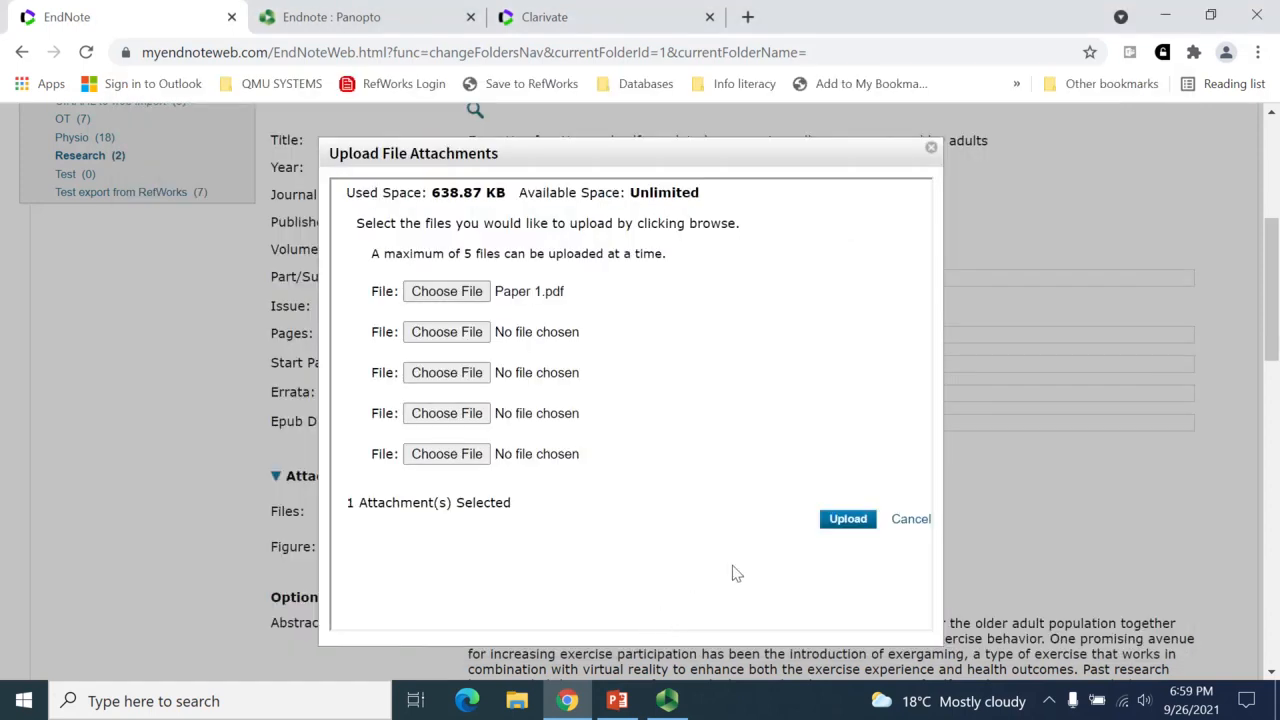
pyautogui.click(847, 518)
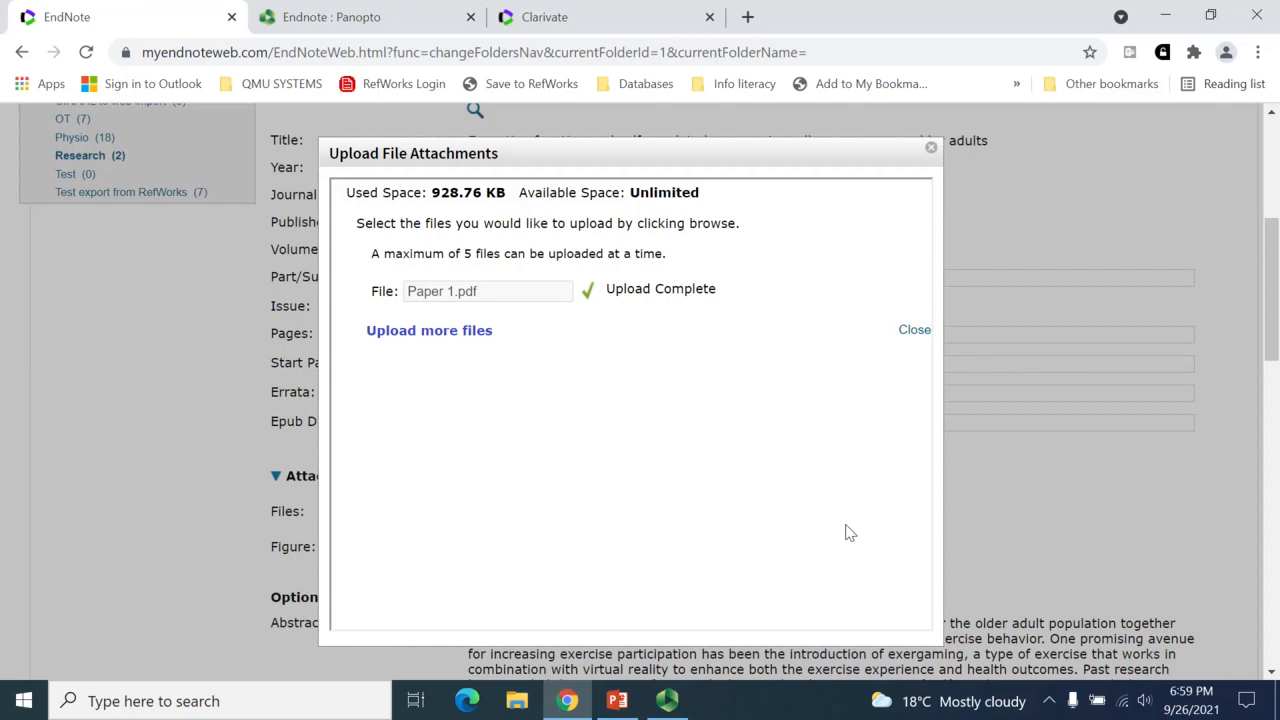
pyautogui.moveTo(429, 330)
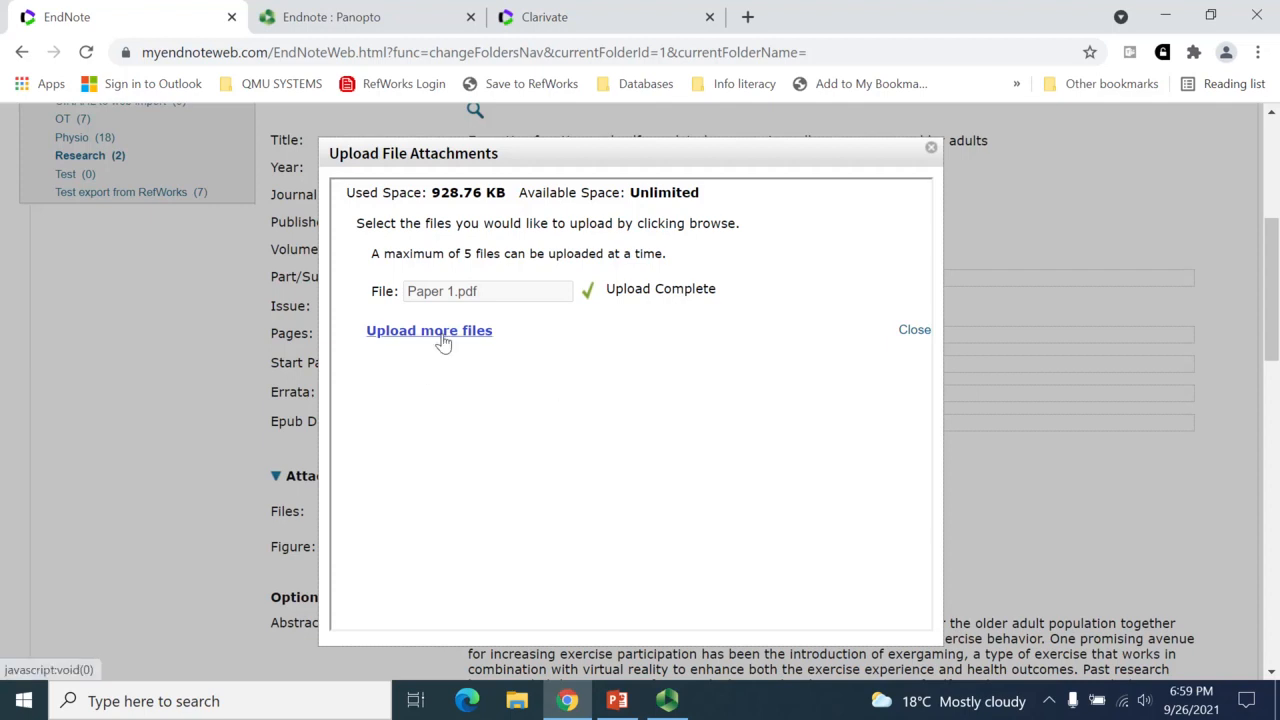
pyautogui.moveTo(827, 538)
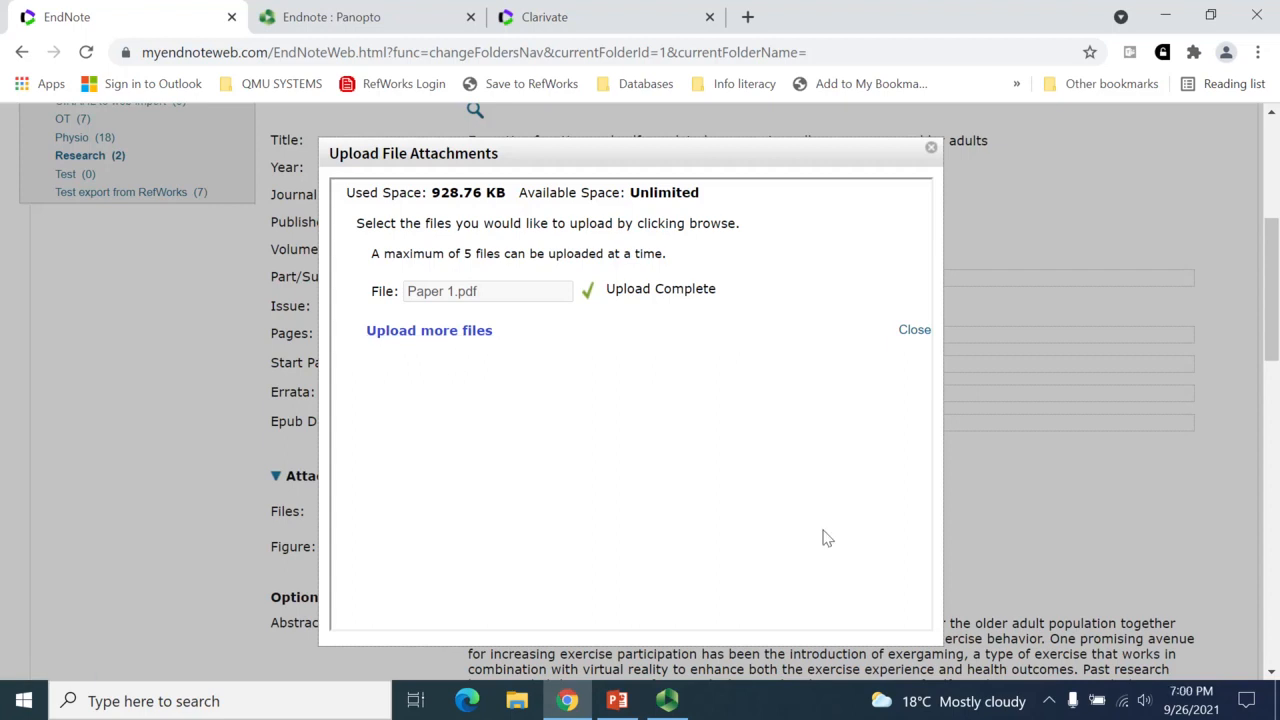
pyautogui.moveTo(914, 335)
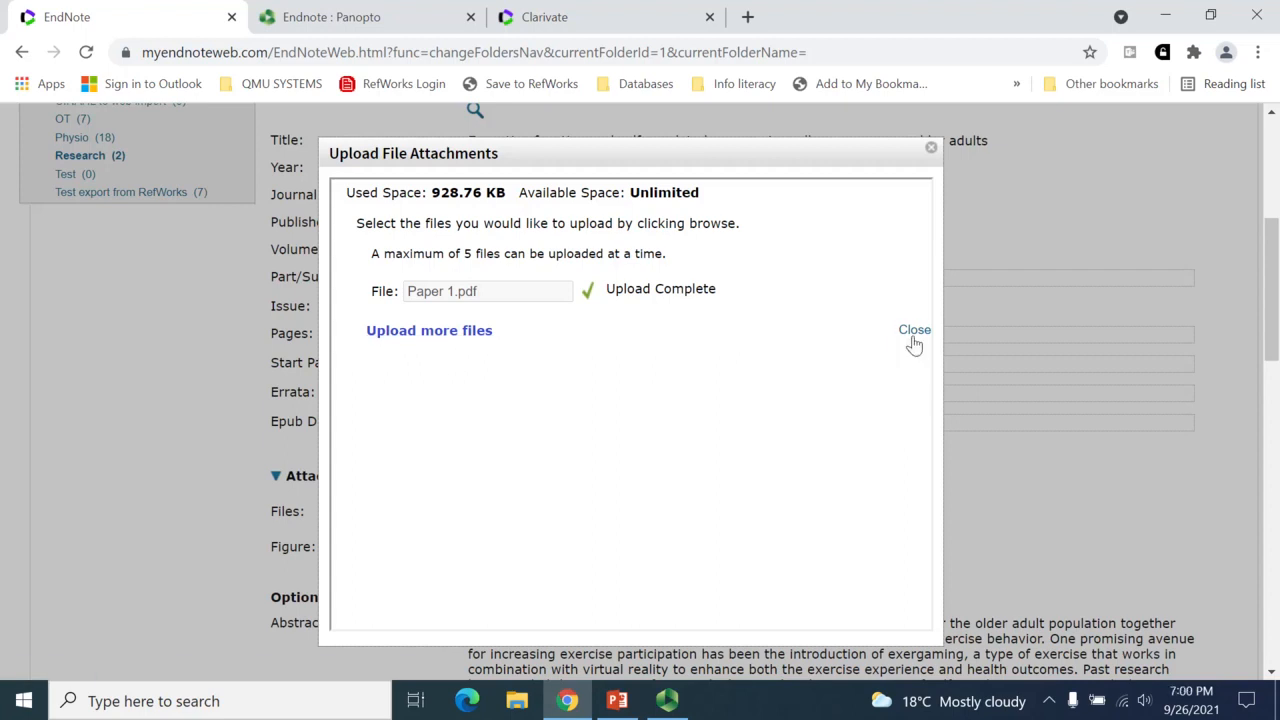
# - Close the Upload File Attachments dialog and scroll back to the record's top
pyautogui.click(914, 329)
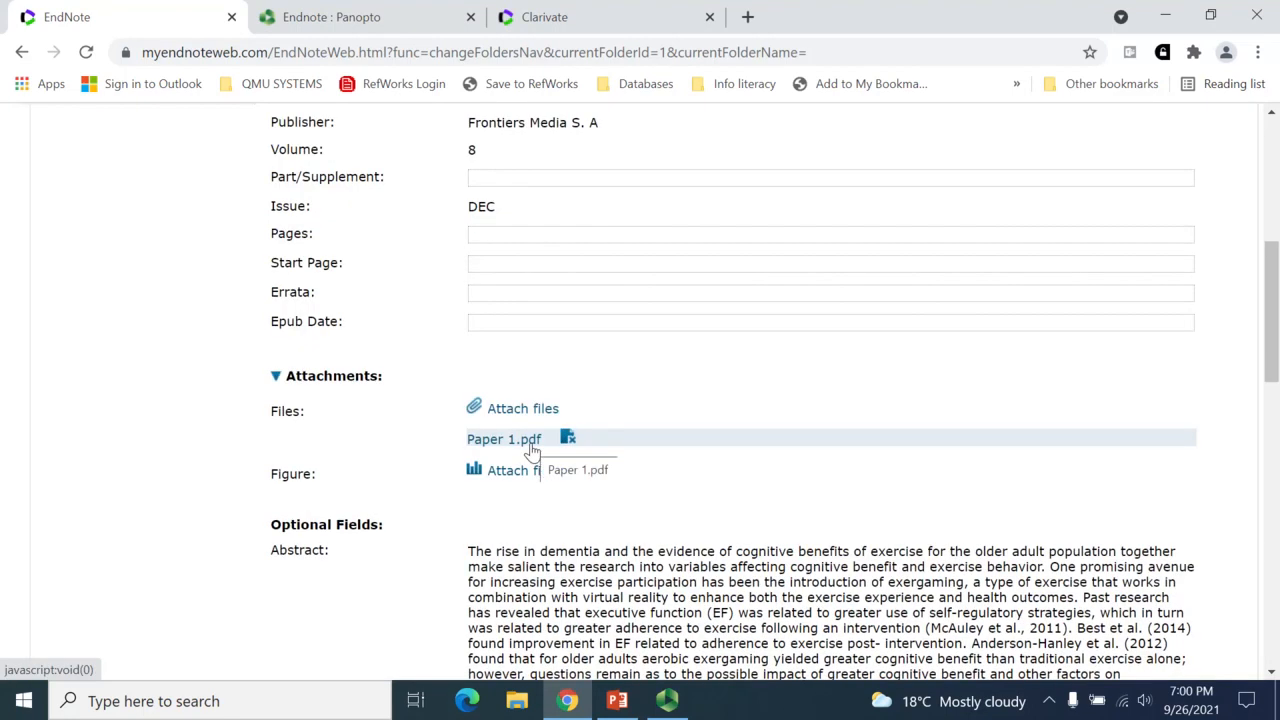
pyautogui.scroll(3)
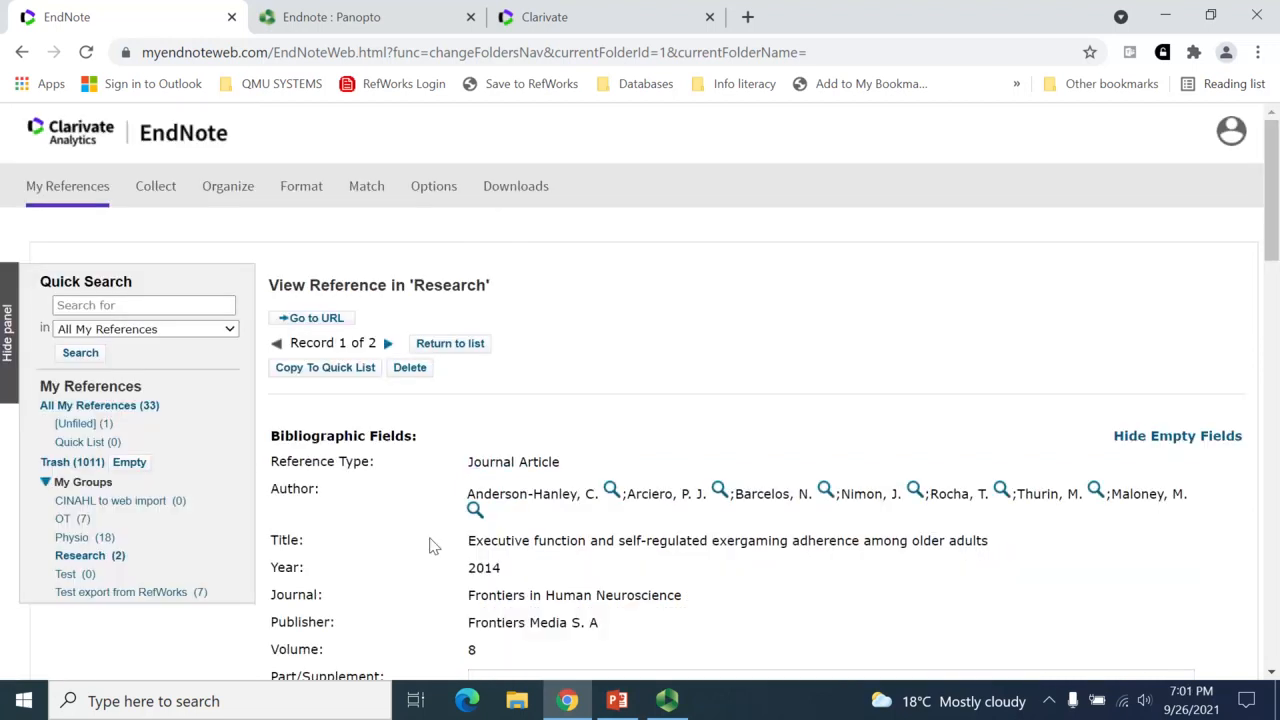
pyautogui.moveTo(90, 565)
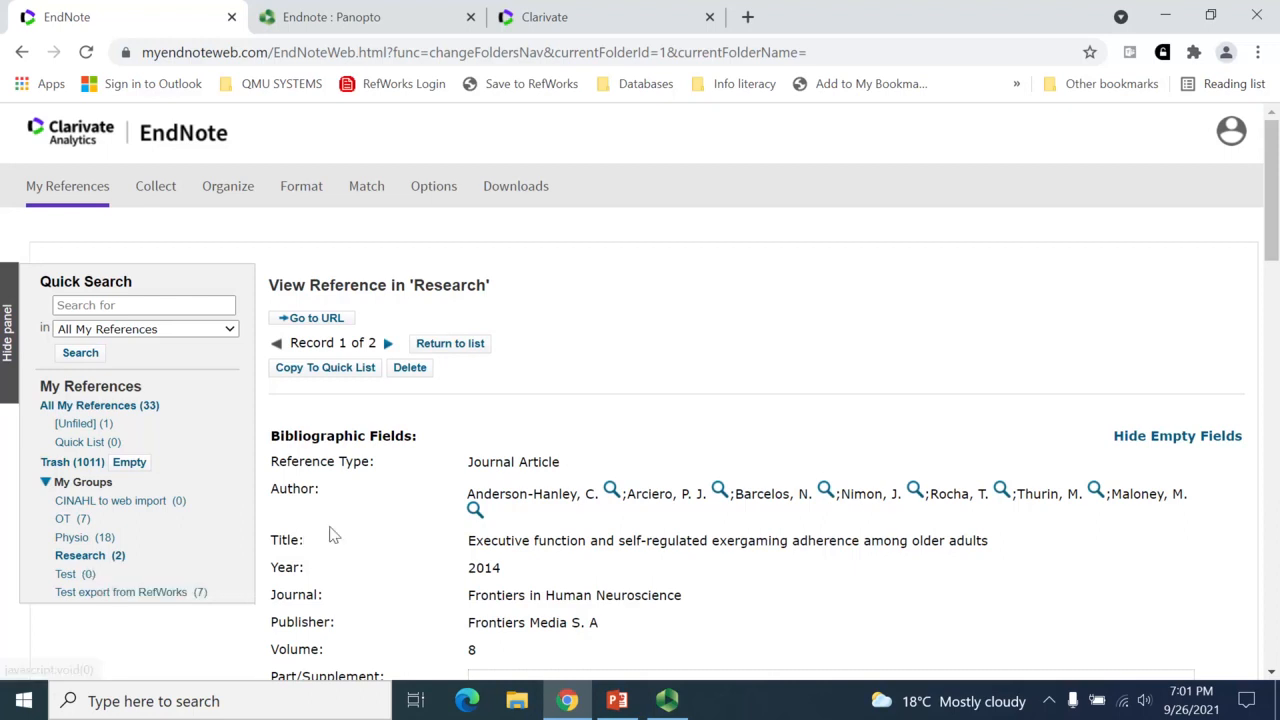
pyautogui.moveTo(450, 343)
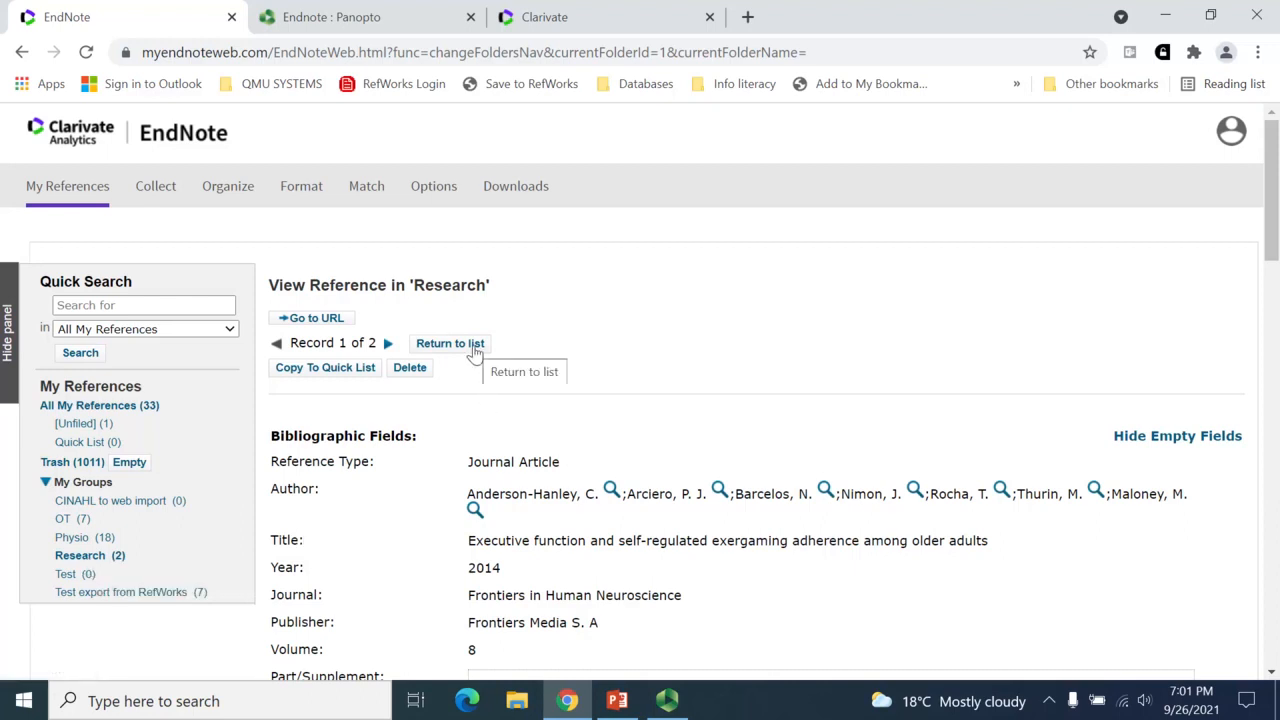
# - Return to the Research list and view the Anderson-Hanley reference's attached file
pyautogui.click(450, 343)
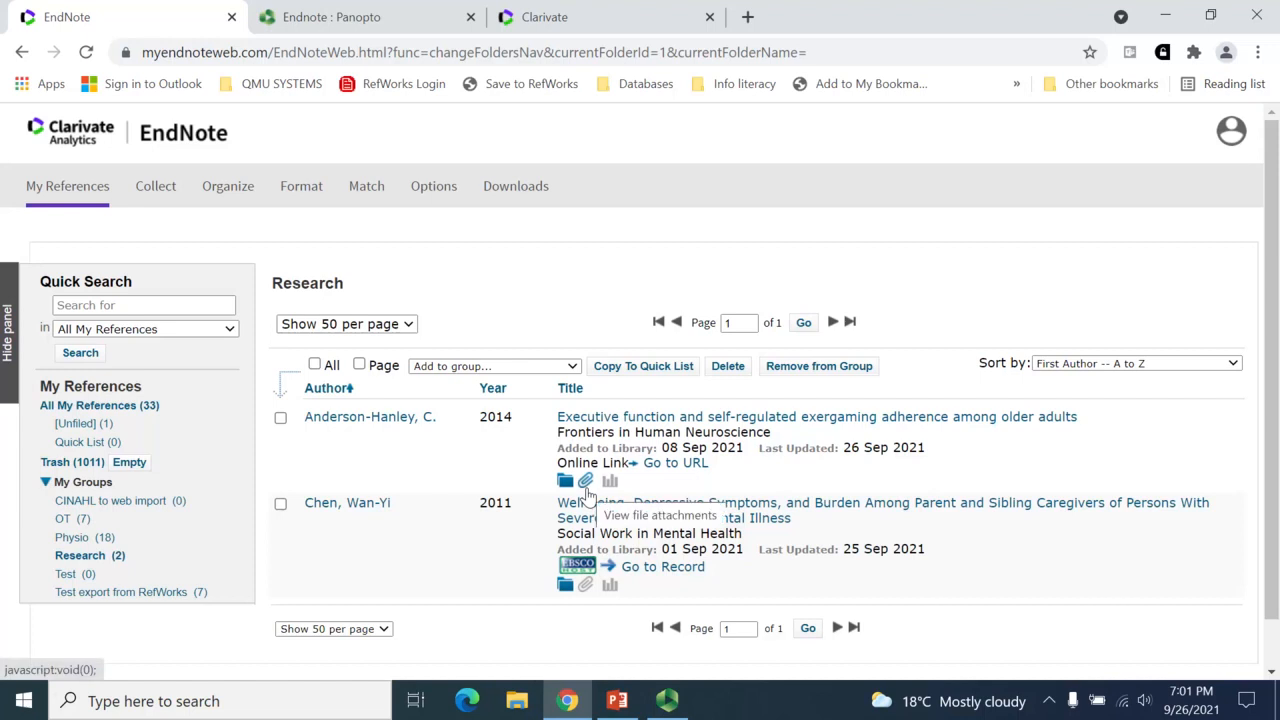
pyautogui.moveTo(587, 490)
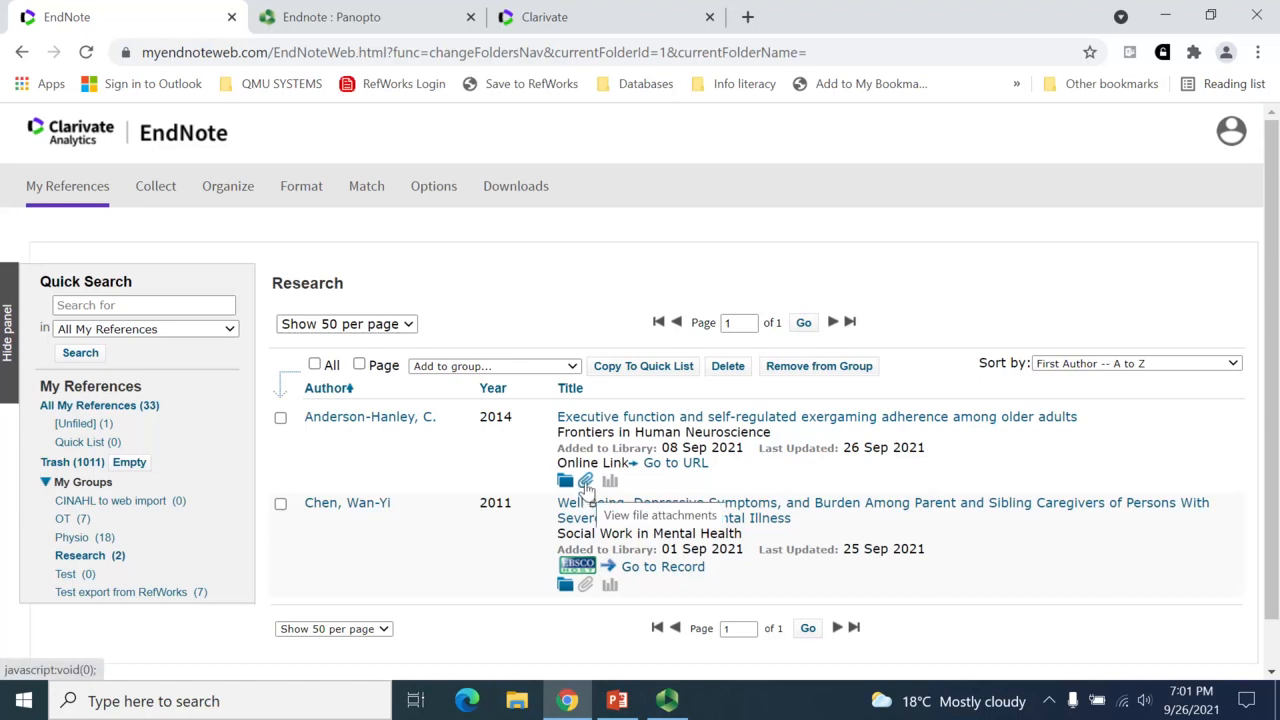
pyautogui.click(99, 405)
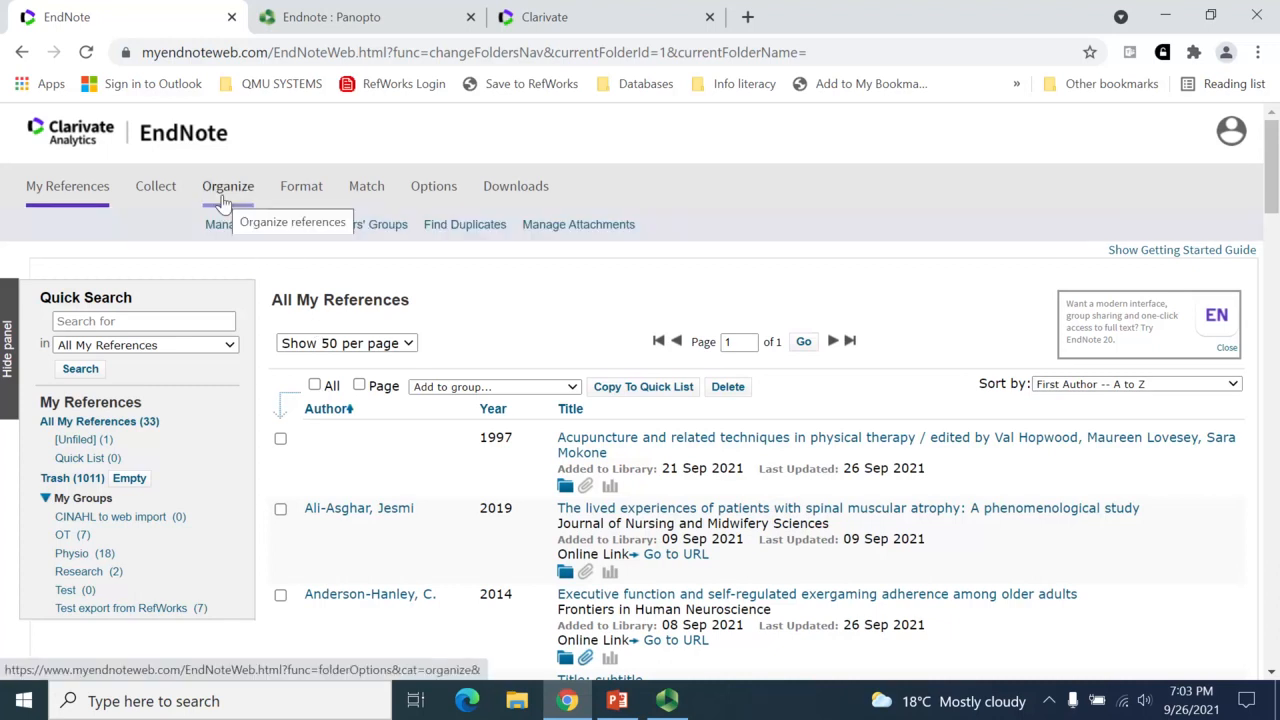
pyautogui.moveTo(464, 224)
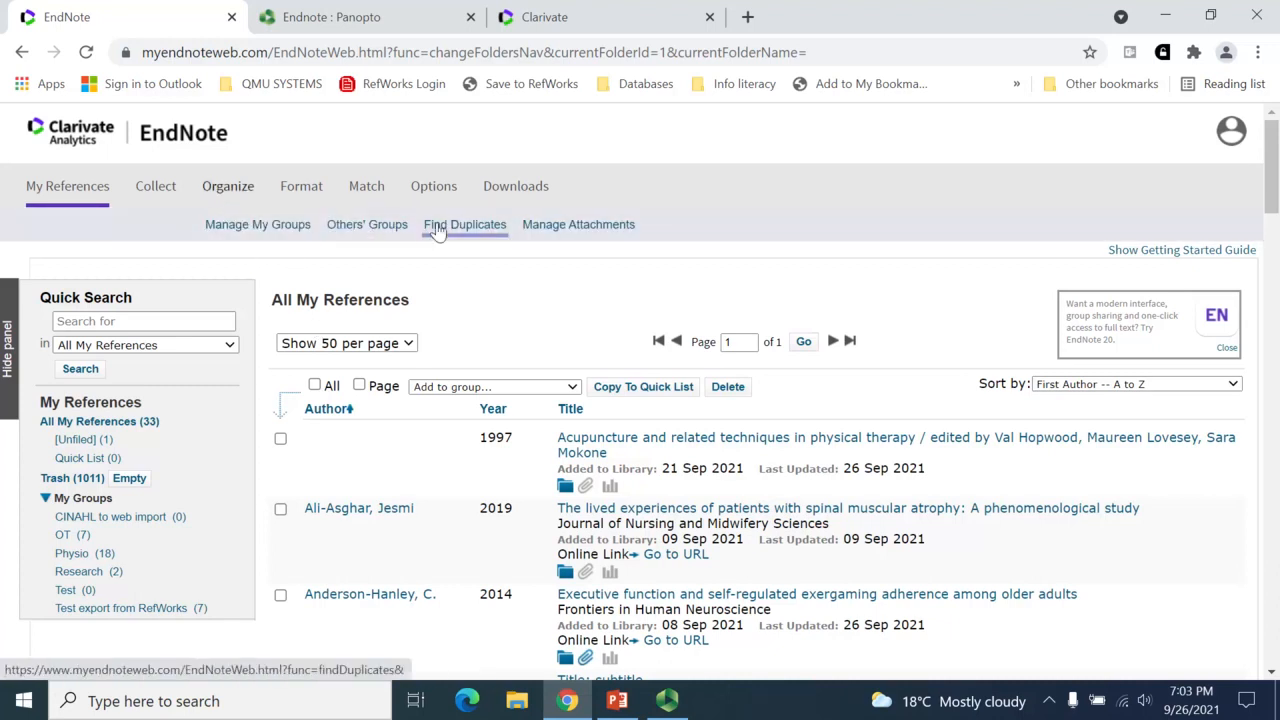
# - Find duplicates and delete the checked copies, leaving 30 references
pyautogui.click(464, 224)
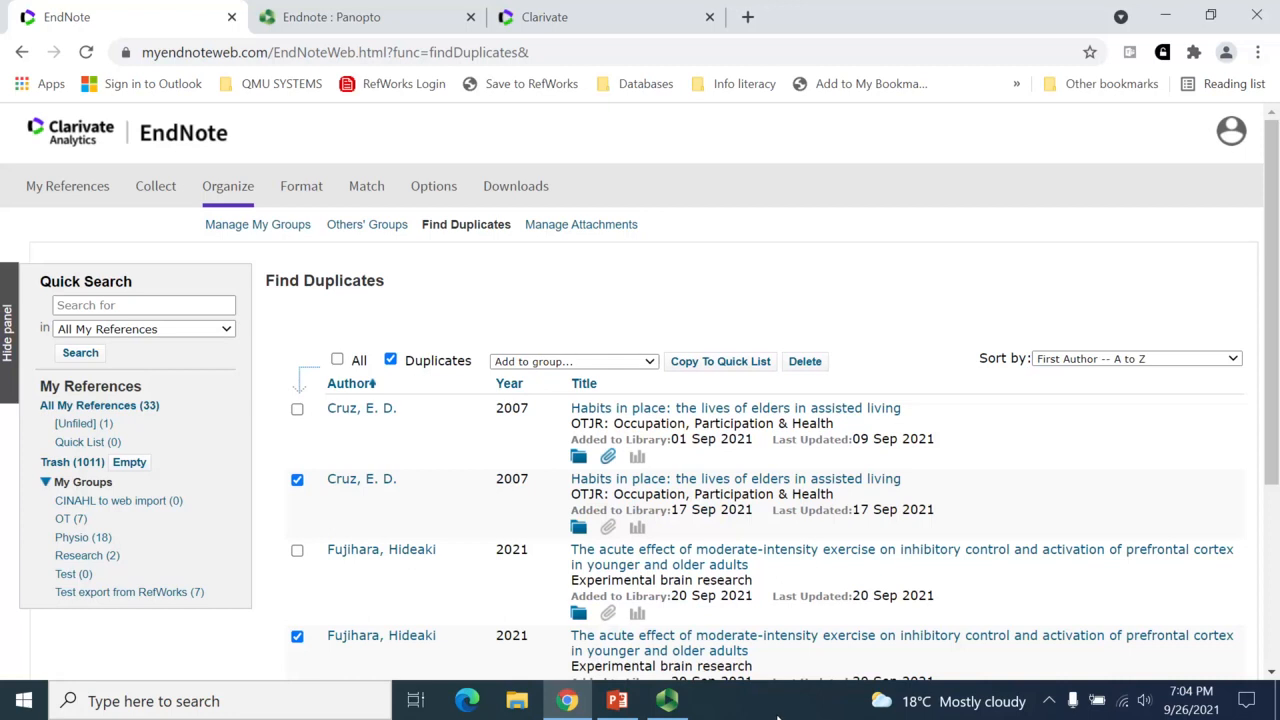
pyautogui.moveTo(291, 498)
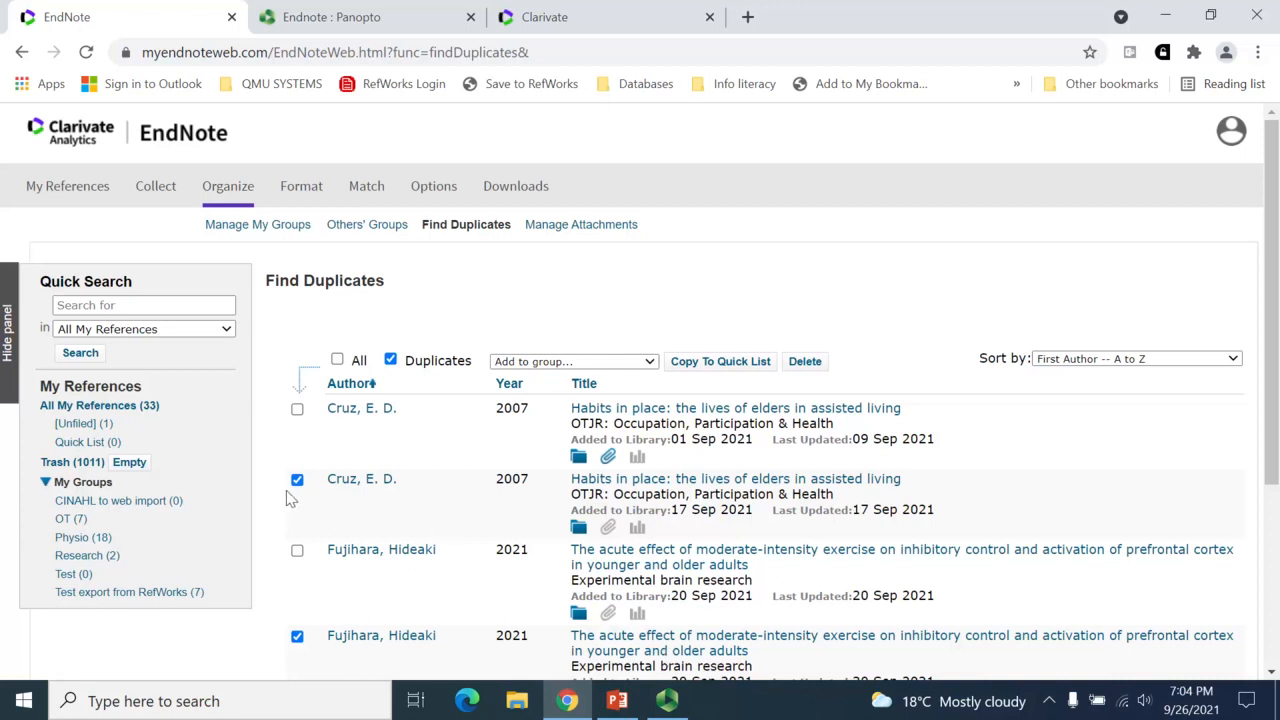
pyautogui.scroll(-3)
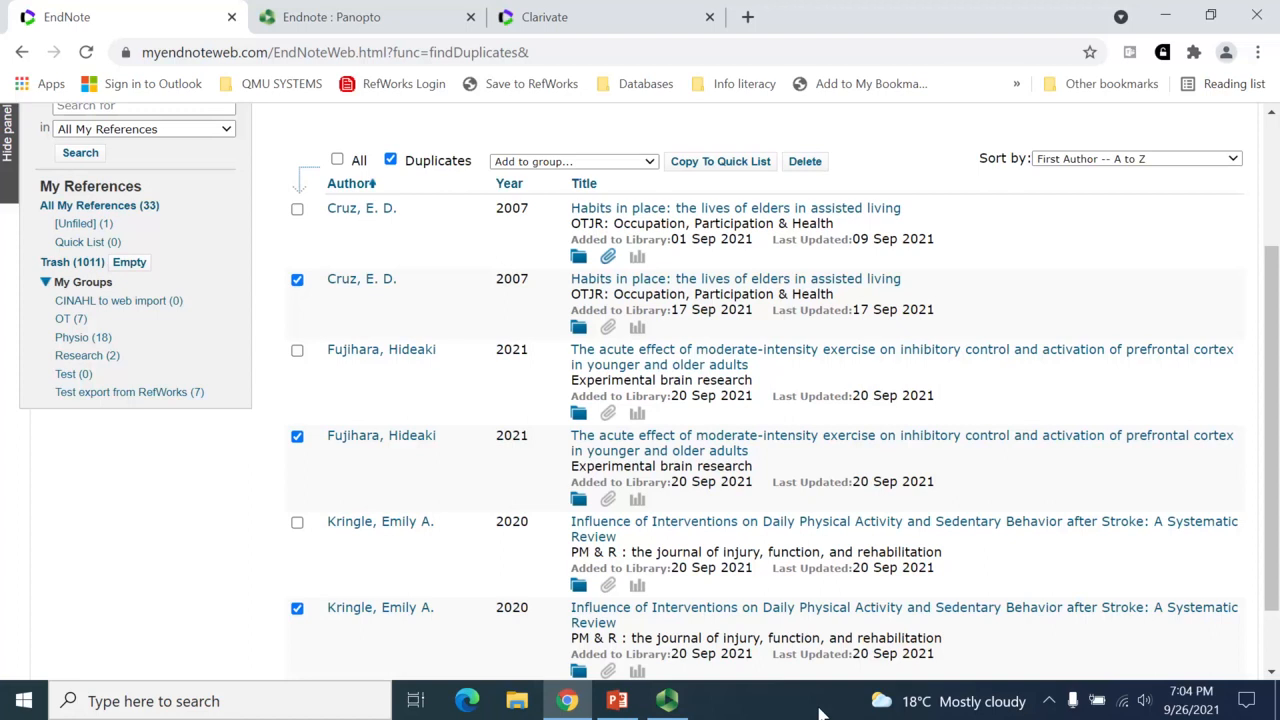
pyautogui.moveTo(805, 161)
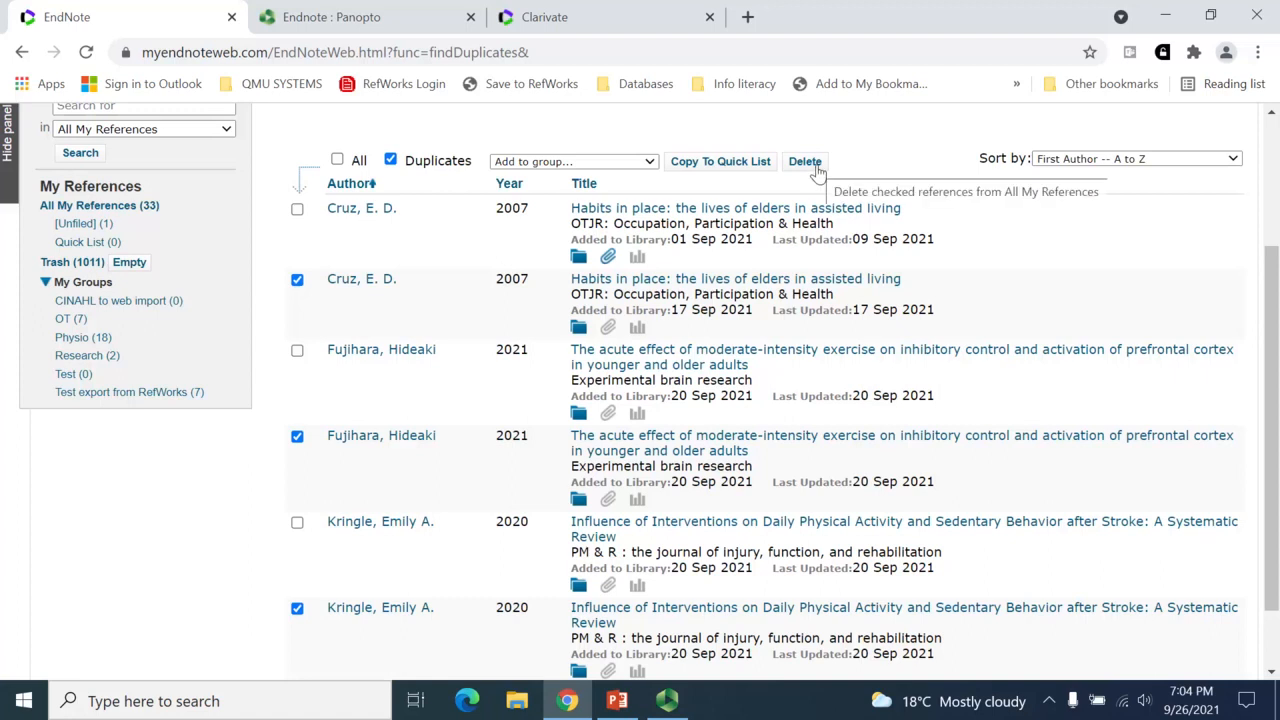
pyautogui.click(805, 161)
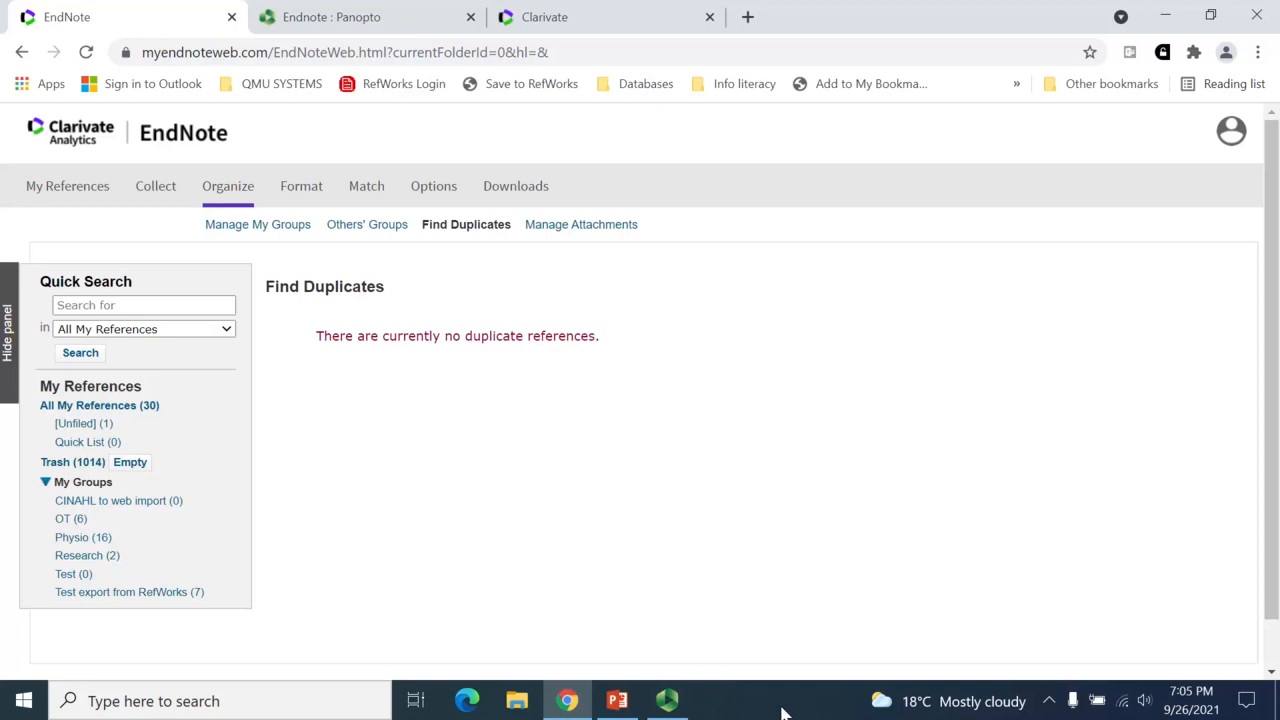
# - Return to All My References, showing all 30 references
pyautogui.click(67, 186)
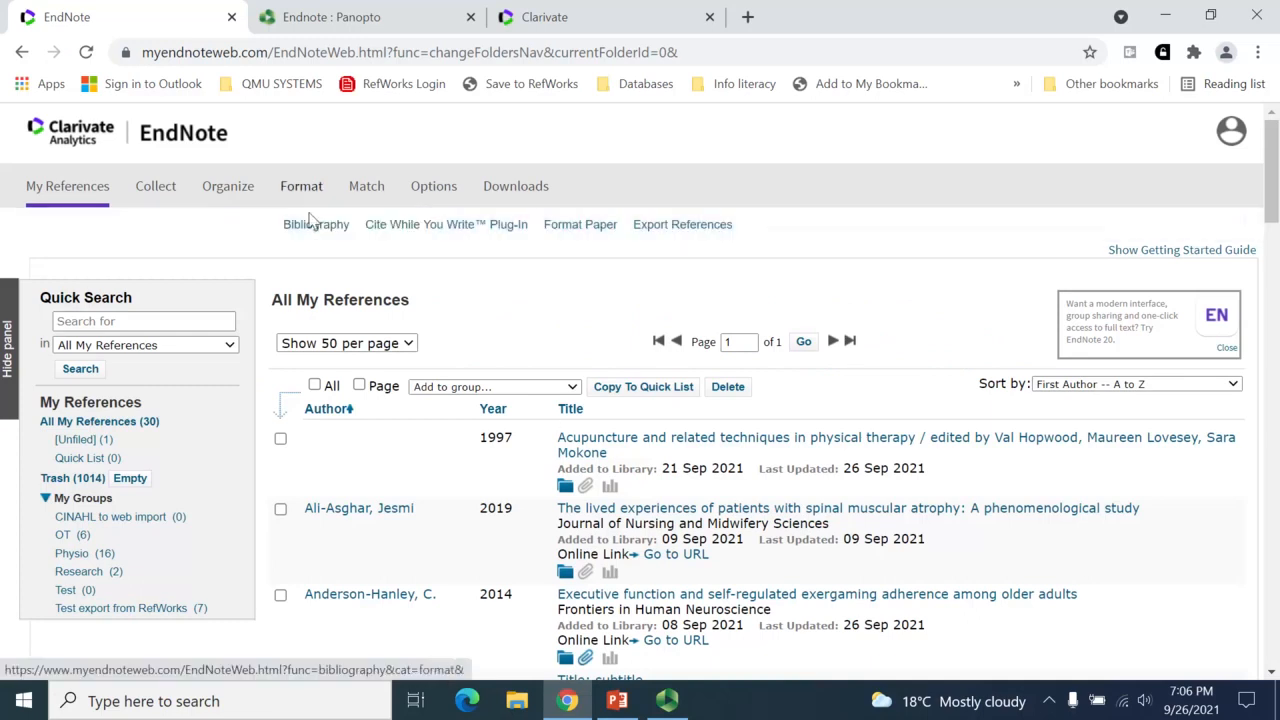
# - Open the Bibliography page and choose the '- Research' group as references
pyautogui.click(315, 224)
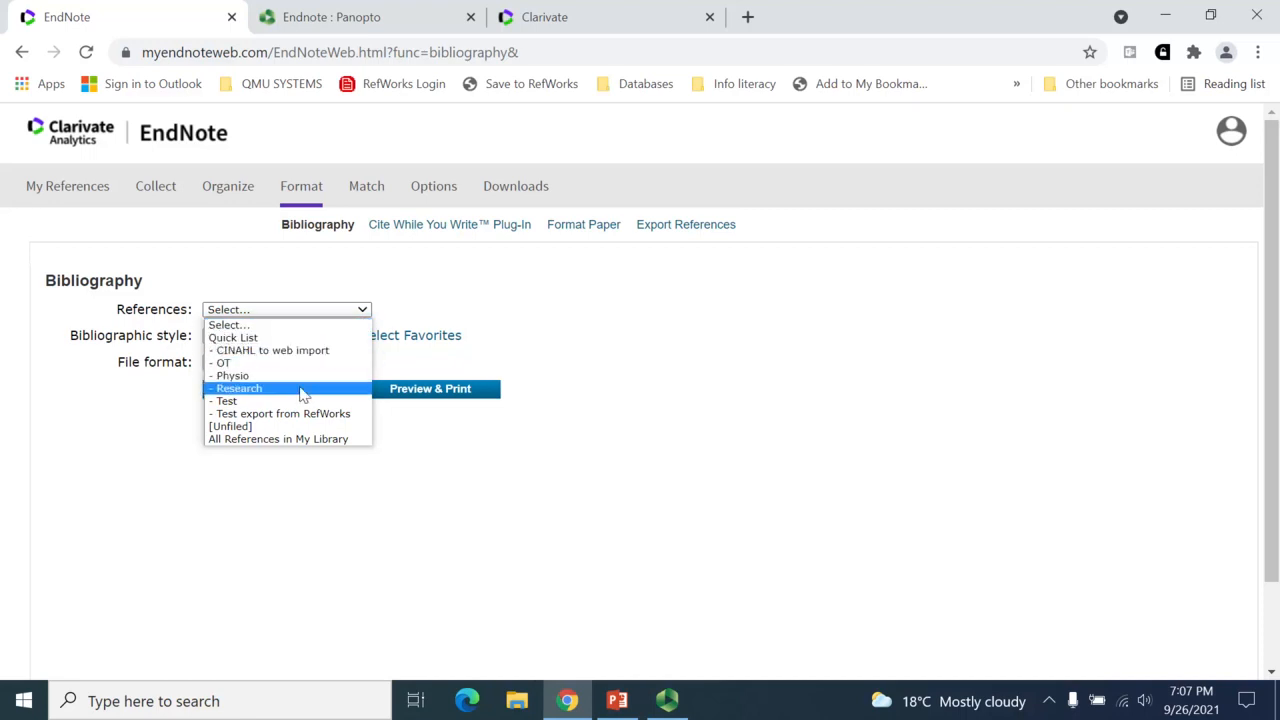
pyautogui.click(238, 388)
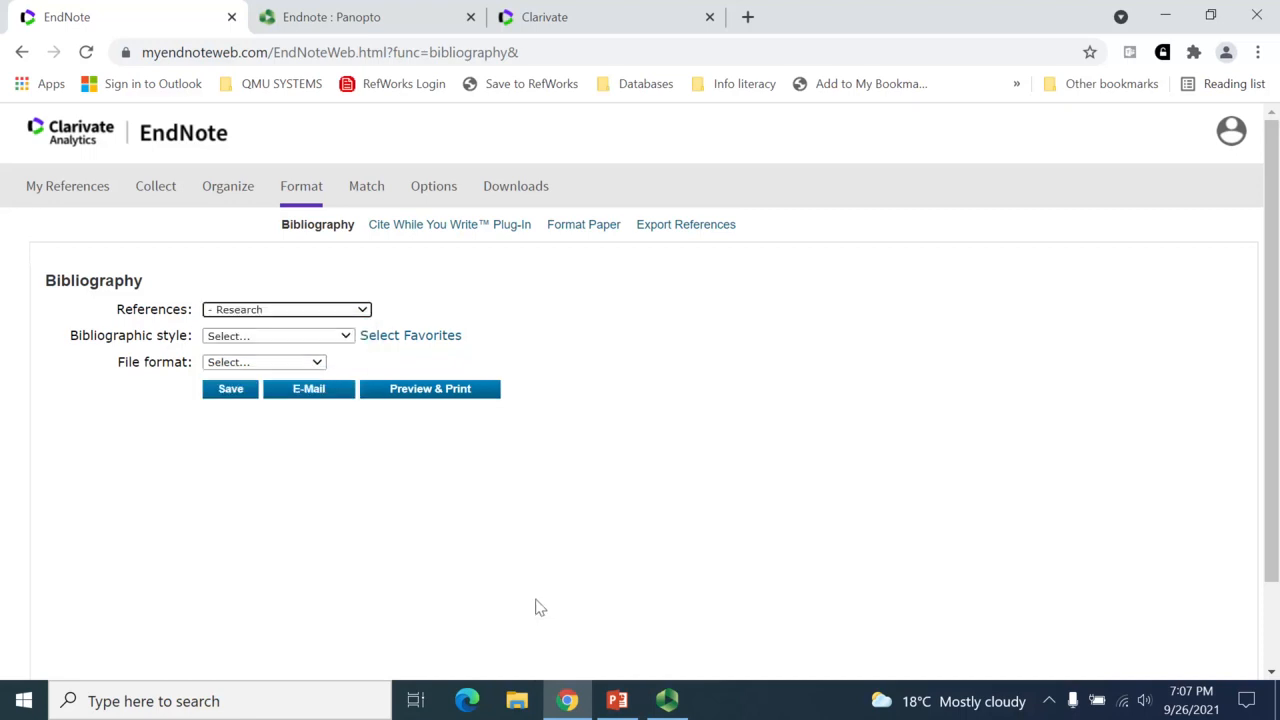
pyautogui.moveTo(547, 614)
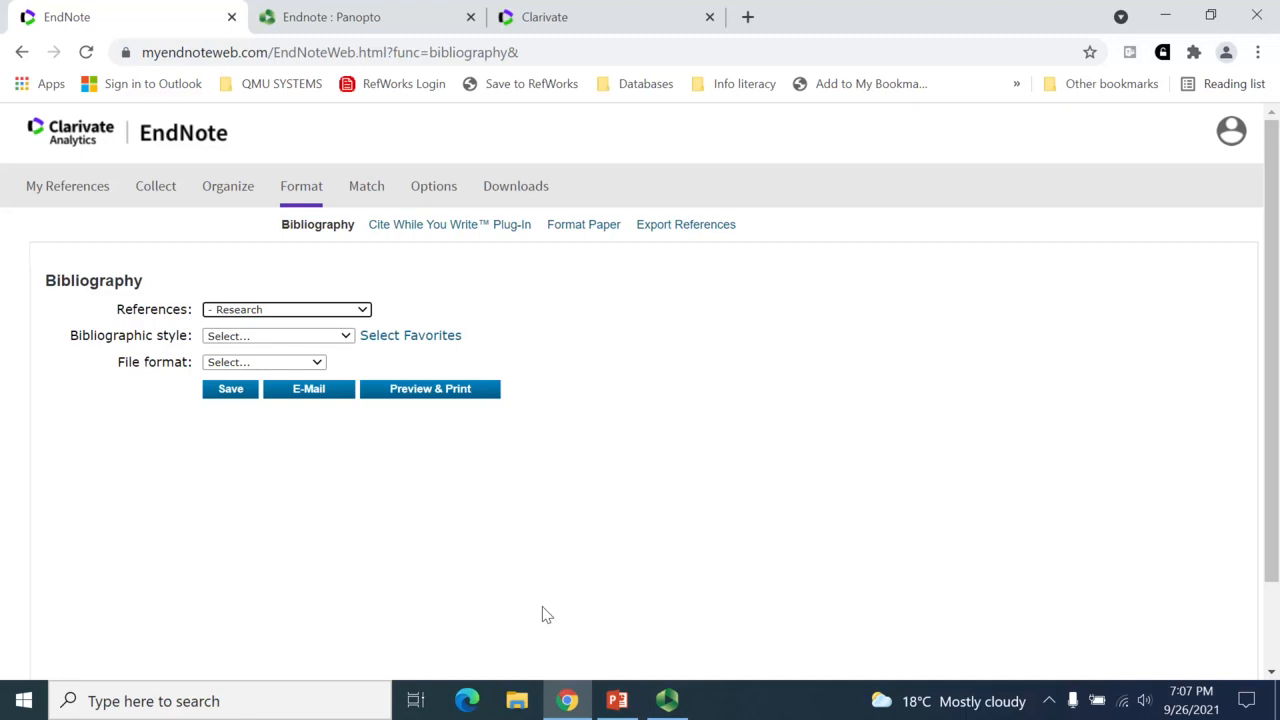
pyautogui.moveTo(489, 443)
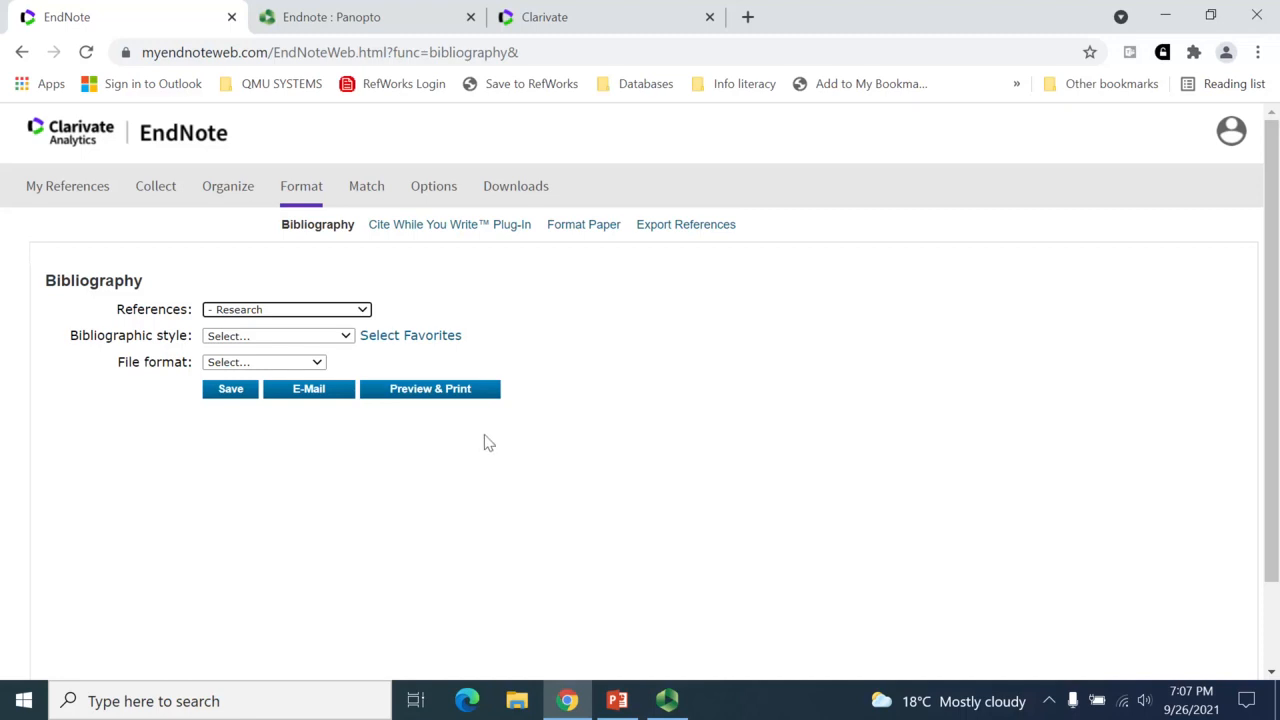
pyautogui.click(287, 309)
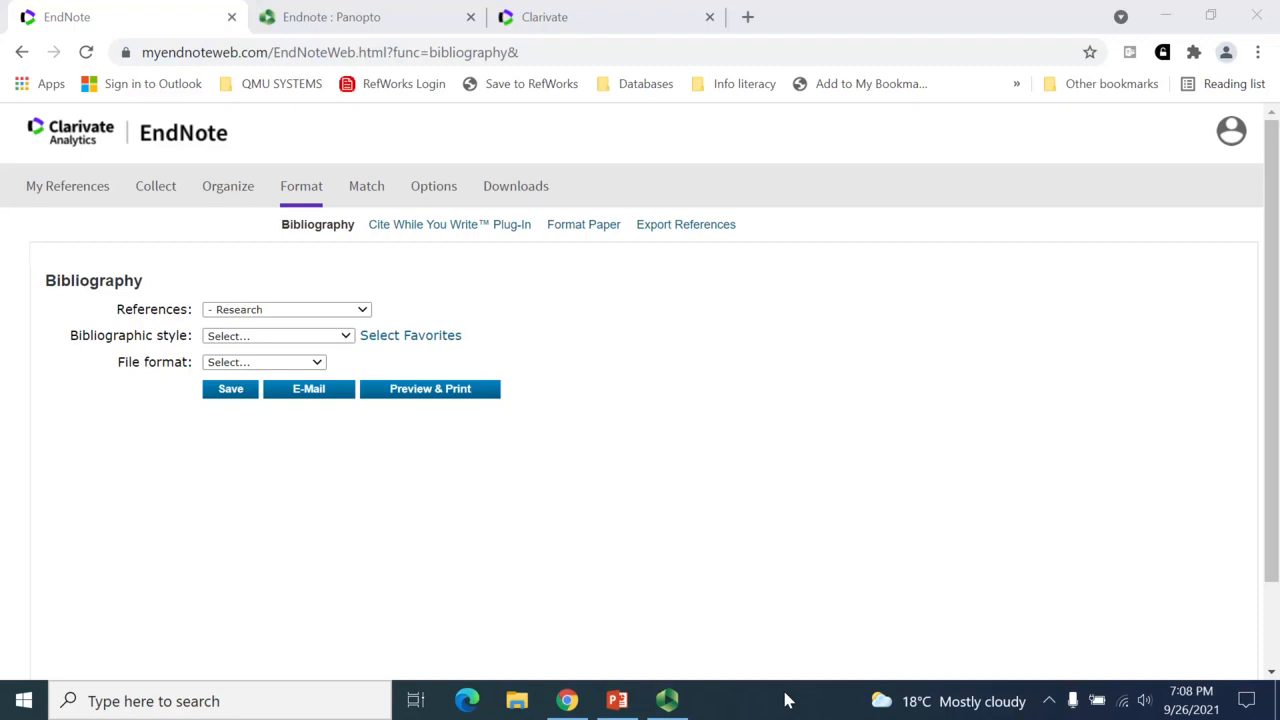
pyautogui.moveTo(360, 360)
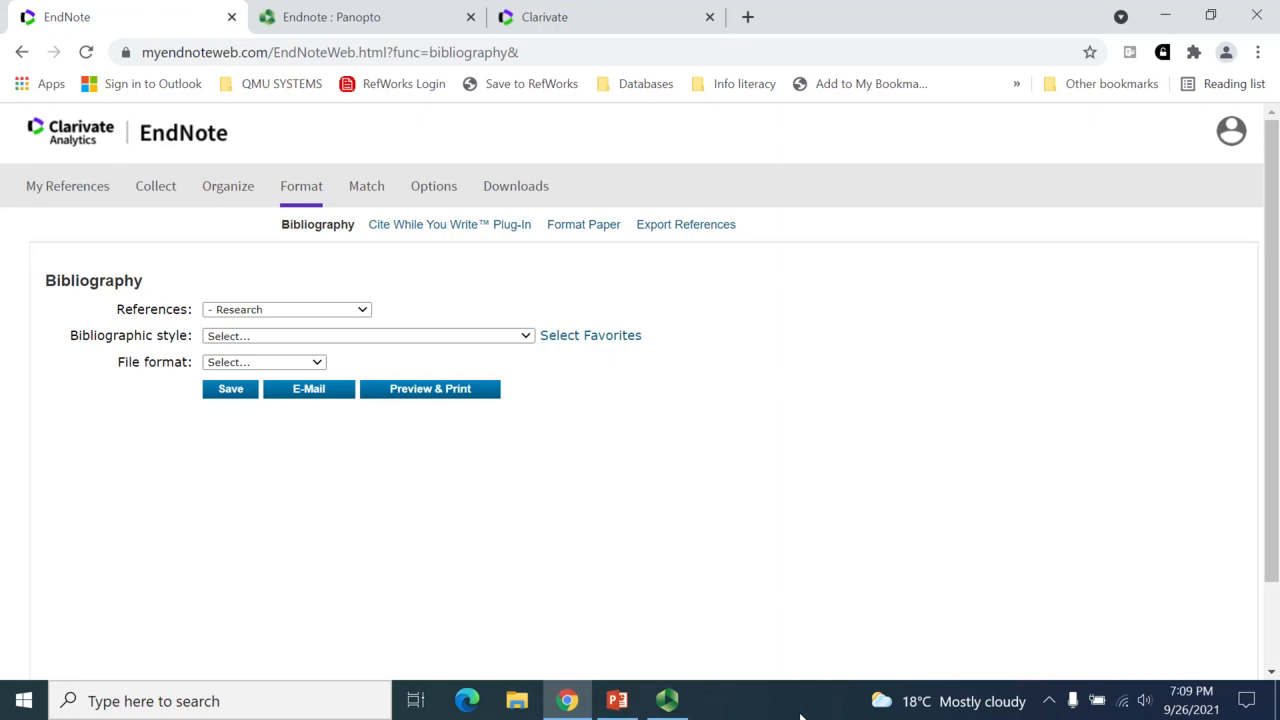
pyautogui.moveTo(800, 671)
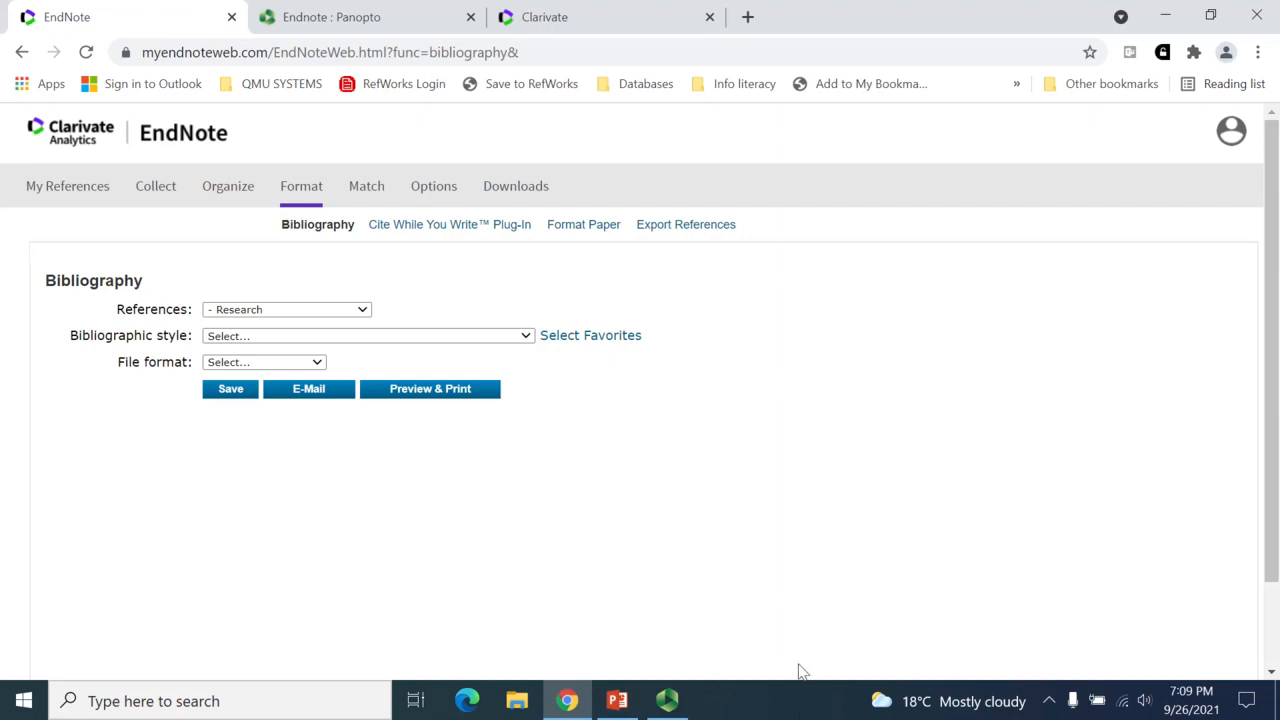
# - Copy Cite Them Right-Harvard into the favourite styles and close the chooser
pyautogui.click(590, 335)
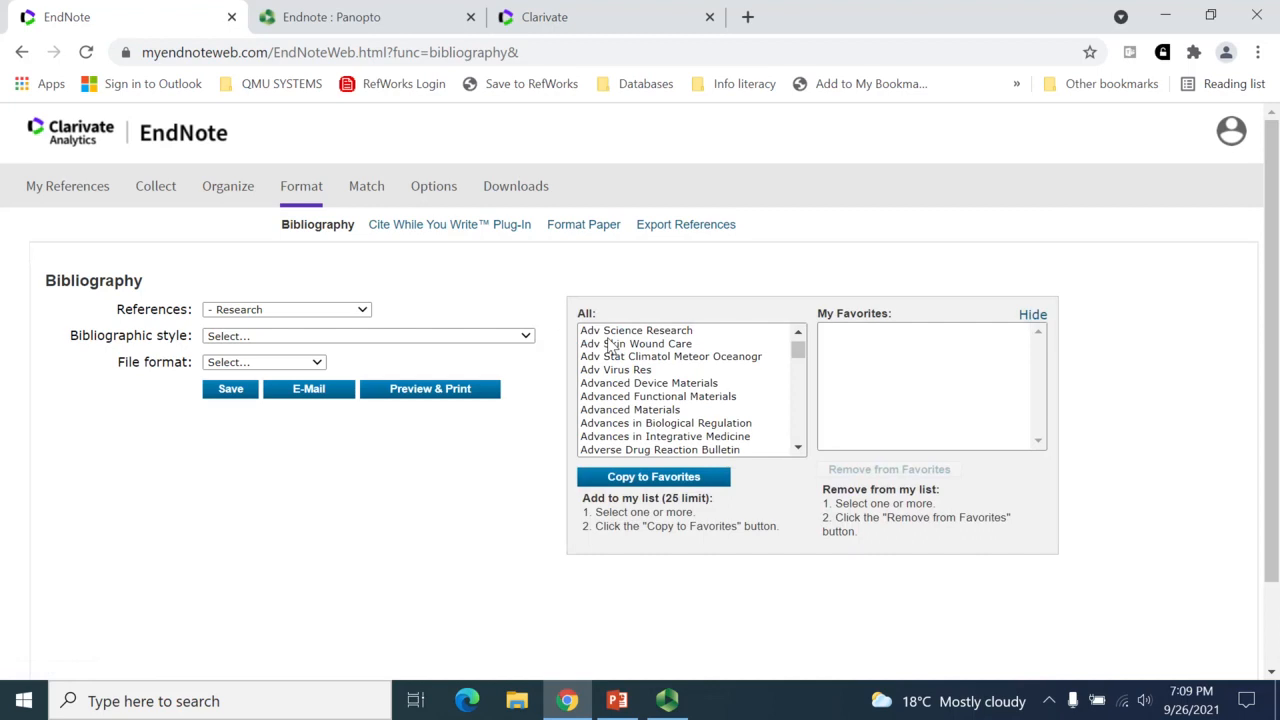
pyautogui.moveTo(640, 356)
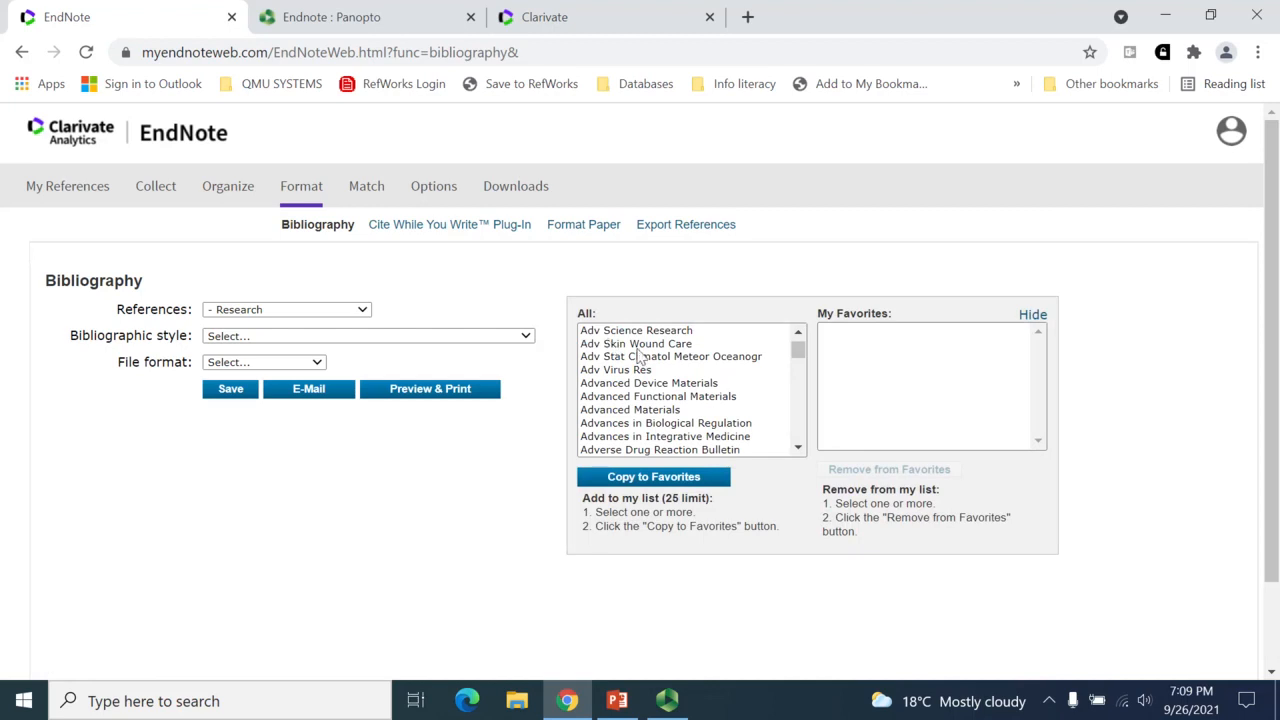
pyautogui.scroll(-3)
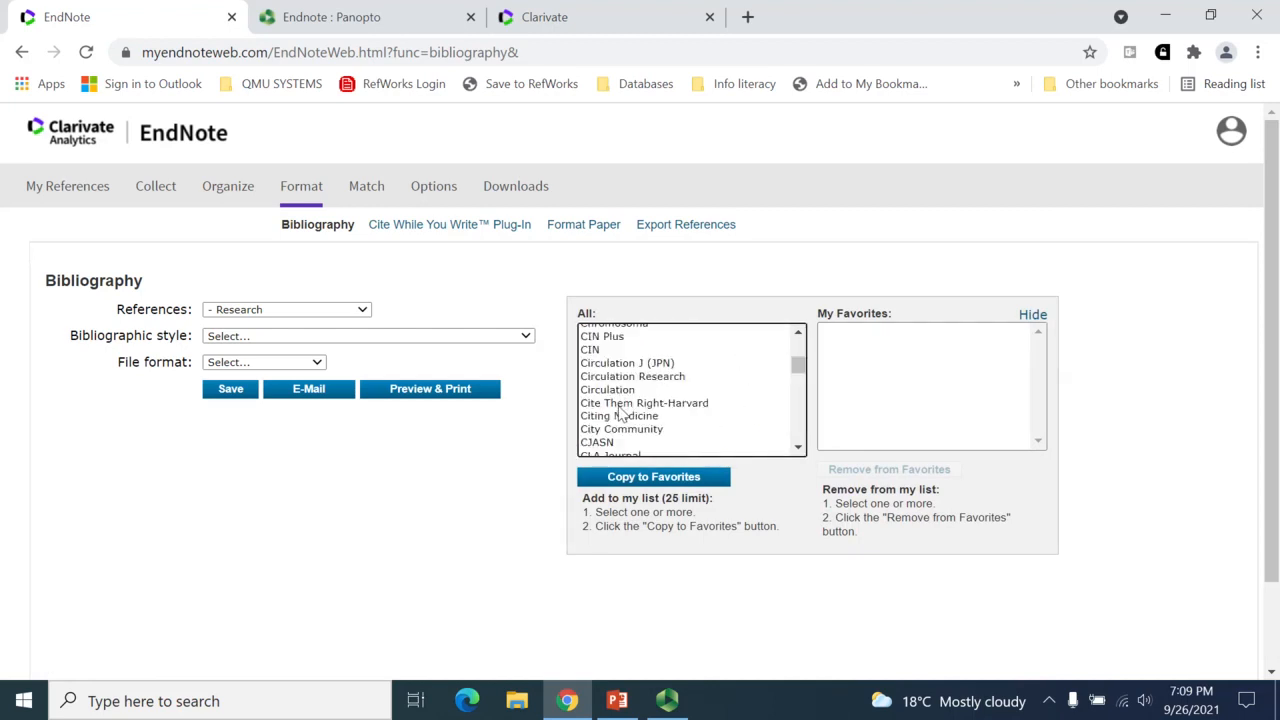
pyautogui.click(644, 402)
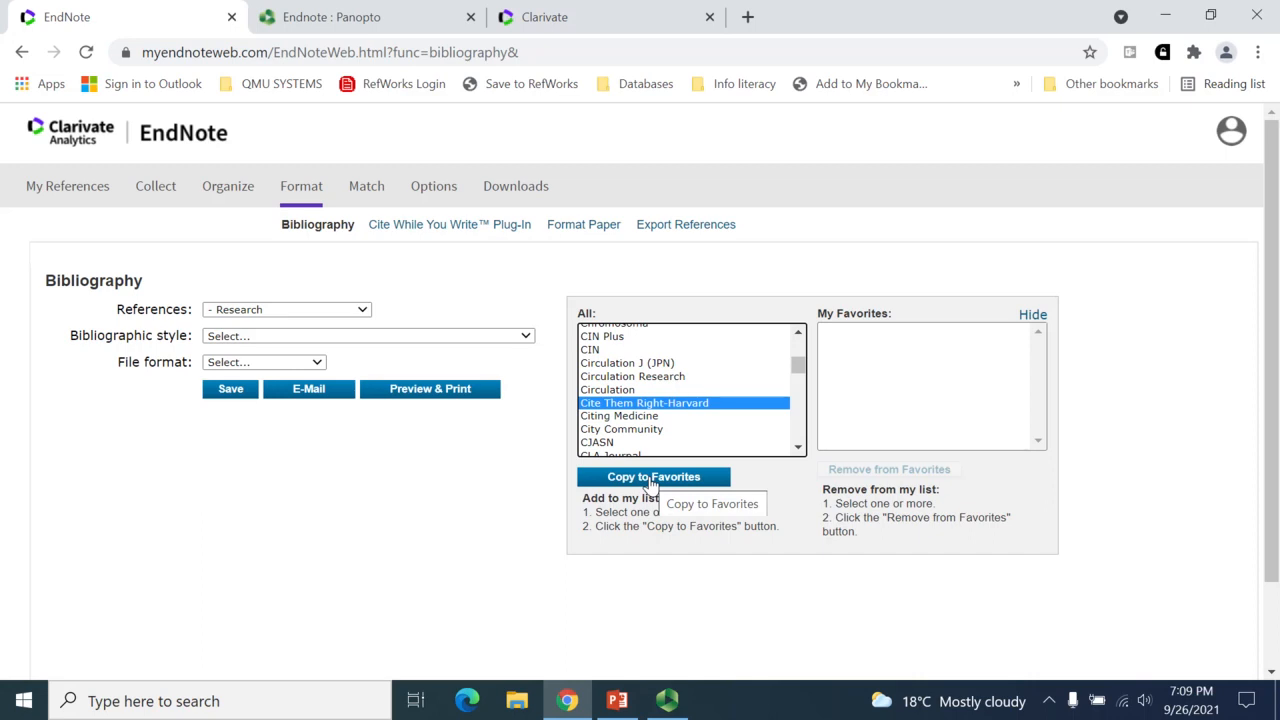
pyautogui.click(654, 476)
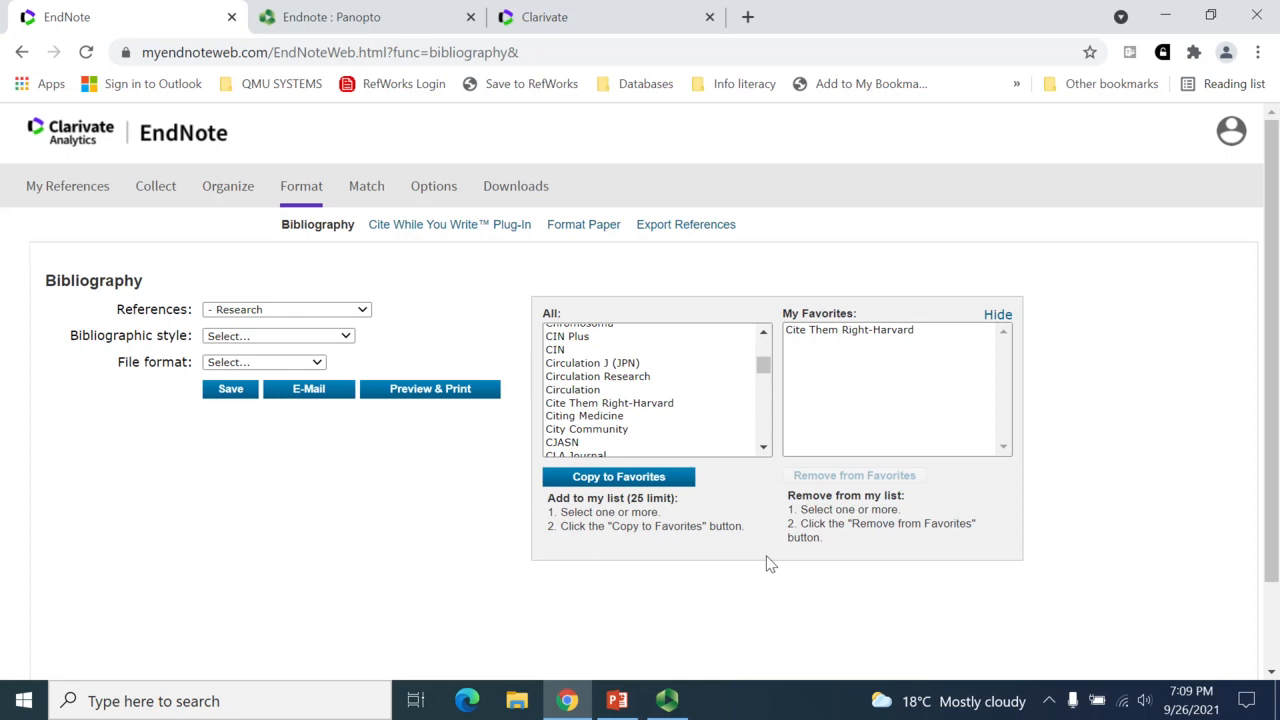
pyautogui.moveTo(997, 568)
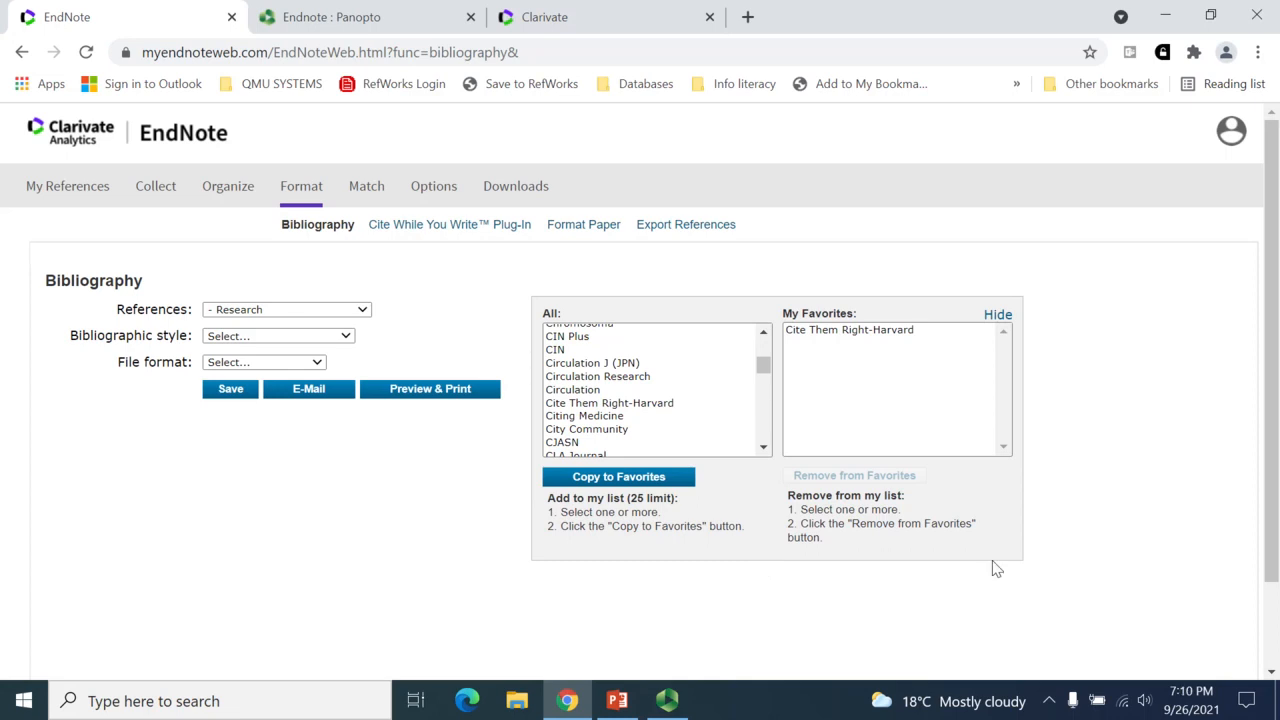
pyautogui.moveTo(997, 494)
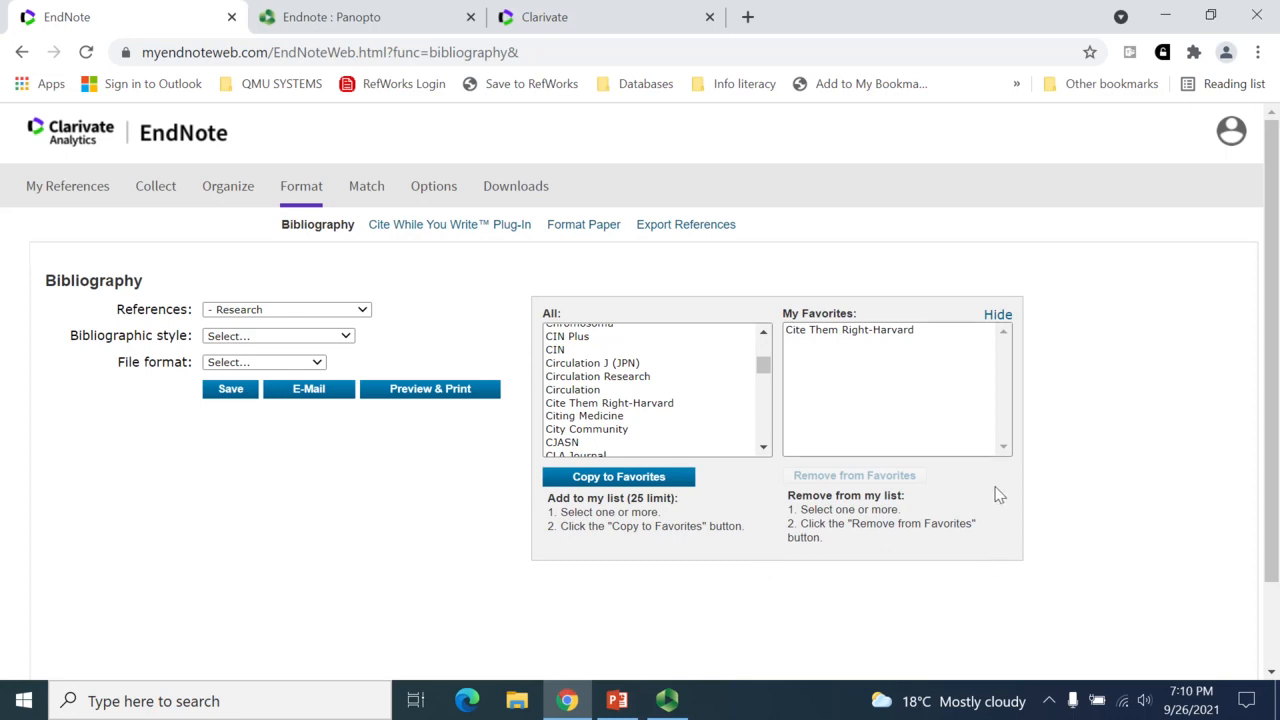
pyautogui.click(997, 314)
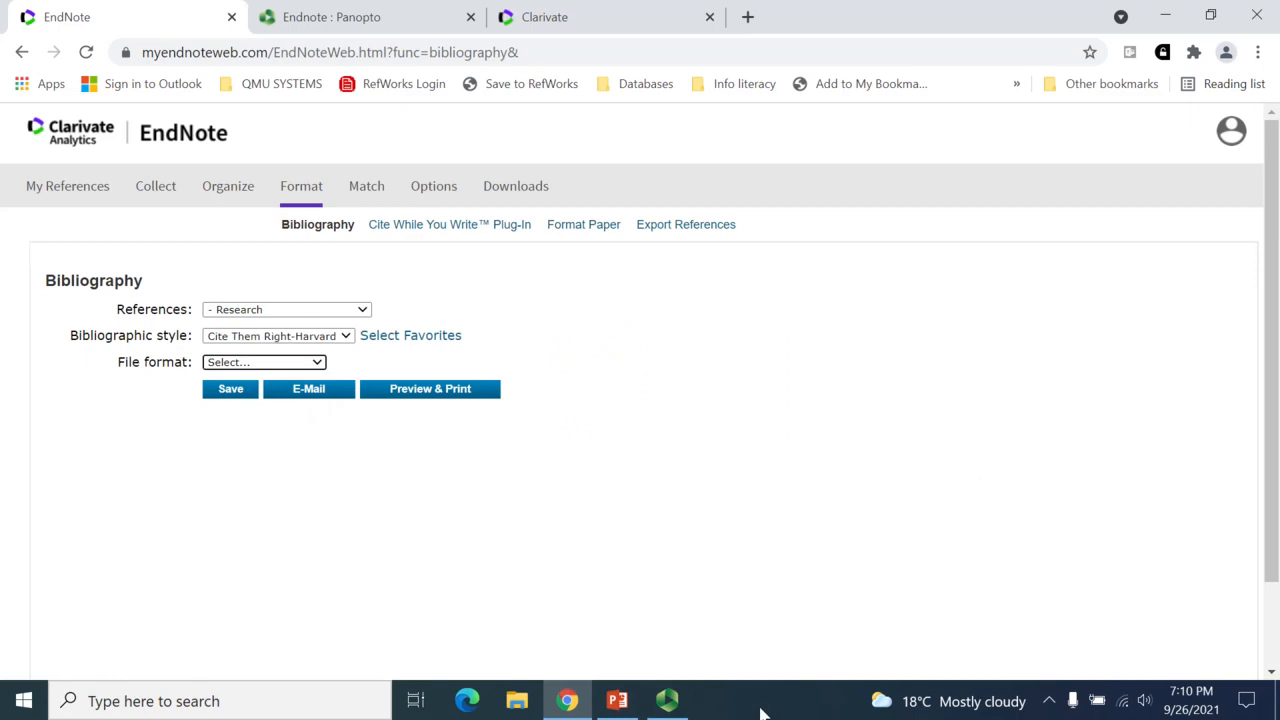
pyautogui.moveTo(469, 504)
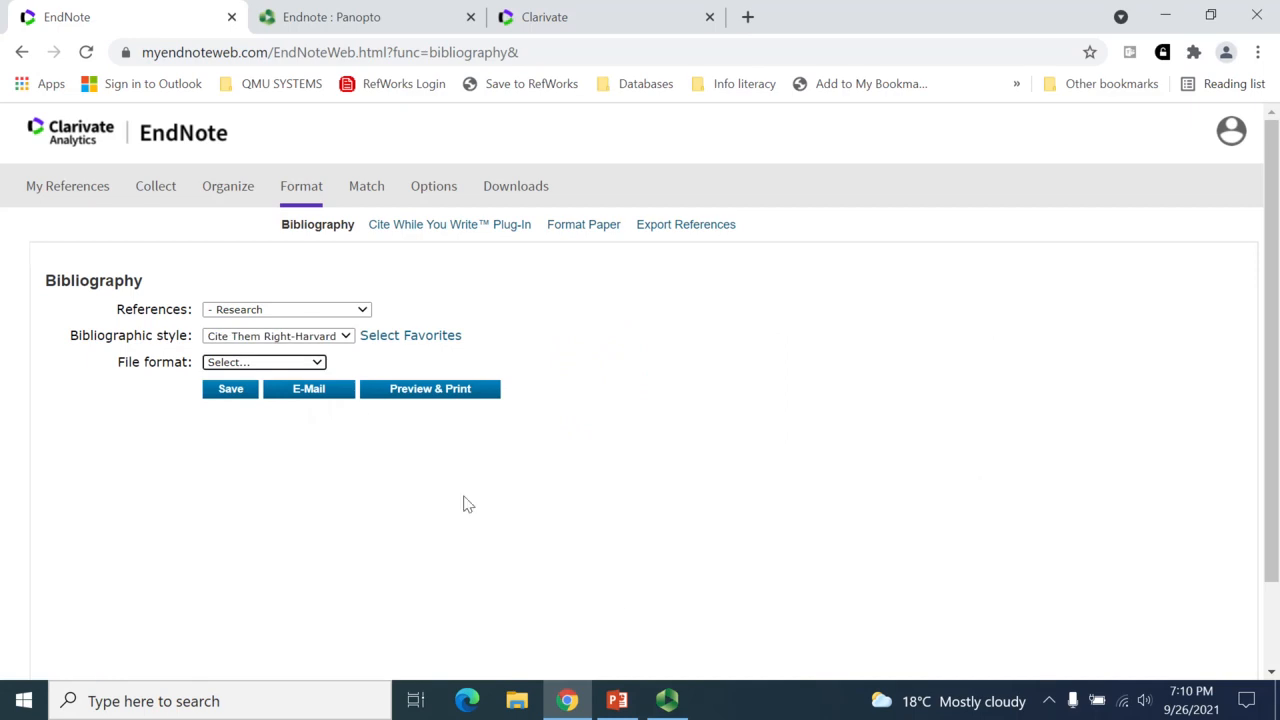
# - Set HTML as file format, preview the e-mail version, then cancel it
pyautogui.click(263, 362)
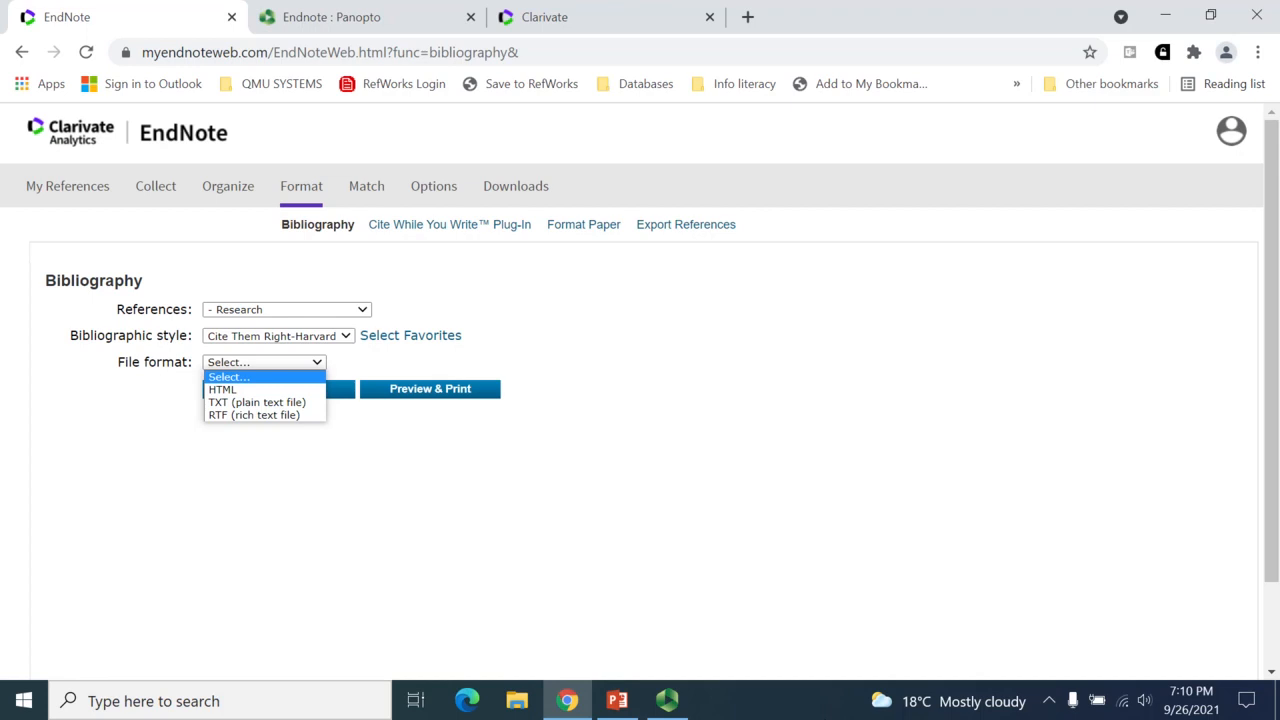
pyautogui.click(222, 389)
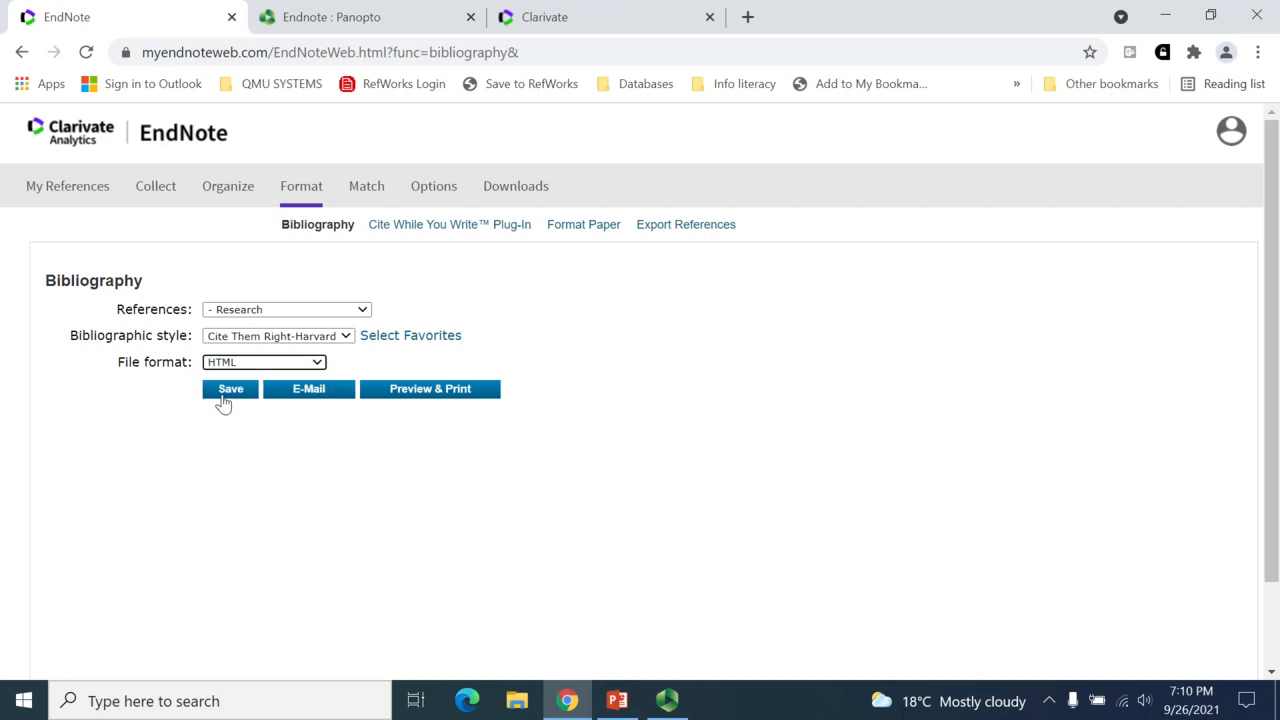
pyautogui.moveTo(308, 389)
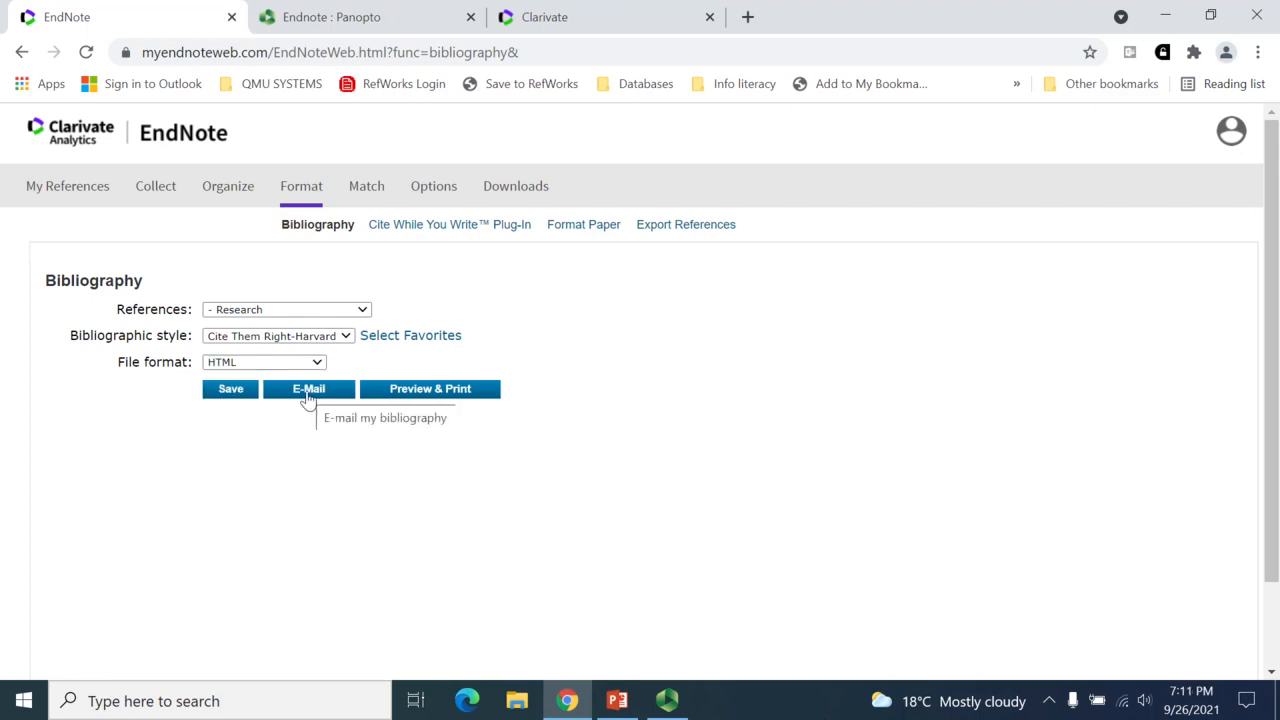
pyautogui.click(308, 388)
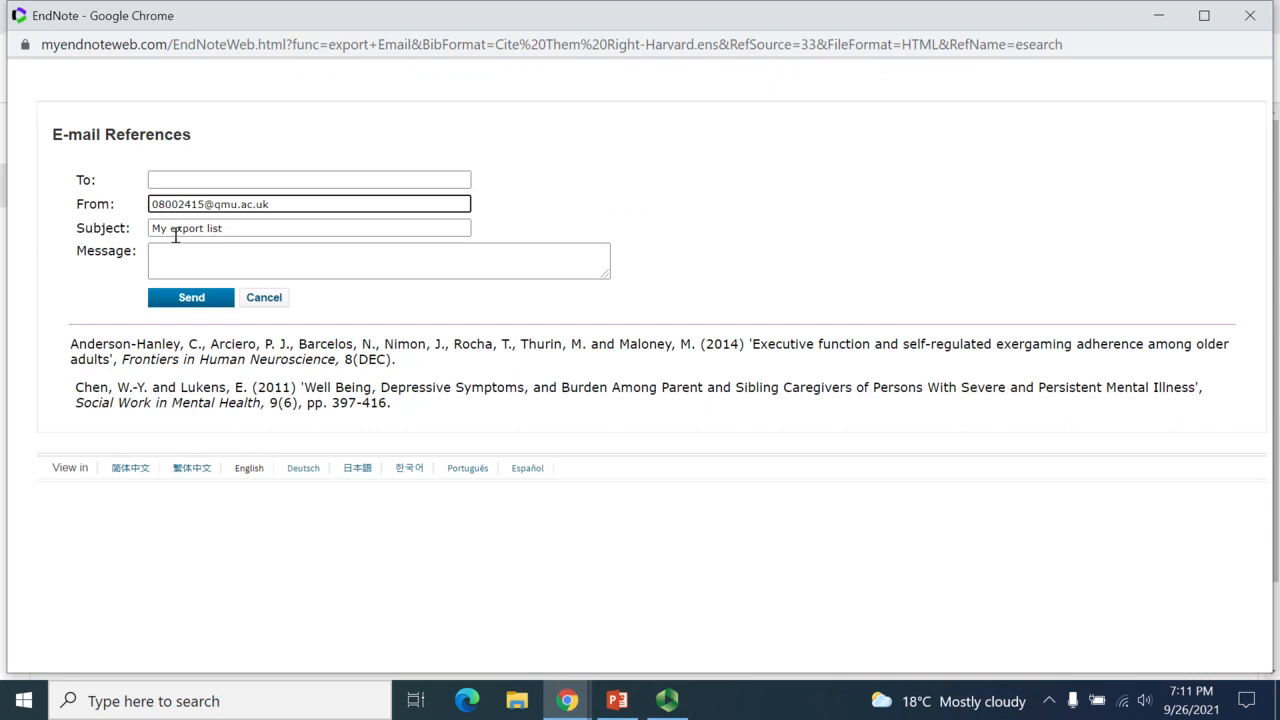
pyautogui.moveTo(420, 640)
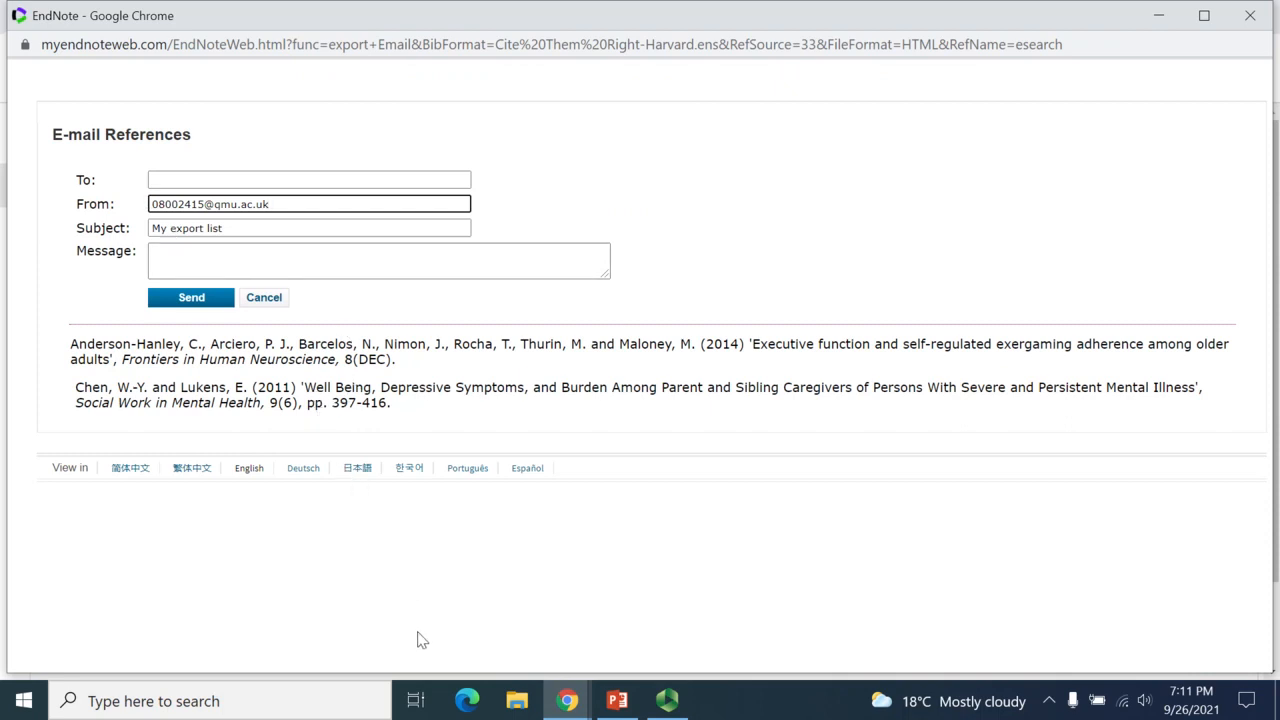
pyautogui.click(264, 297)
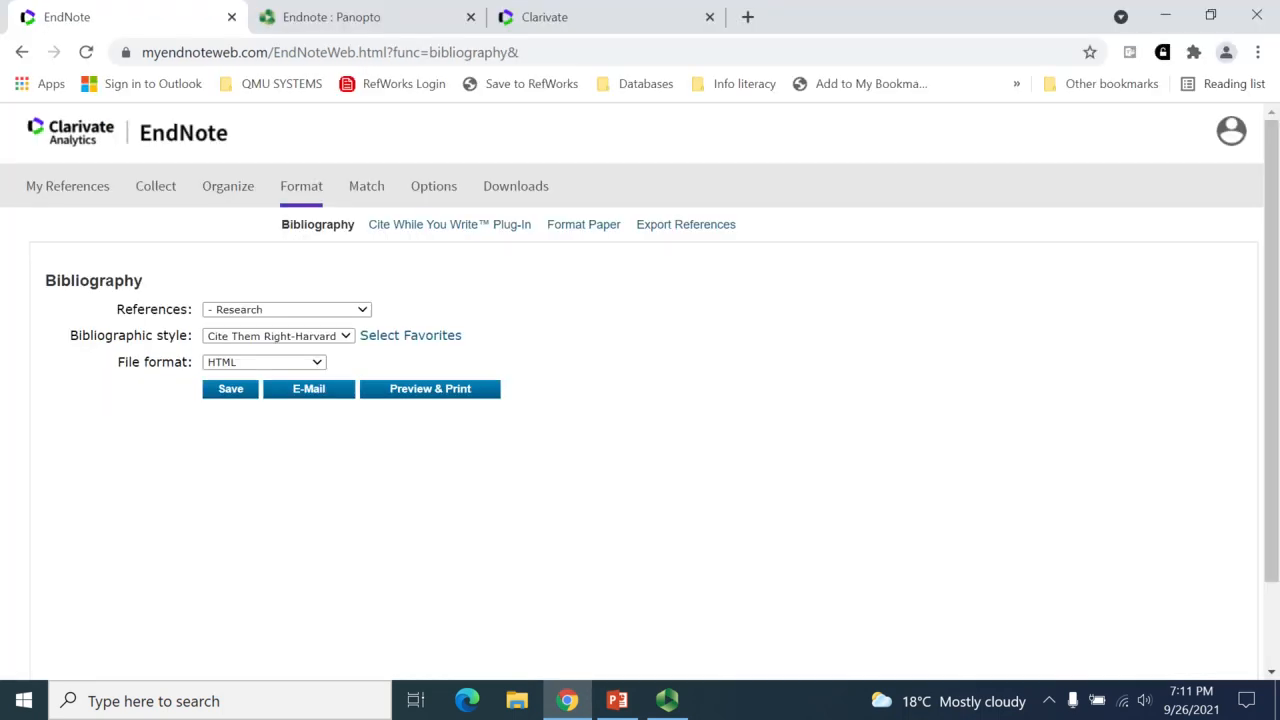